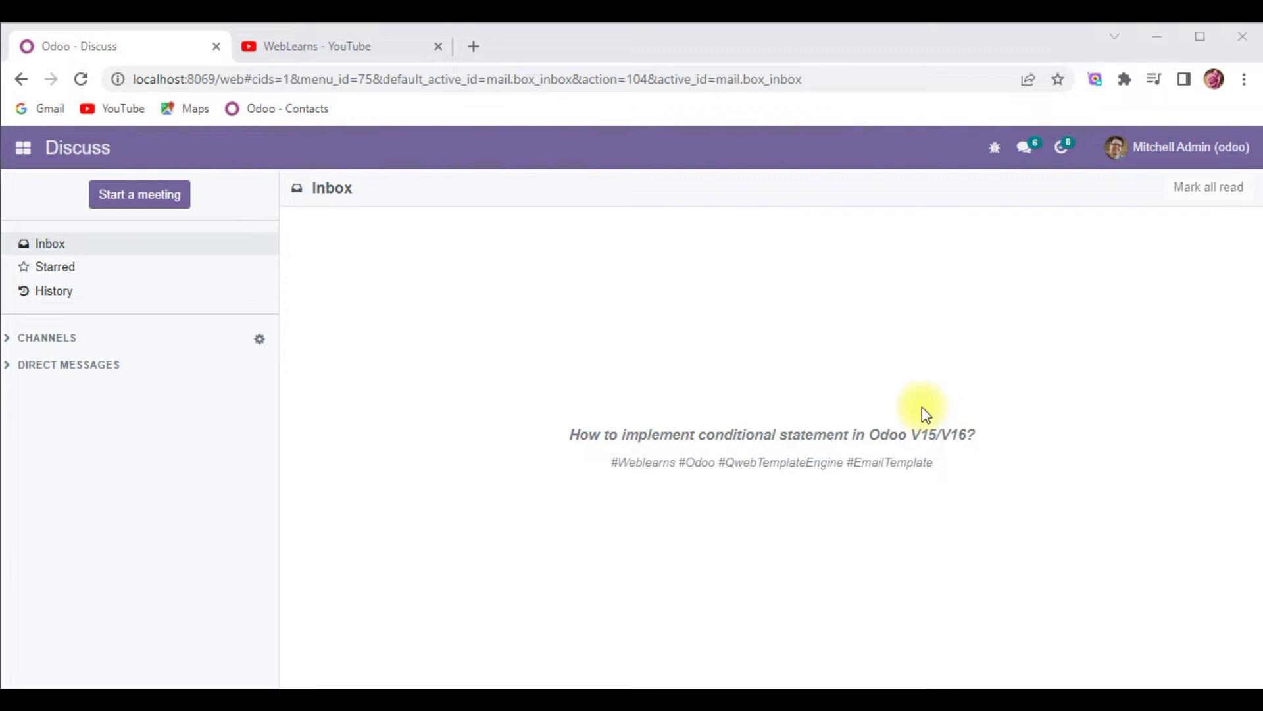
# - Browse the WebLearns channel's playlists, including more Odoo Development playlists
pyautogui.click(338, 46)
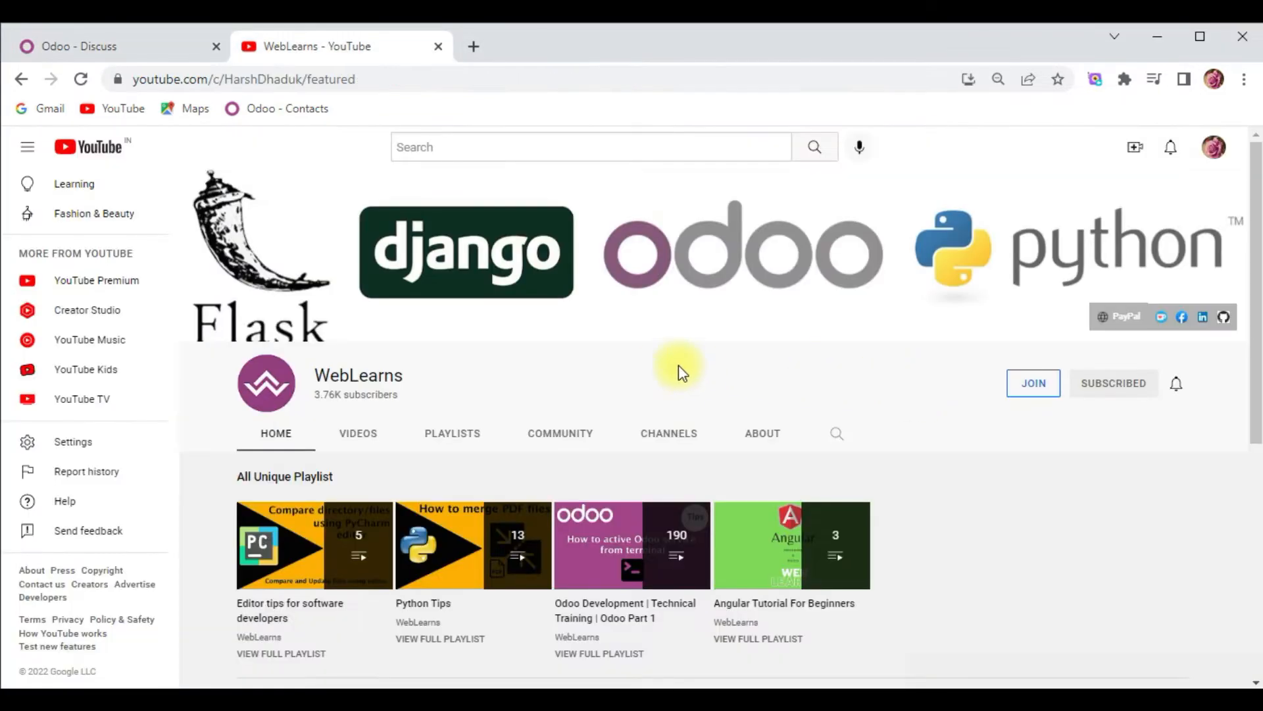
pyautogui.moveTo(415, 379)
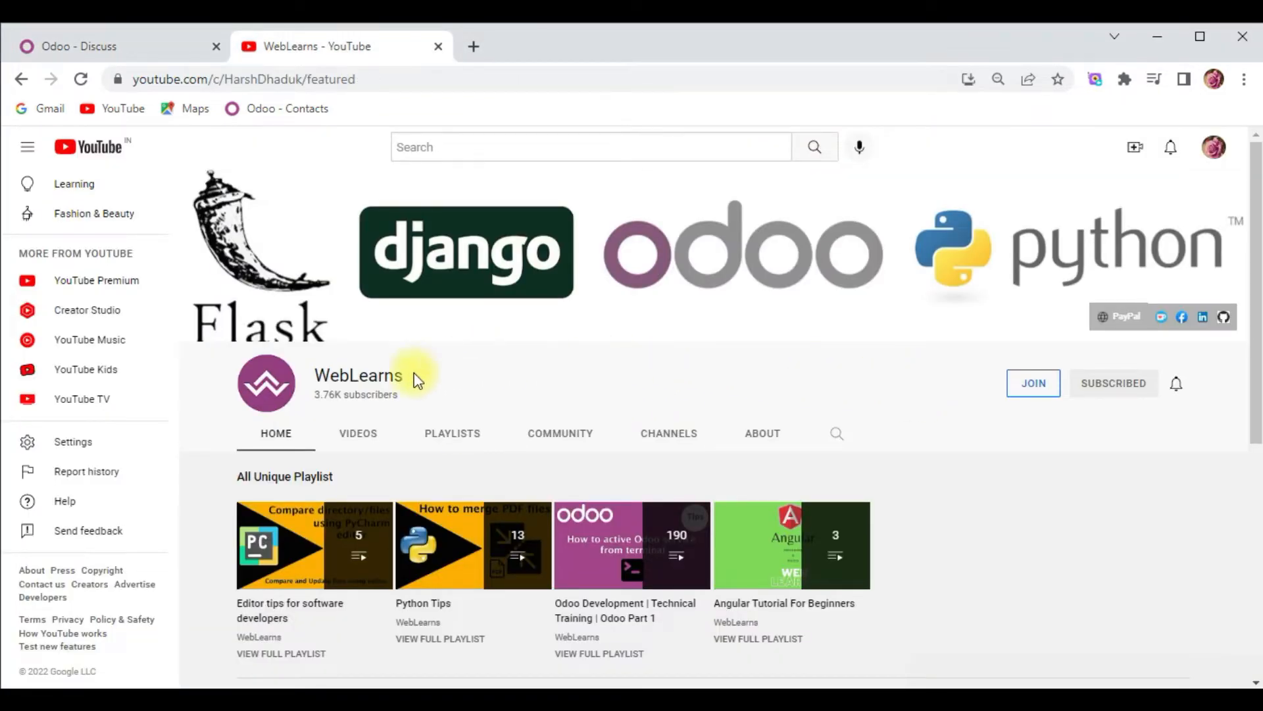
pyautogui.click(452, 433)
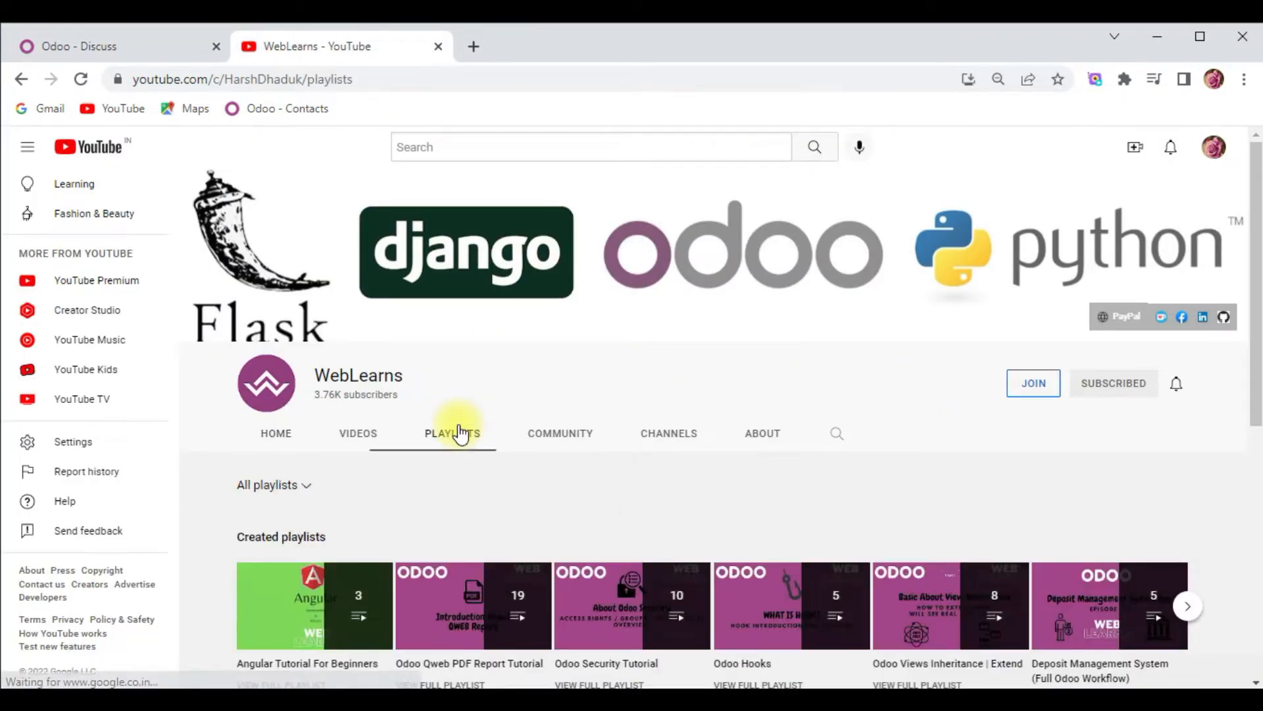
pyautogui.scroll(-3)
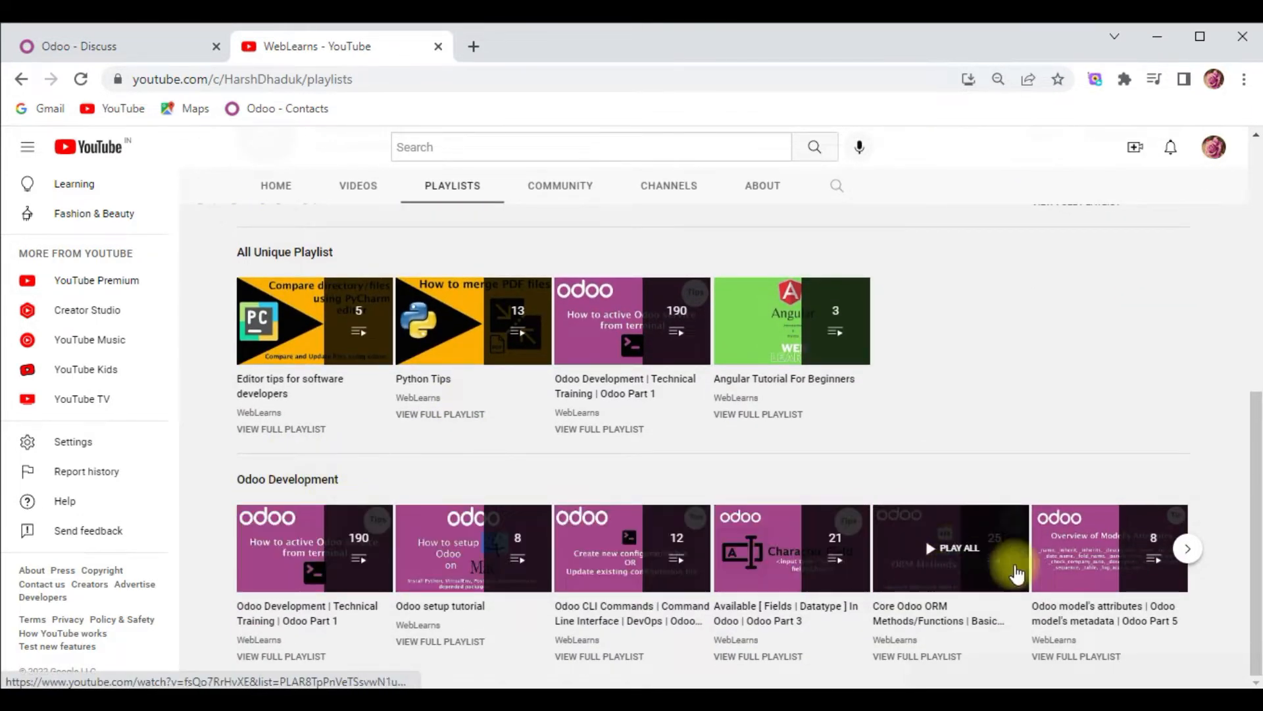
pyautogui.click(1186, 548)
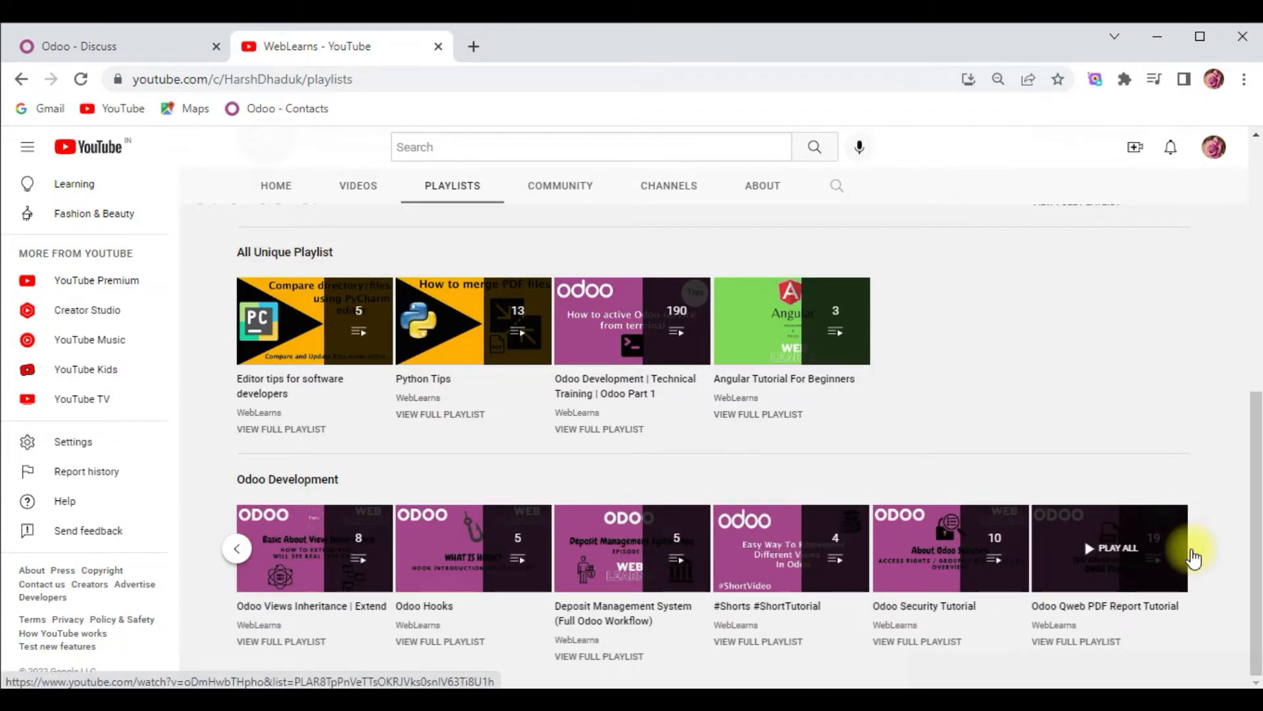
pyautogui.moveTo(882, 291)
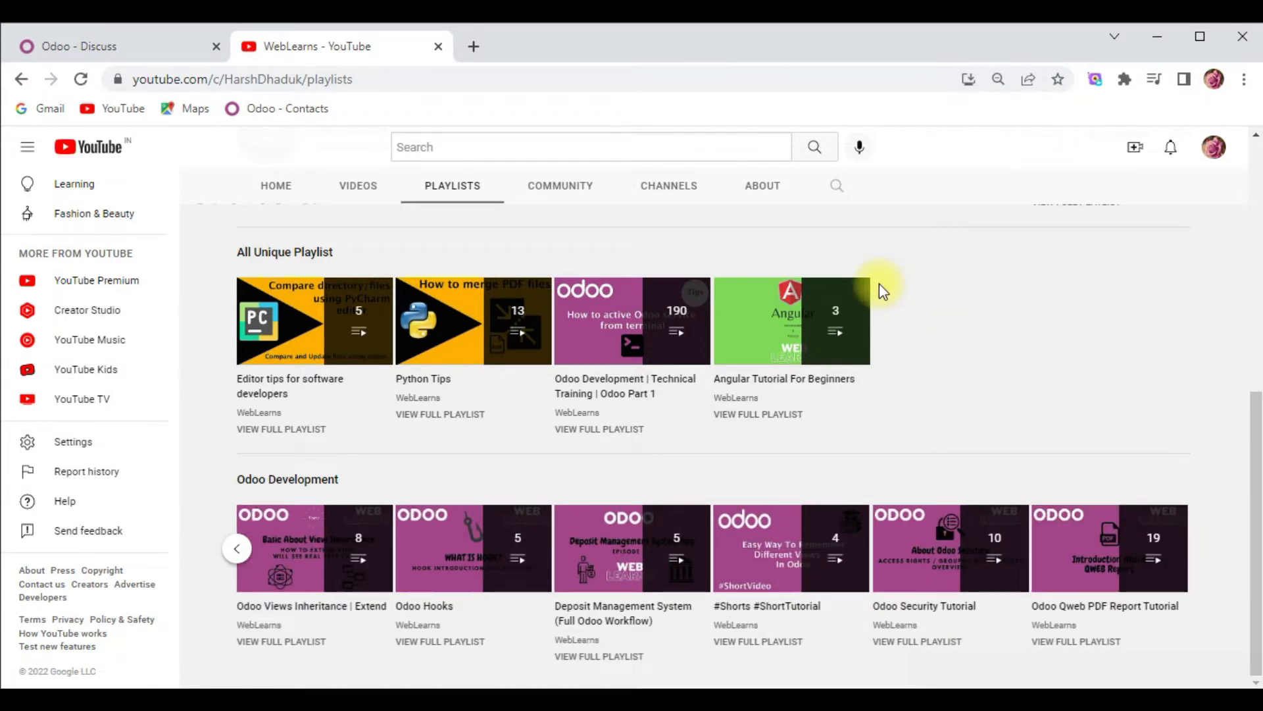
# - Read through the WebLearns channel's about page description
pyautogui.click(761, 186)
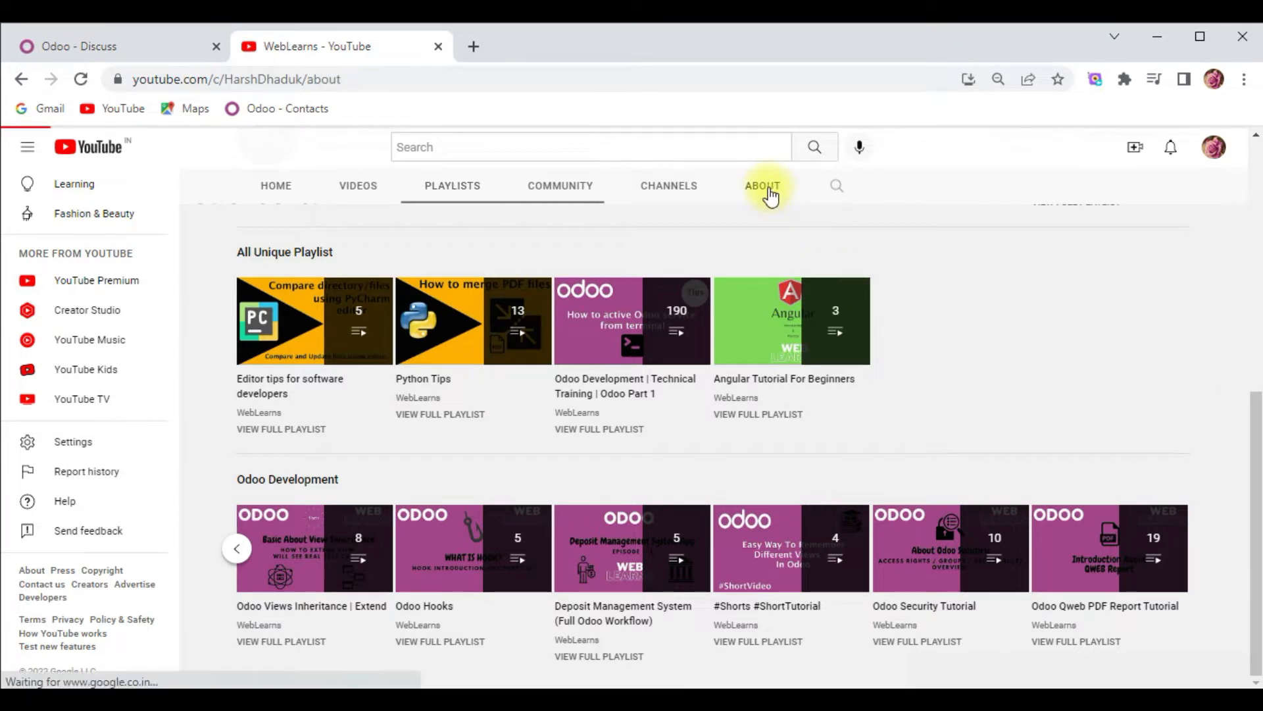
pyautogui.click(761, 186)
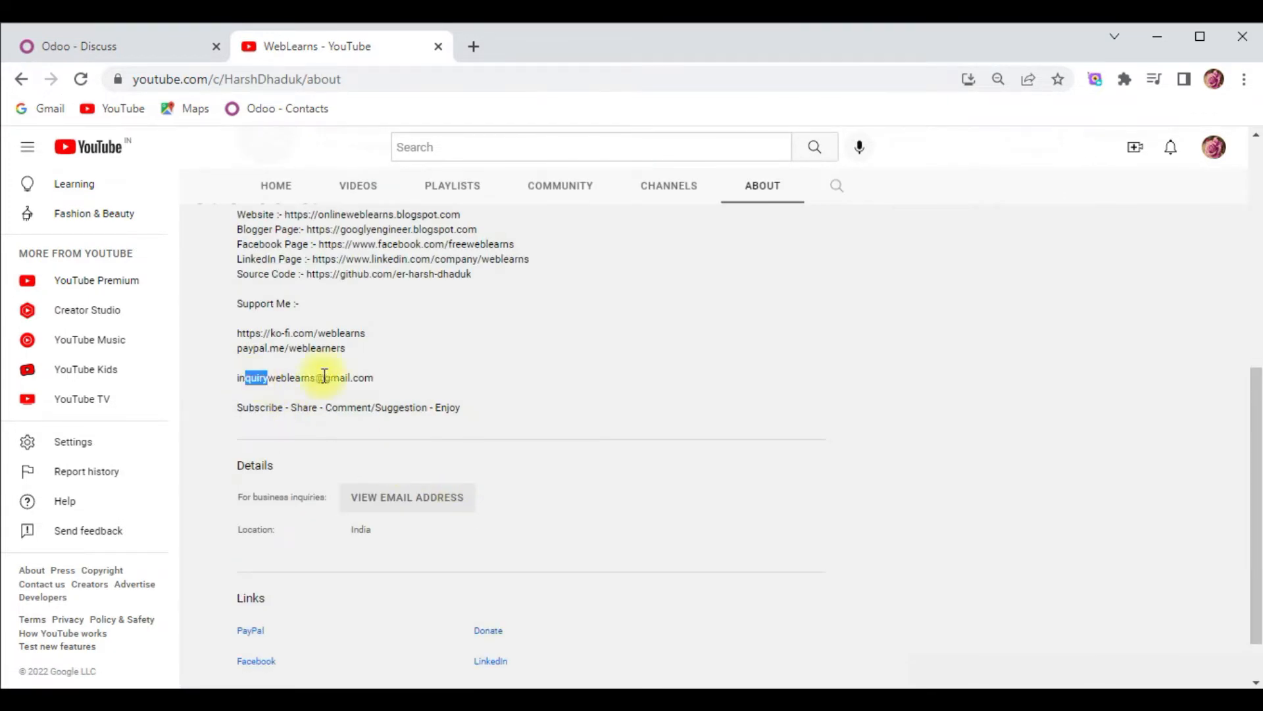
pyautogui.scroll(3)
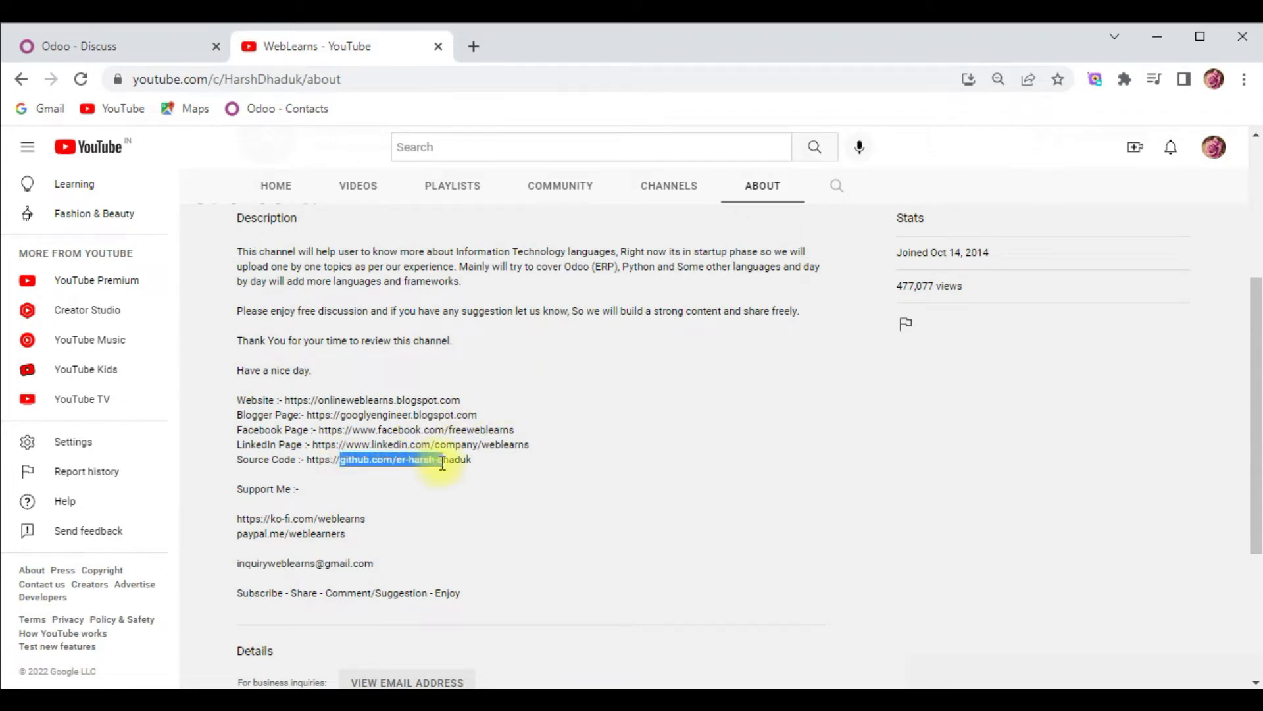
pyautogui.scroll(3)
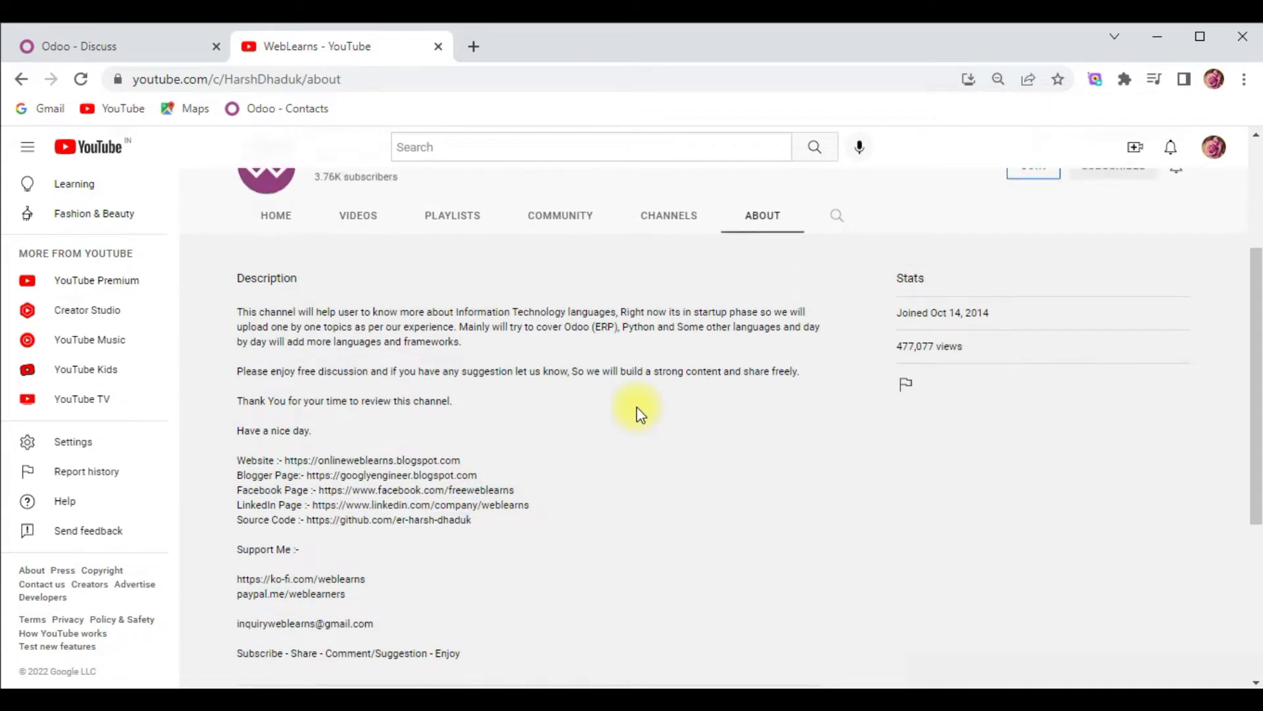
pyautogui.scroll(3)
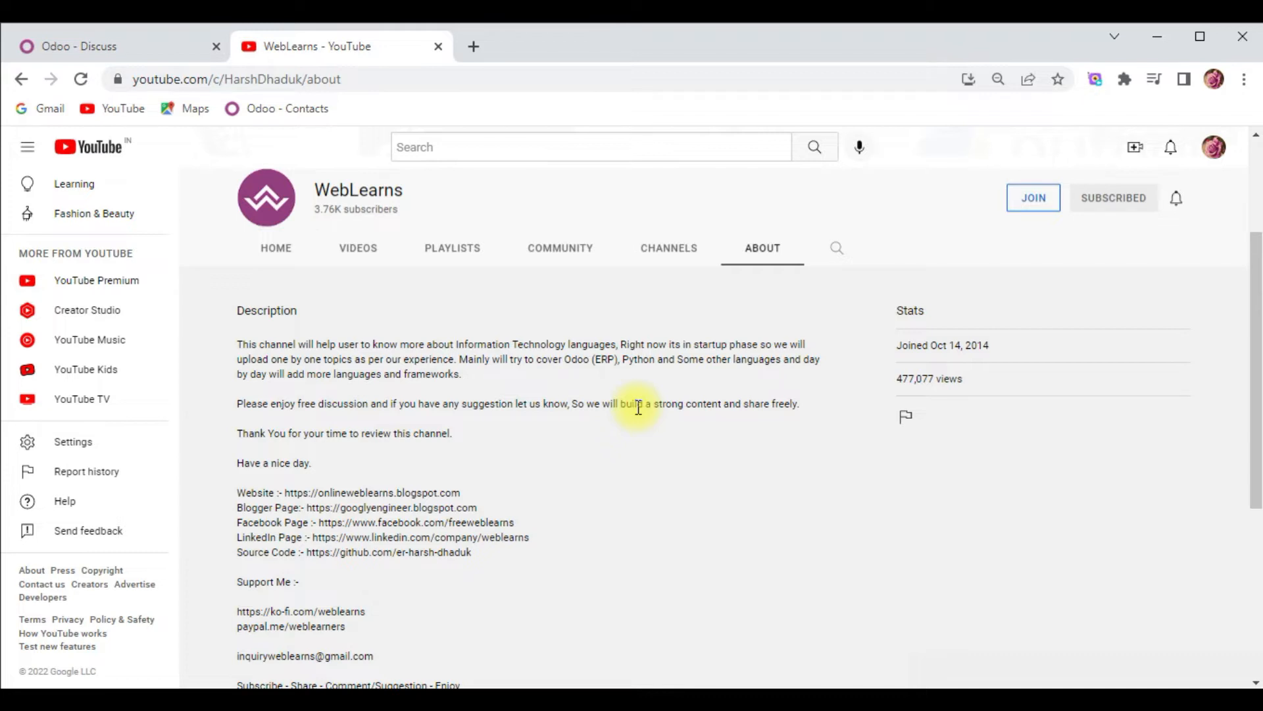
pyautogui.scroll(-3)
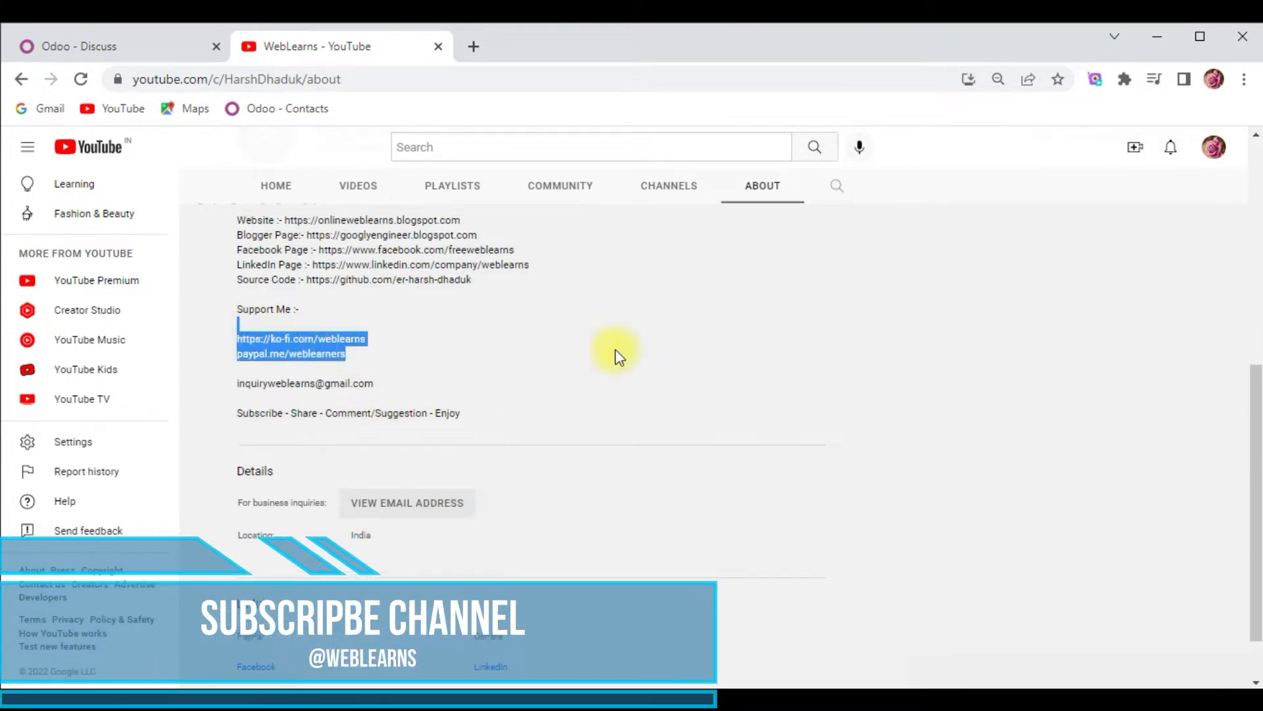
pyautogui.scroll(3)
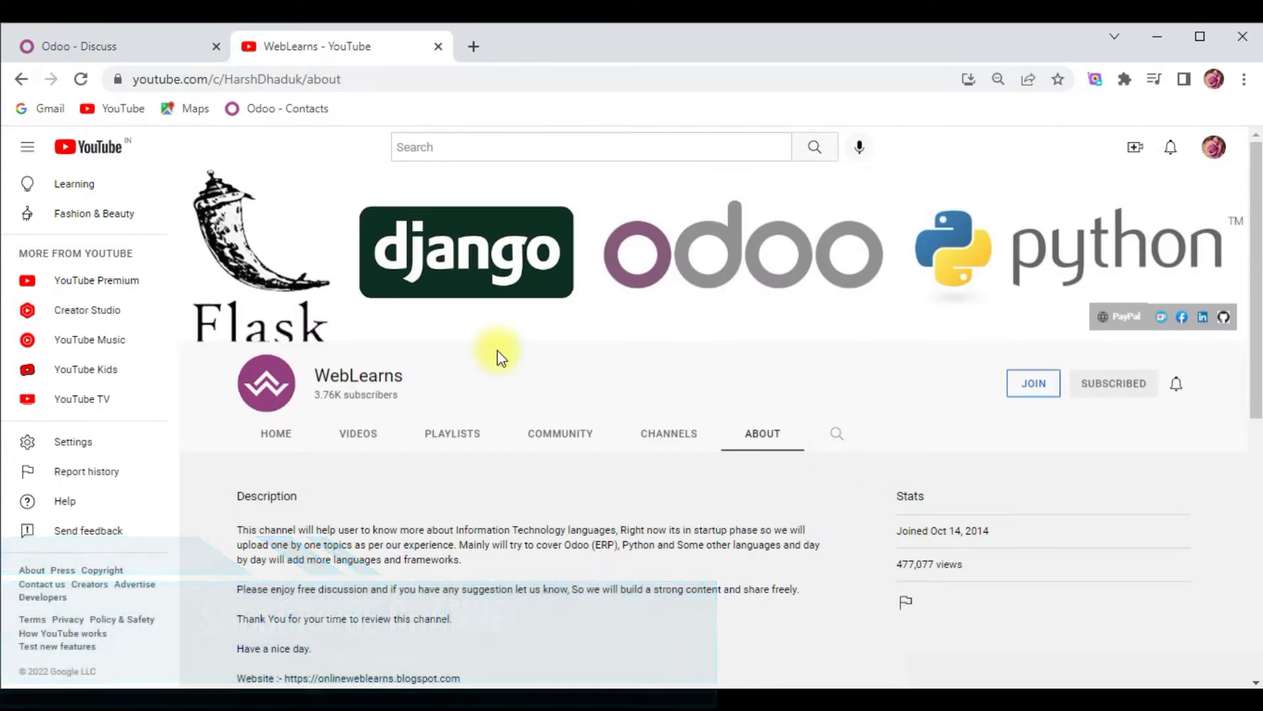
# - Return to the Odoo inbox and check the student email template file in the code editor
pyautogui.click(112, 46)
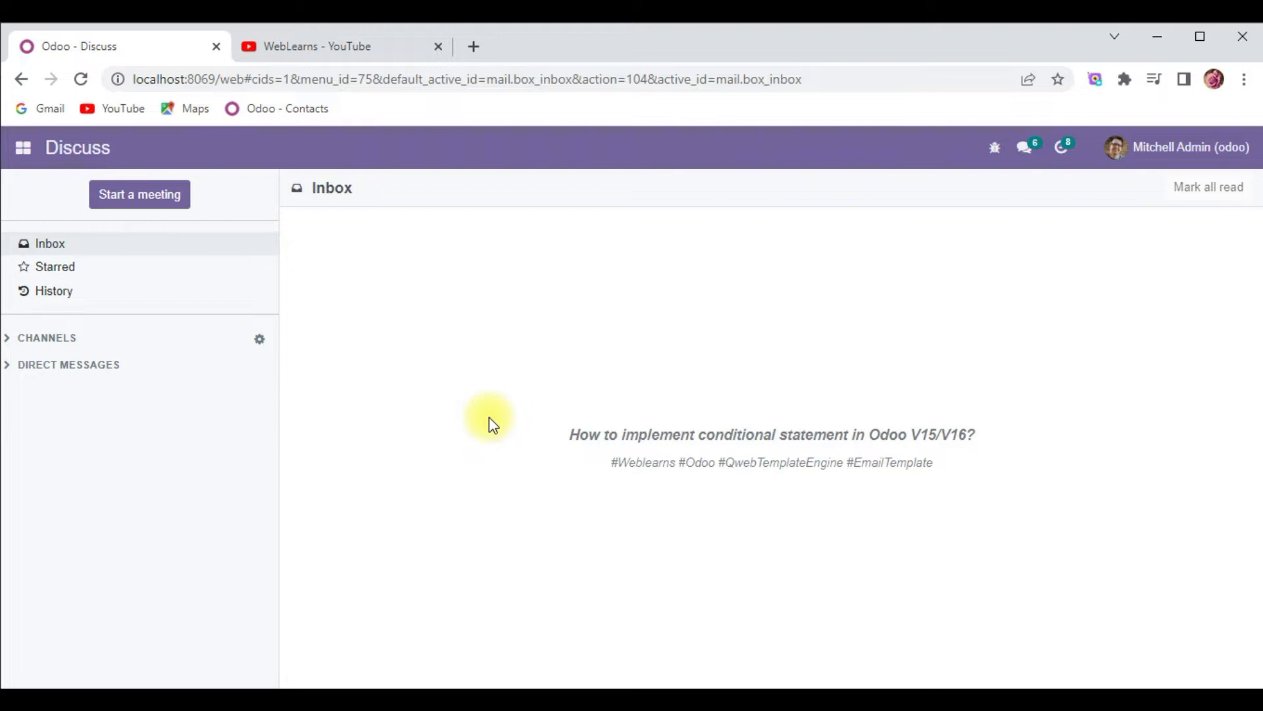
pyautogui.moveTo(608, 681)
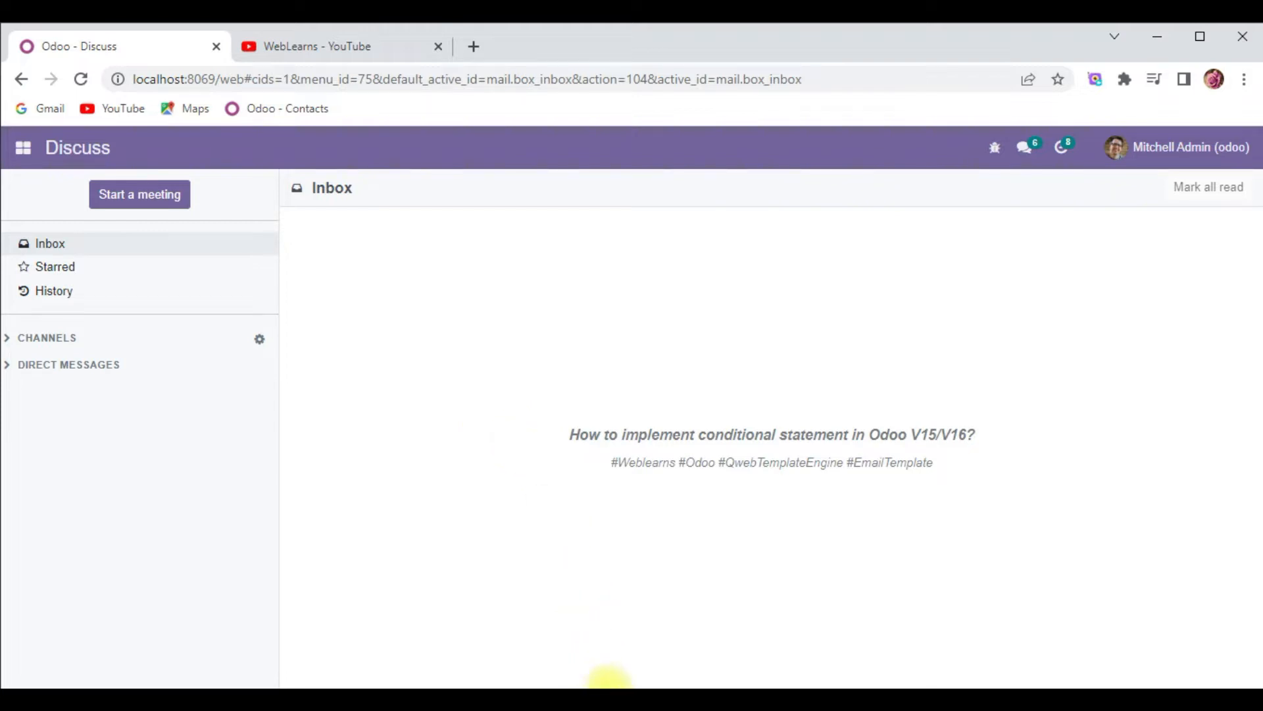
pyautogui.press('alt+tab')
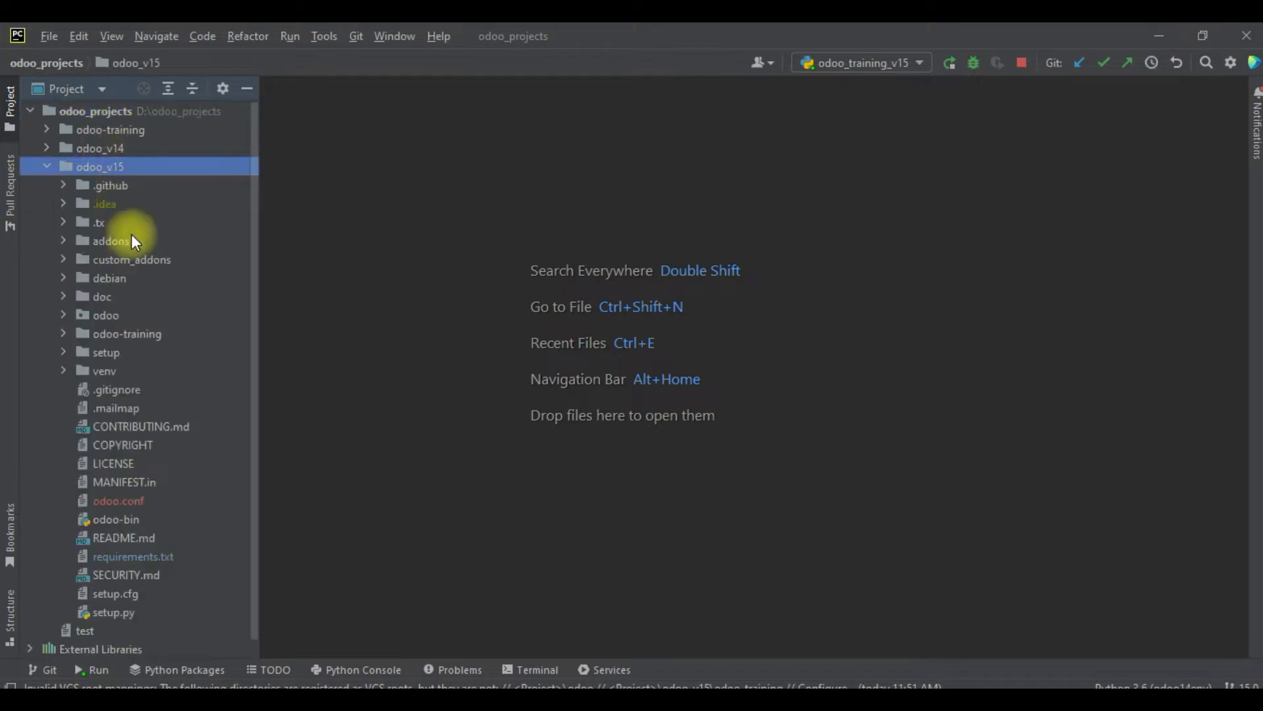
pyautogui.click(131, 258)
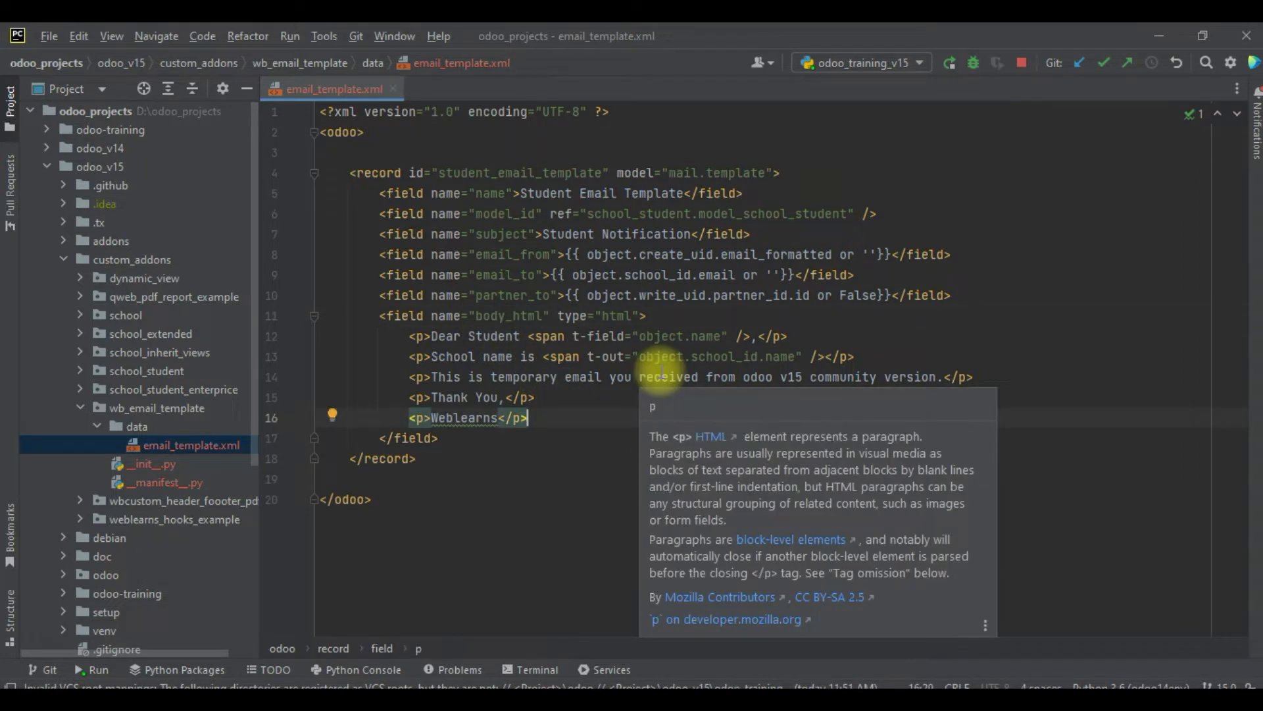
pyautogui.press('enter')
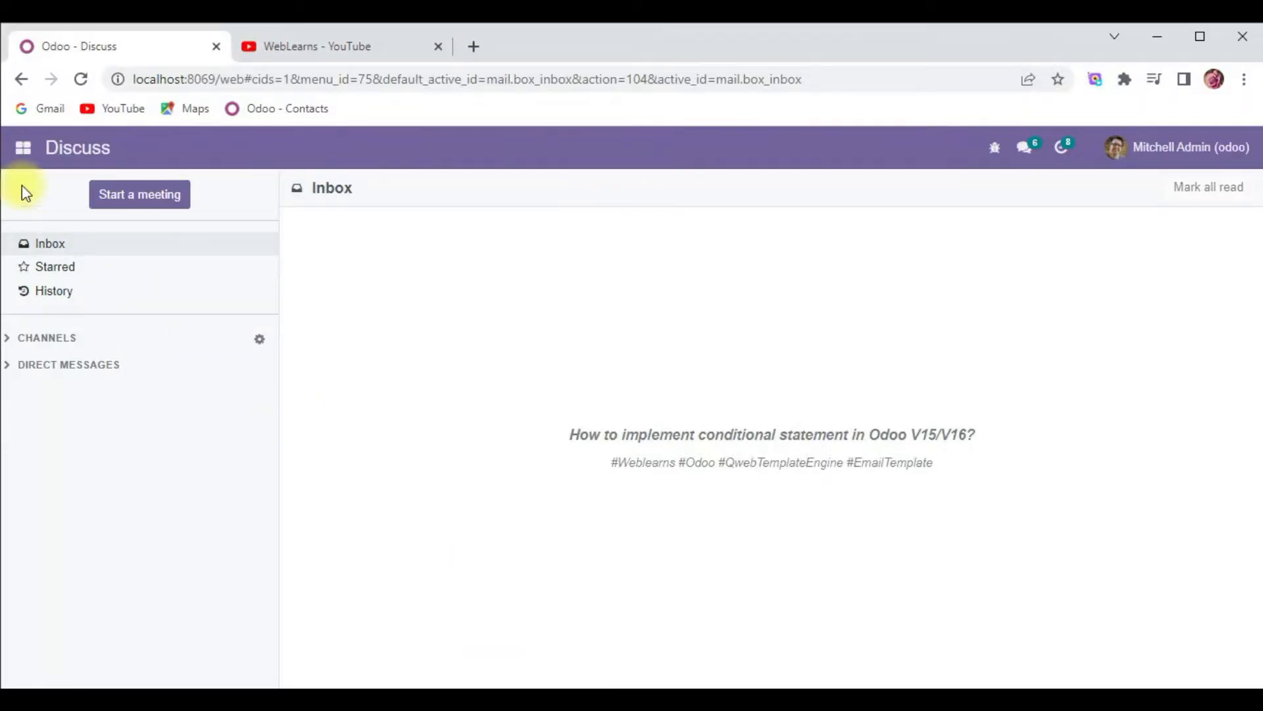
# - Open Sunny Student CSV from the Student Profile list and show the developer tools
pyautogui.click(22, 147)
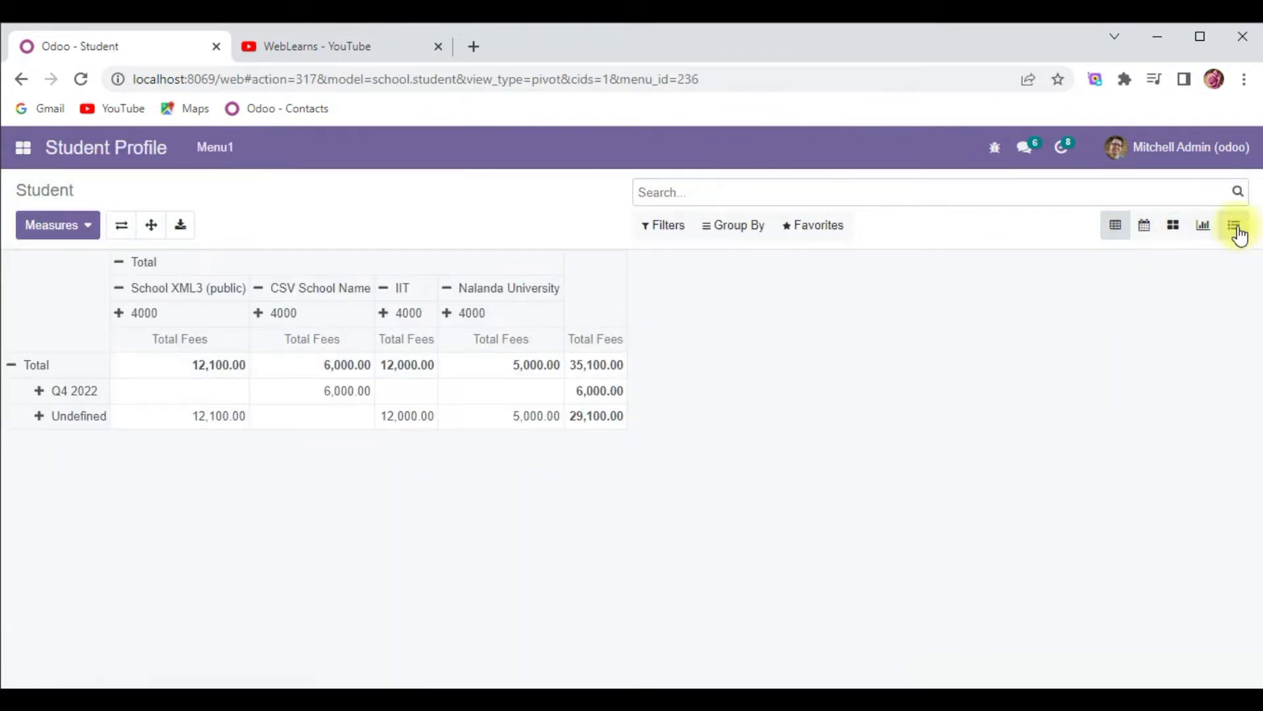
pyautogui.click(1234, 225)
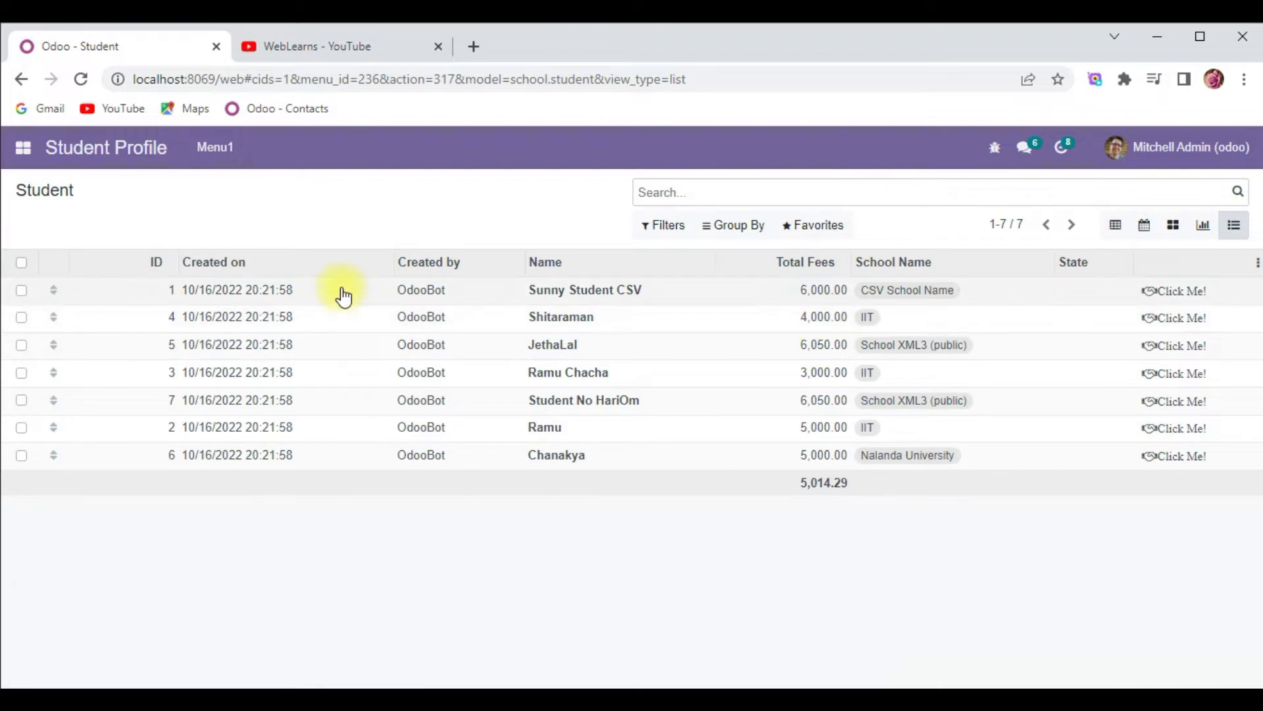
pyautogui.click(585, 290)
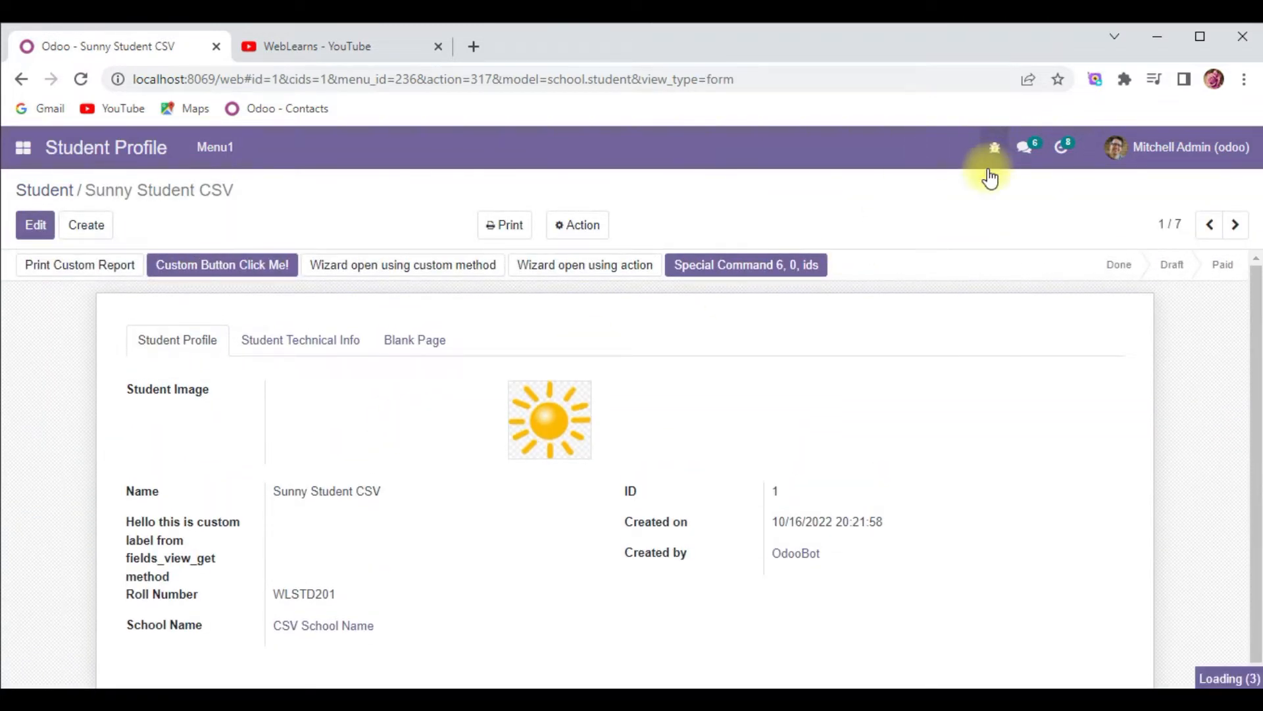
pyautogui.click(994, 147)
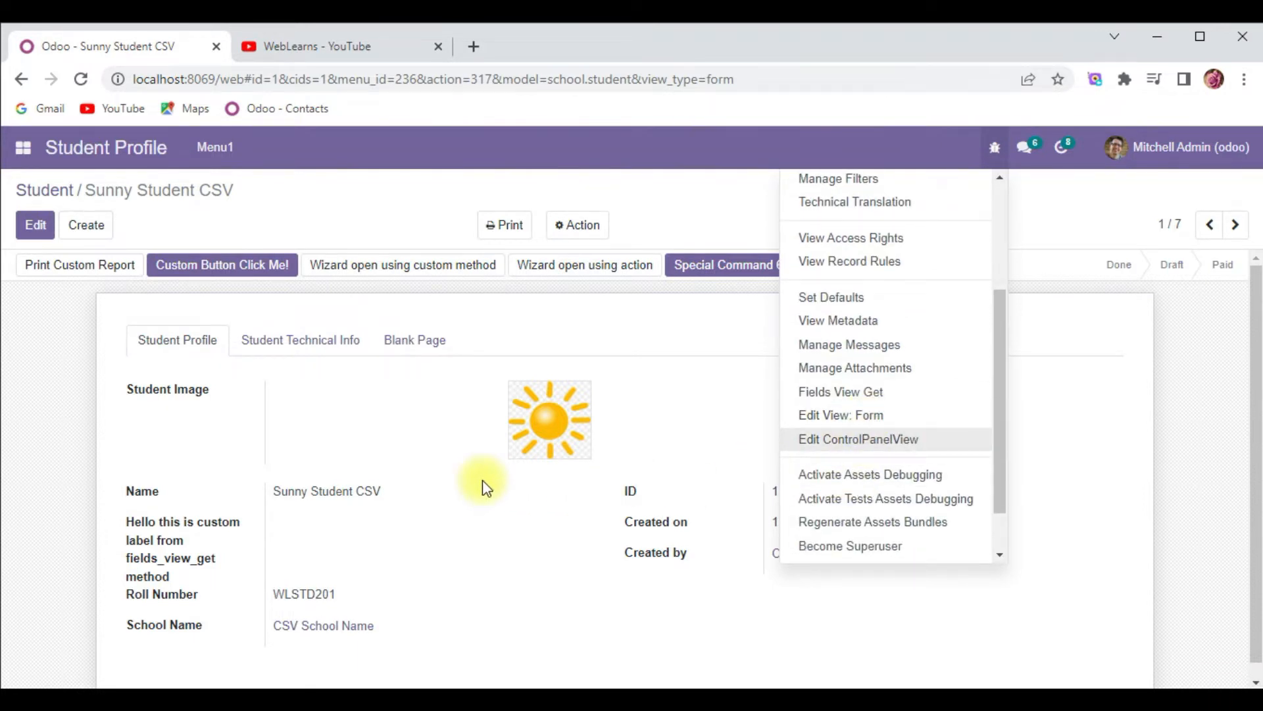
# - Add <field name="bdate"/> and <field name="total_fees"/> to the student form view and save
pyautogui.click(840, 415)
pyautogui.write('<b')
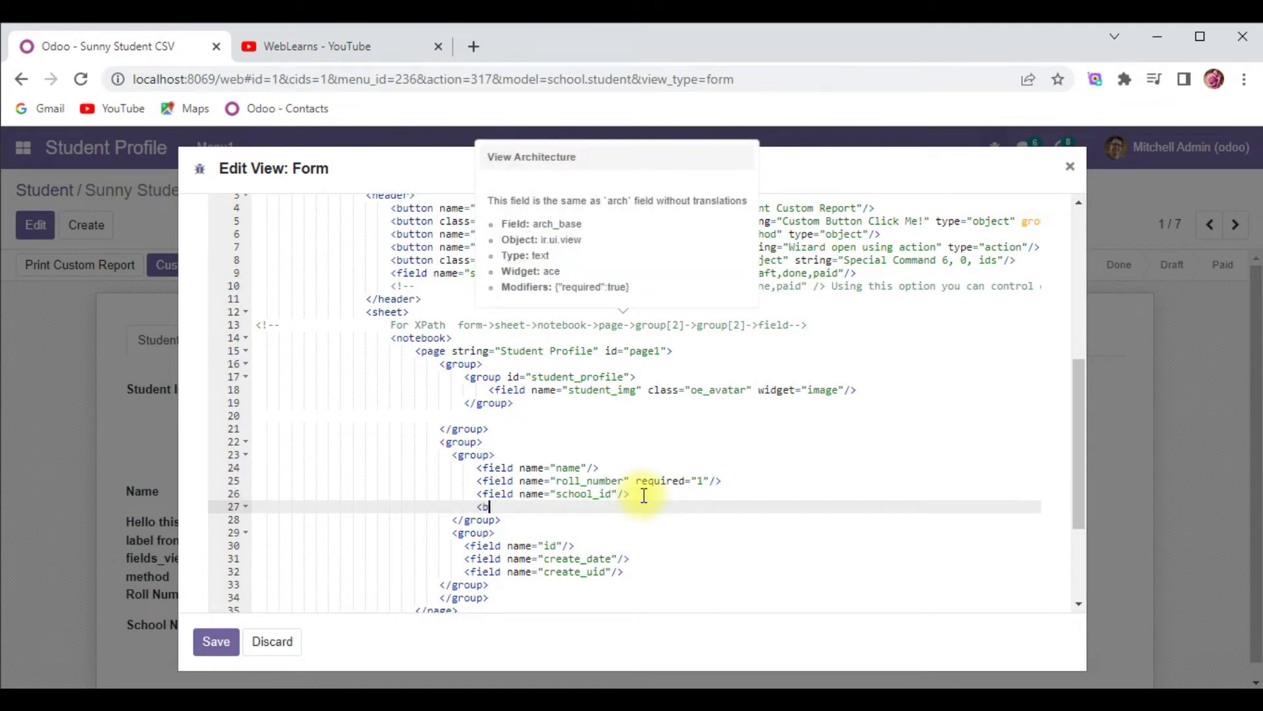
pyautogui.write('field name="b')
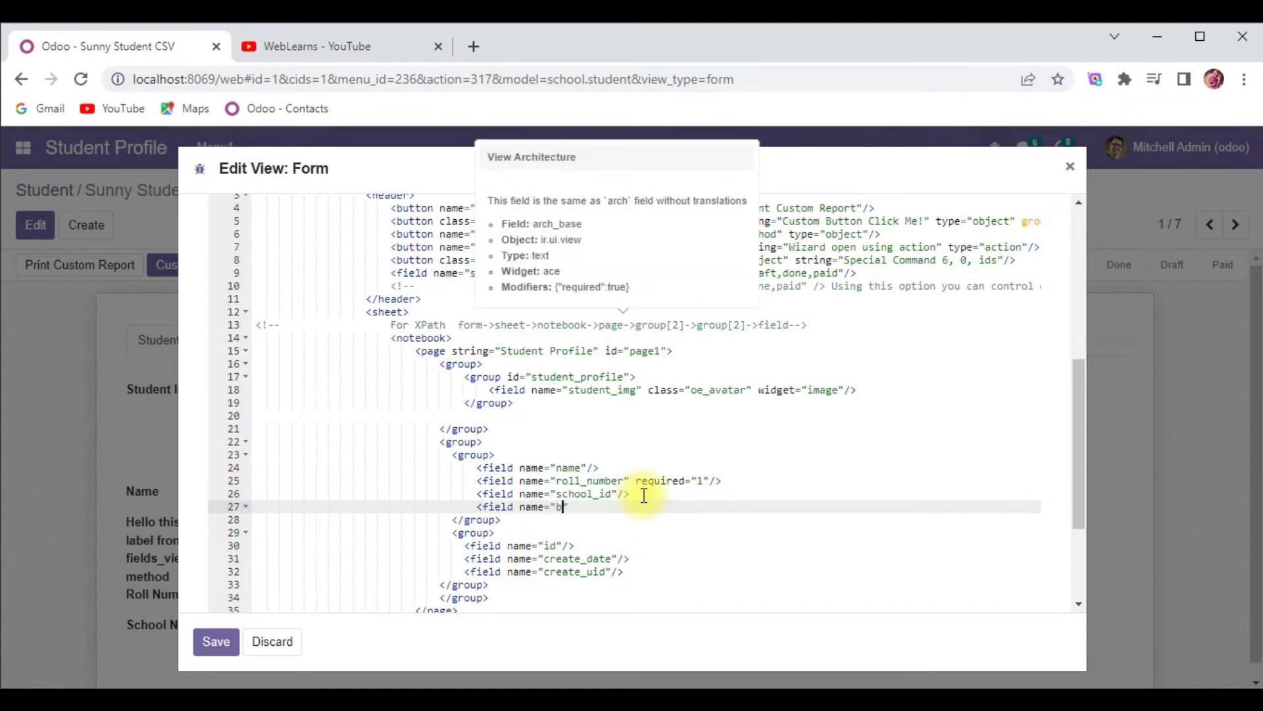
pyautogui.write('date" />')
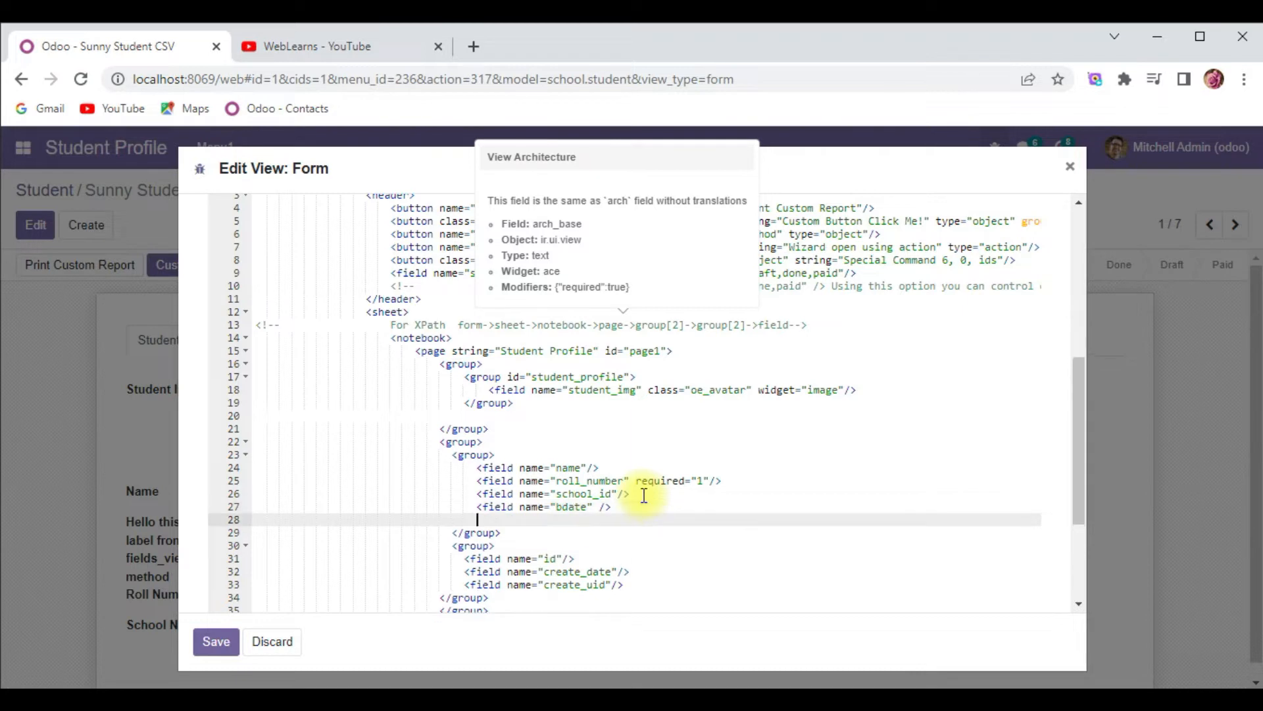
pyautogui.write('<field na')
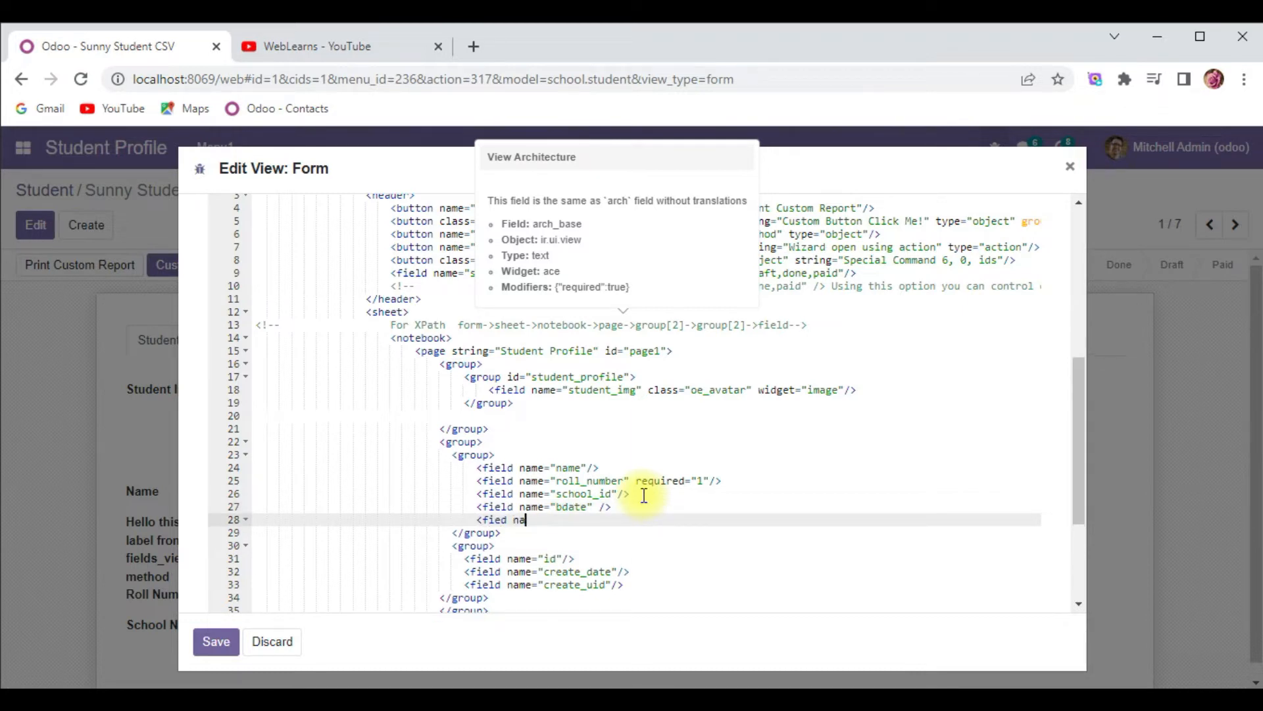
pyautogui.press('Backspace')
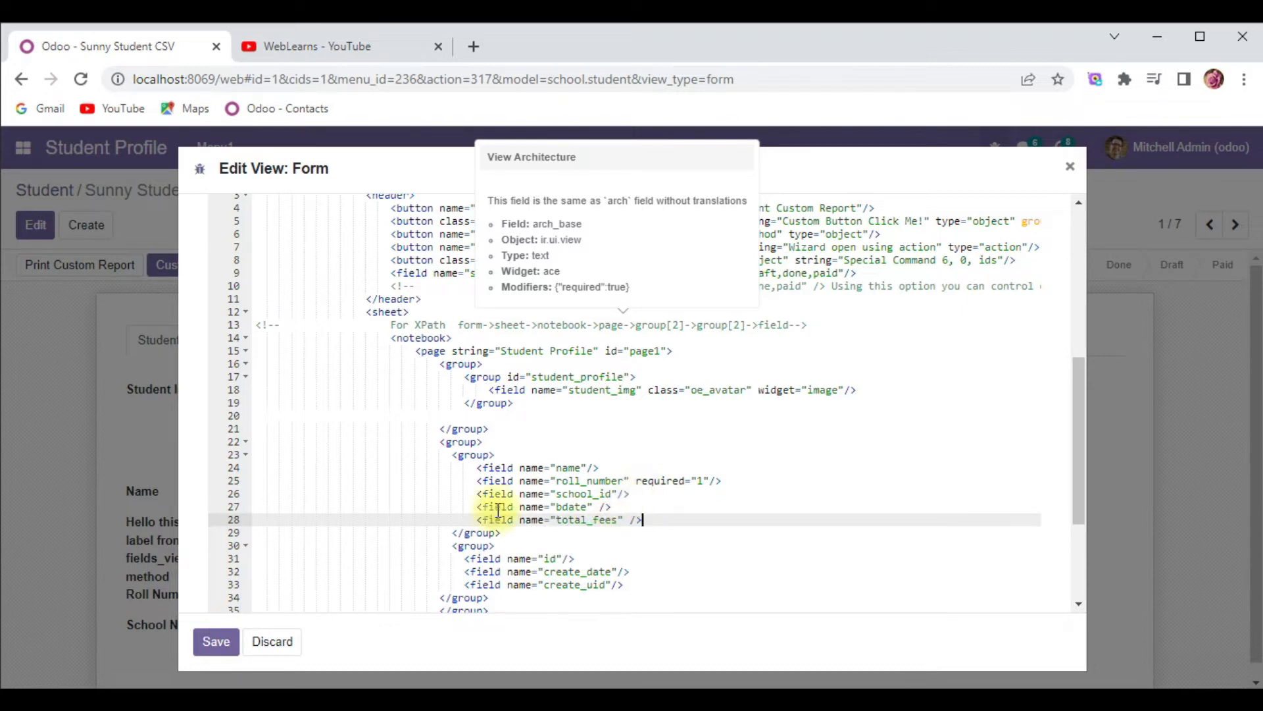
pyautogui.click(216, 641)
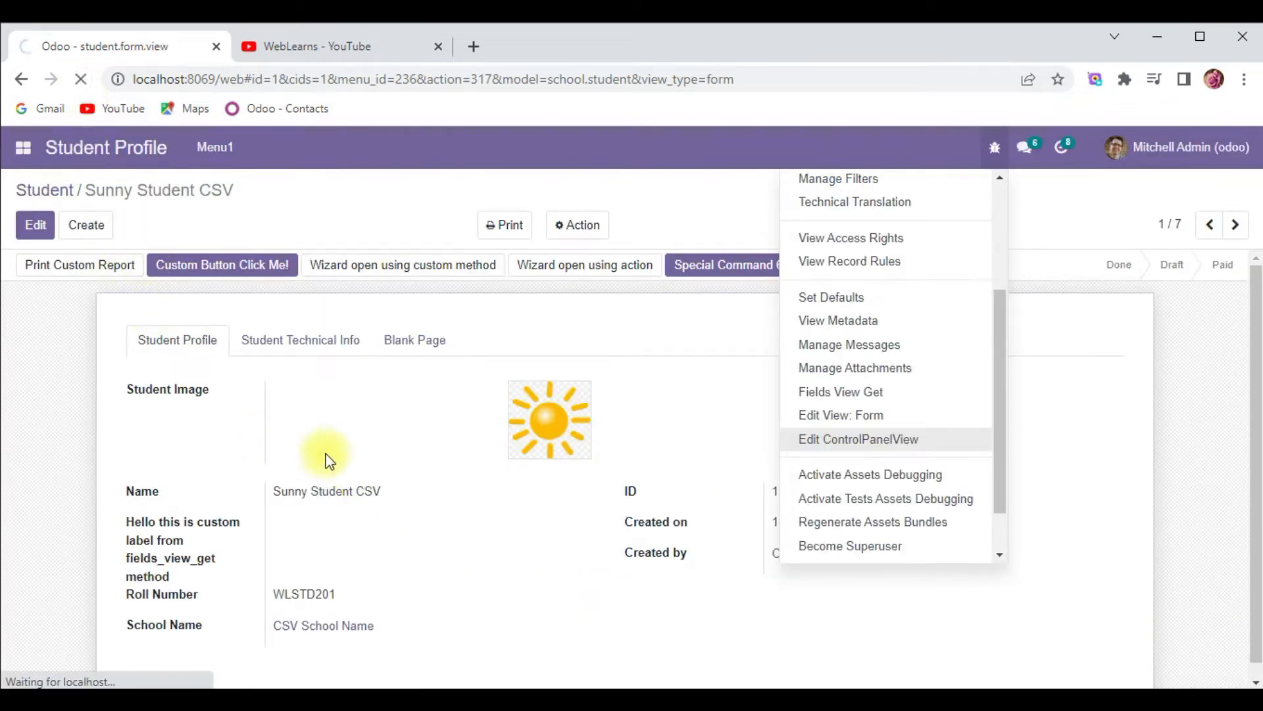
pyautogui.moveTo(451, 463)
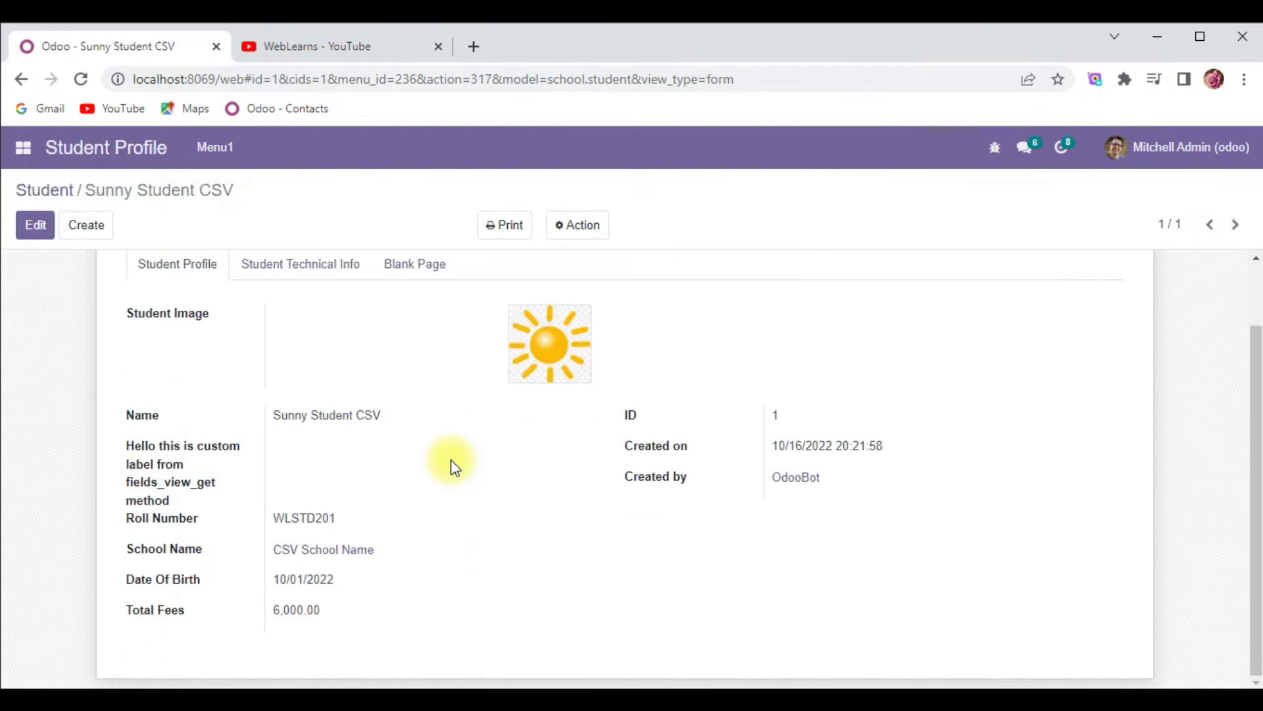
pyautogui.moveTo(211, 582)
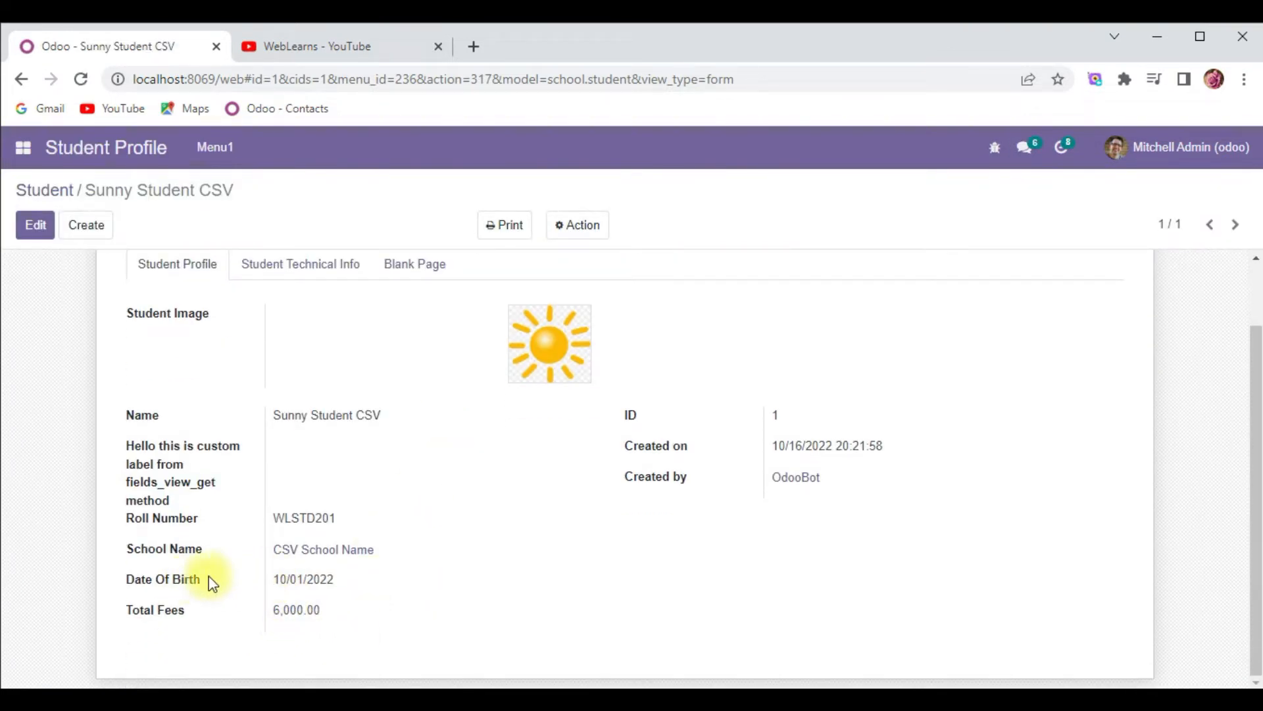
pyautogui.moveTo(143, 610)
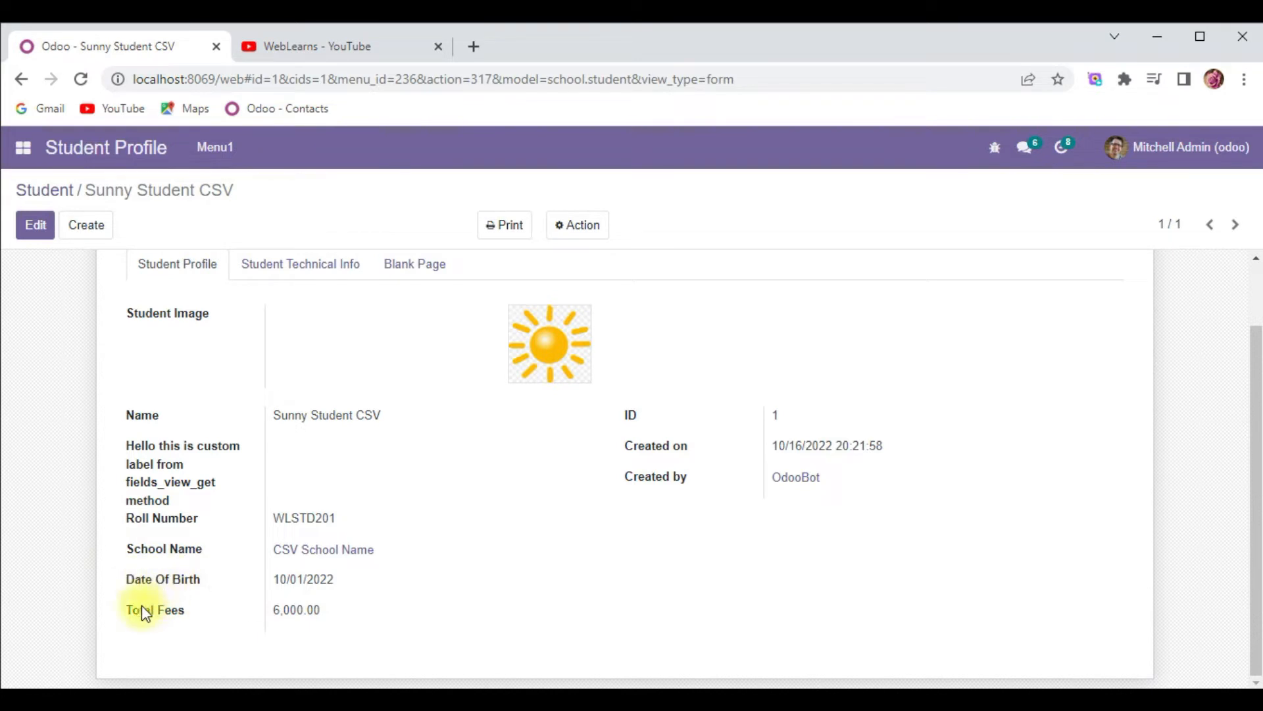
pyautogui.moveTo(154, 609)
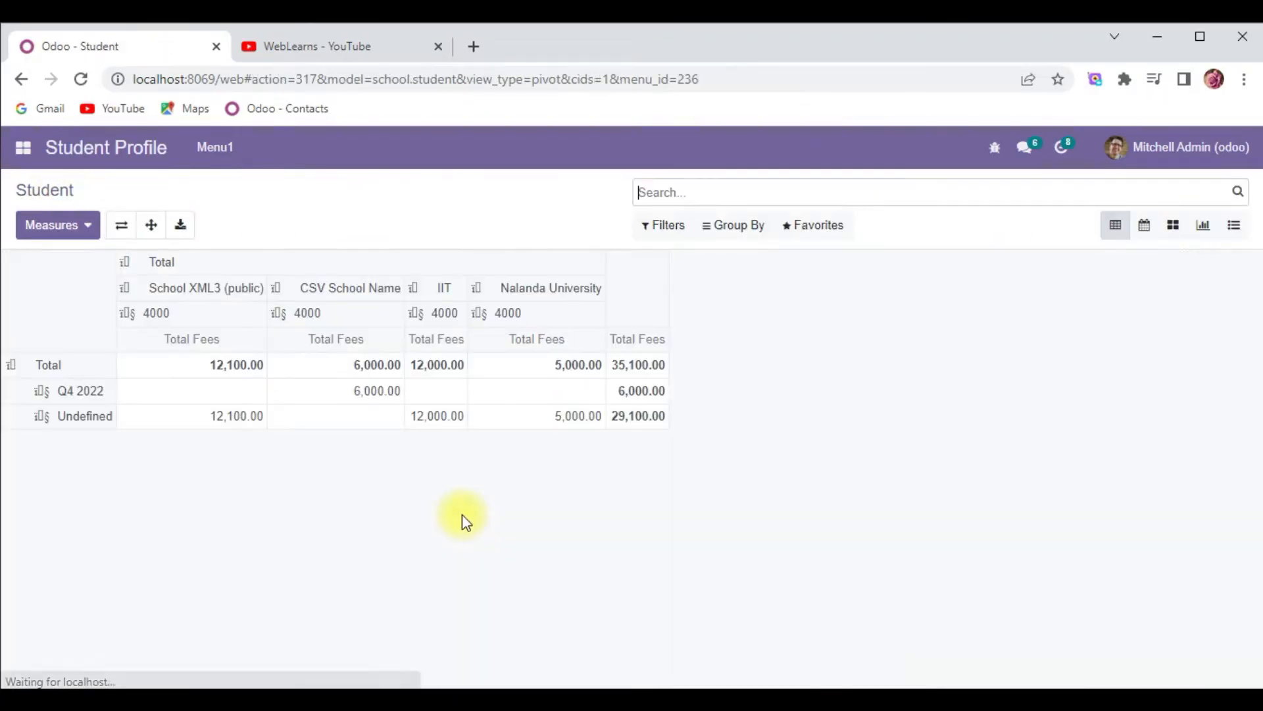
# - Switch the Student Profile app to list view and select a student row
pyautogui.click(1233, 225)
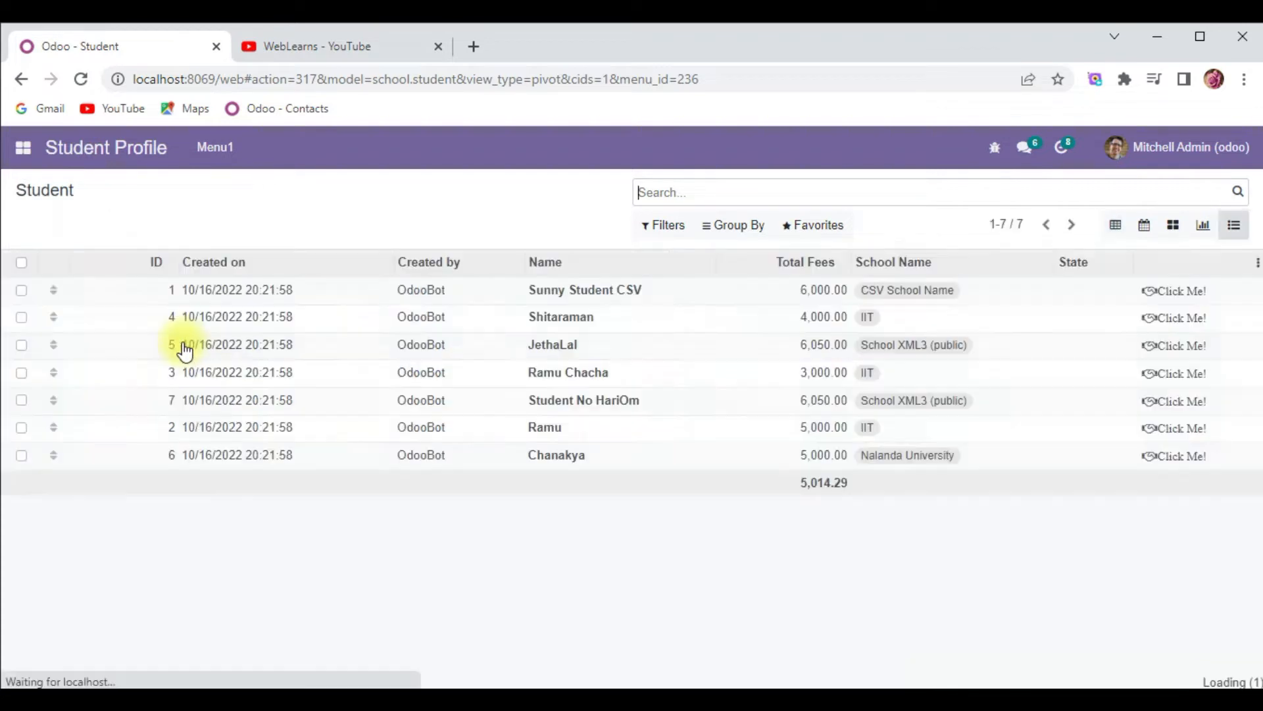
pyautogui.click(561, 315)
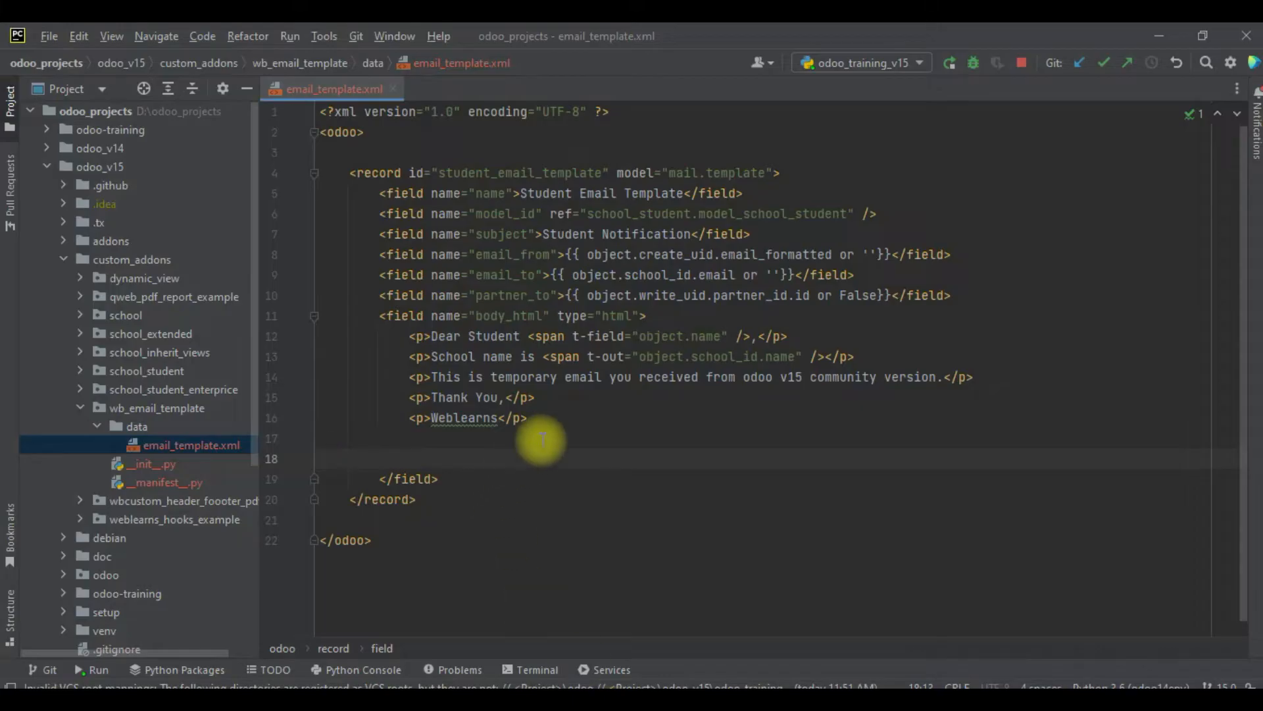
# - Insert a <p>Student Birthday</p> paragraph with a t-field on object.bdate into the template
pyautogui.write('<p')
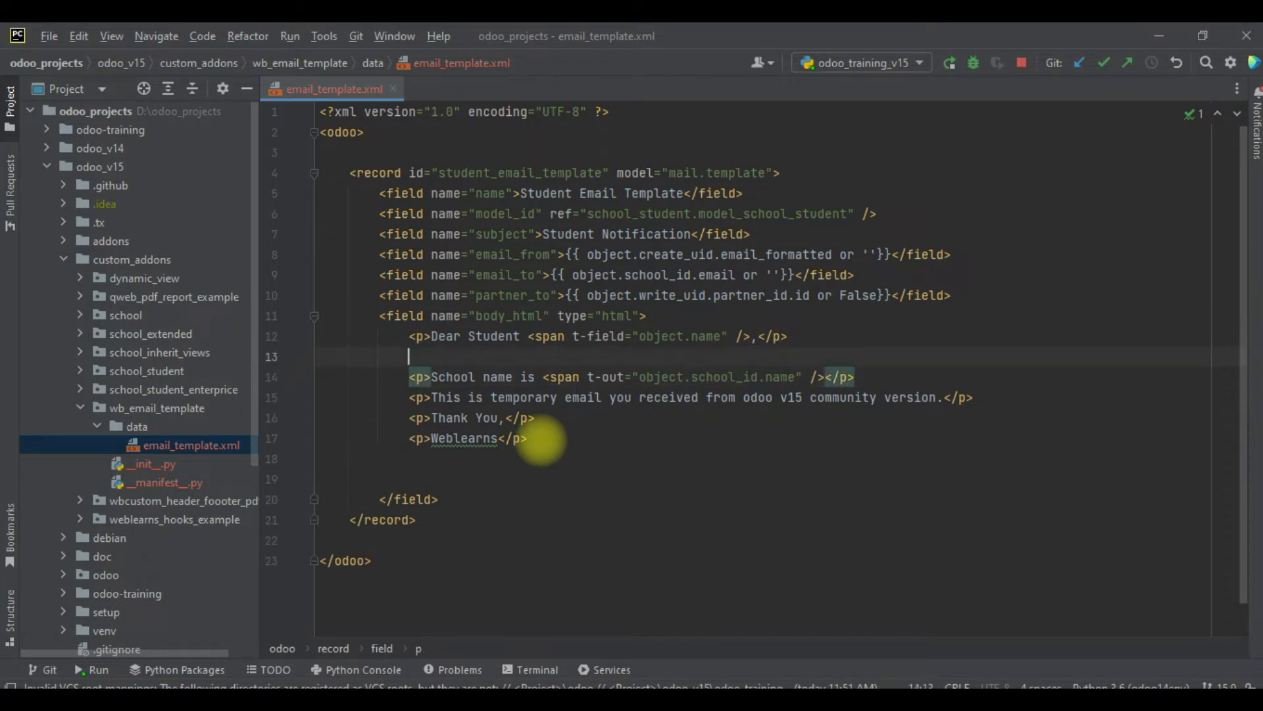
pyautogui.write('<p></p>')
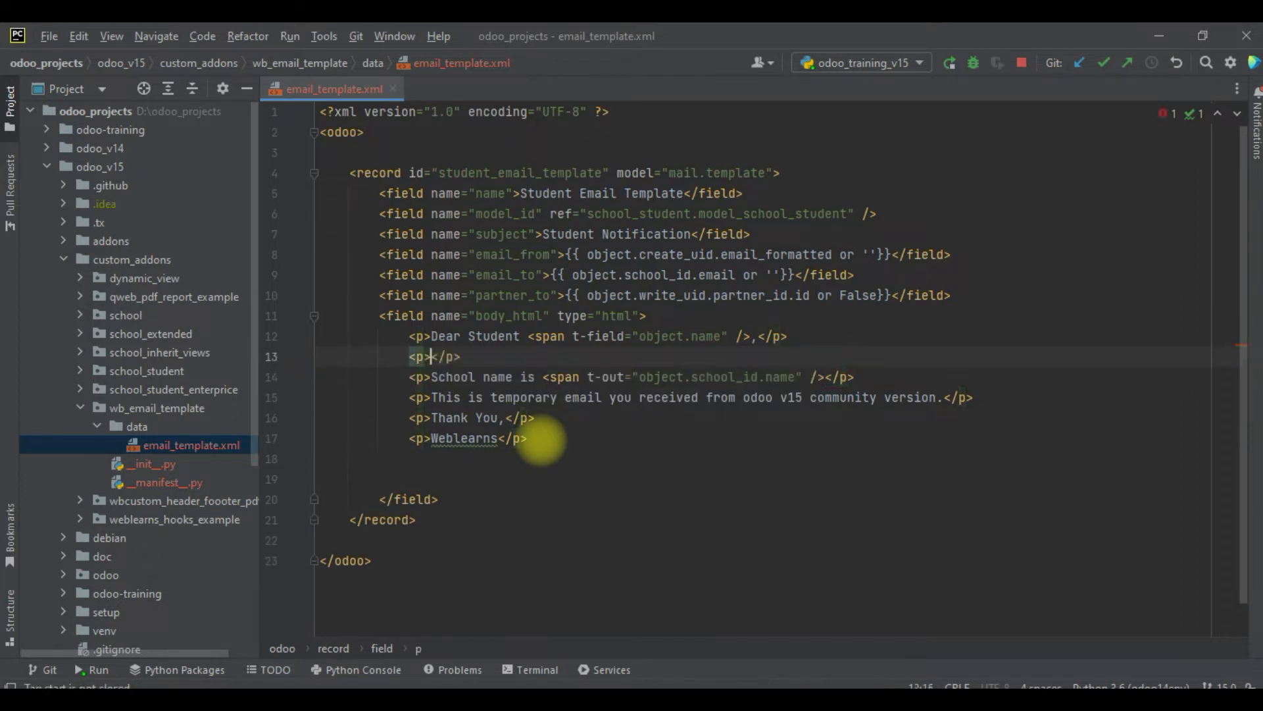
pyautogui.write('Student')
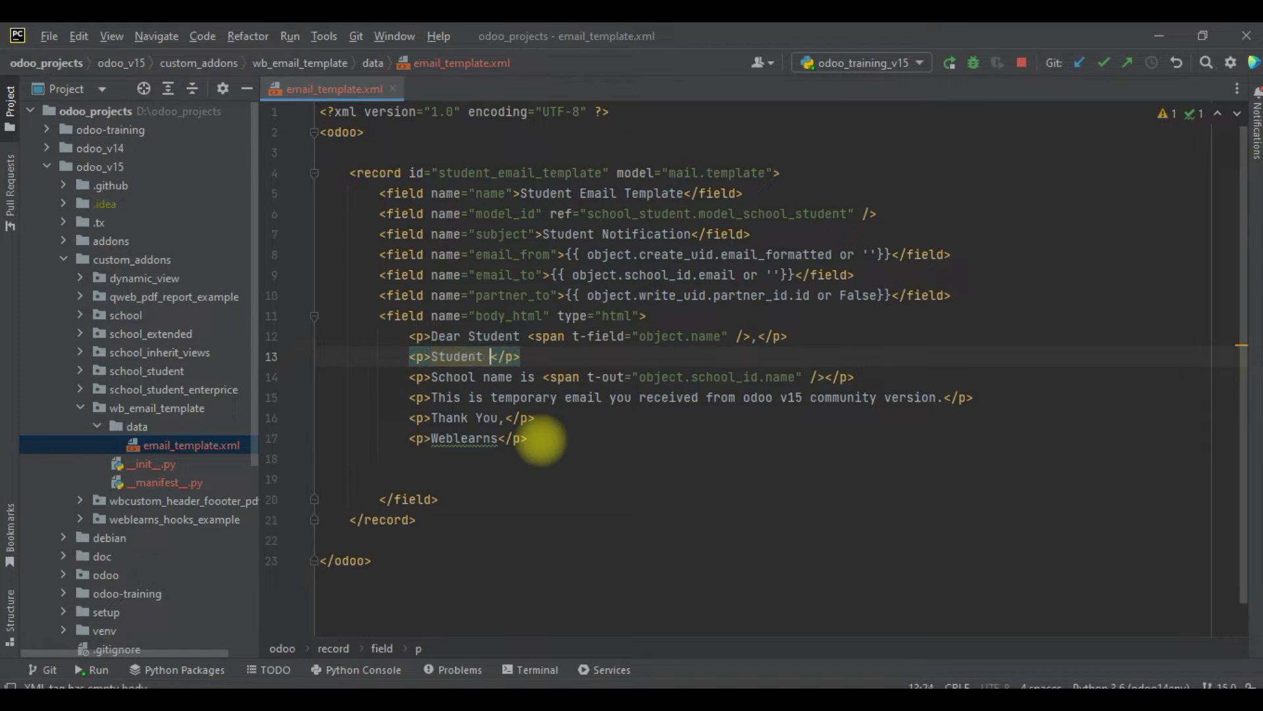
pyautogui.write('Birthday')
pyautogui.write('/')
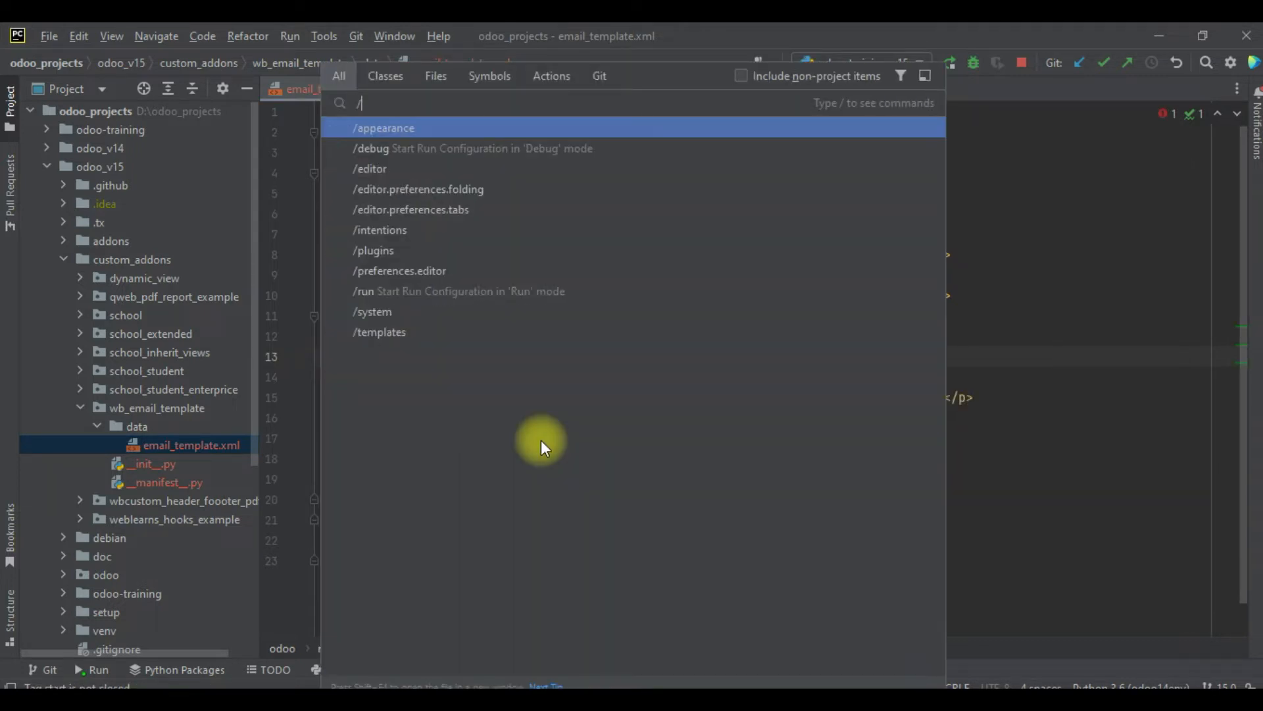
pyautogui.press('Escape')
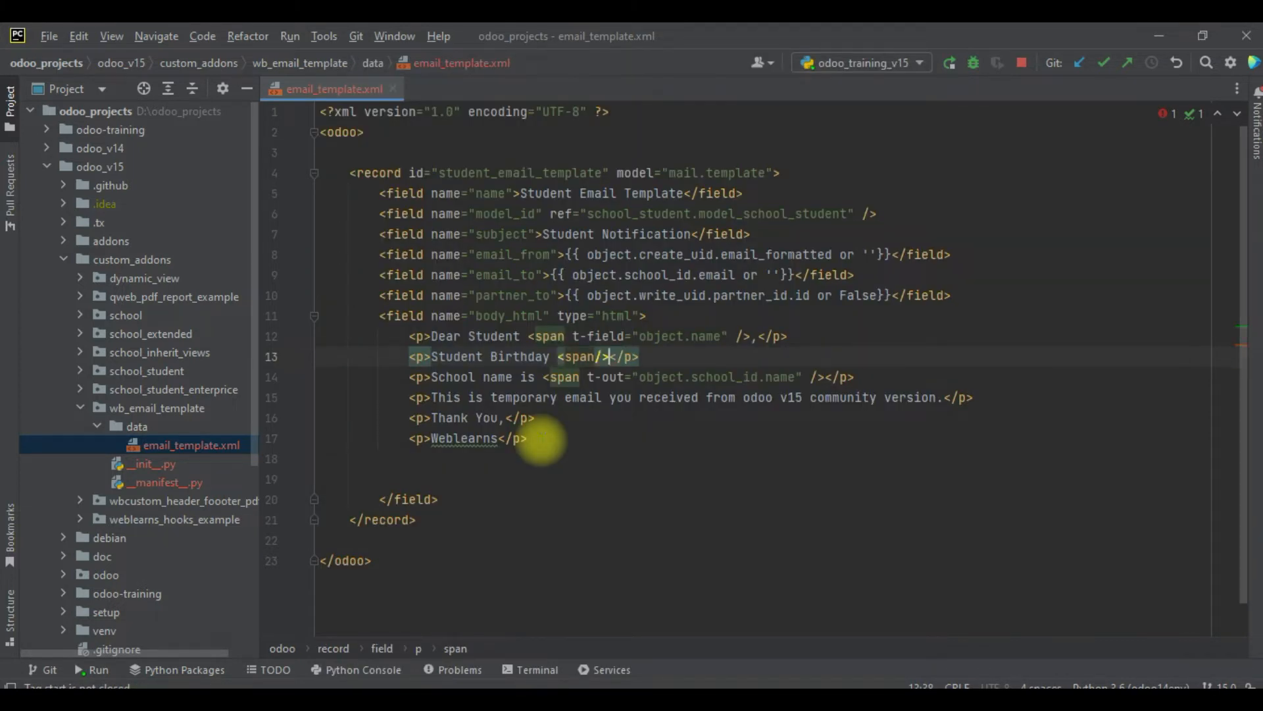
pyautogui.write('t-field="object.bdate')
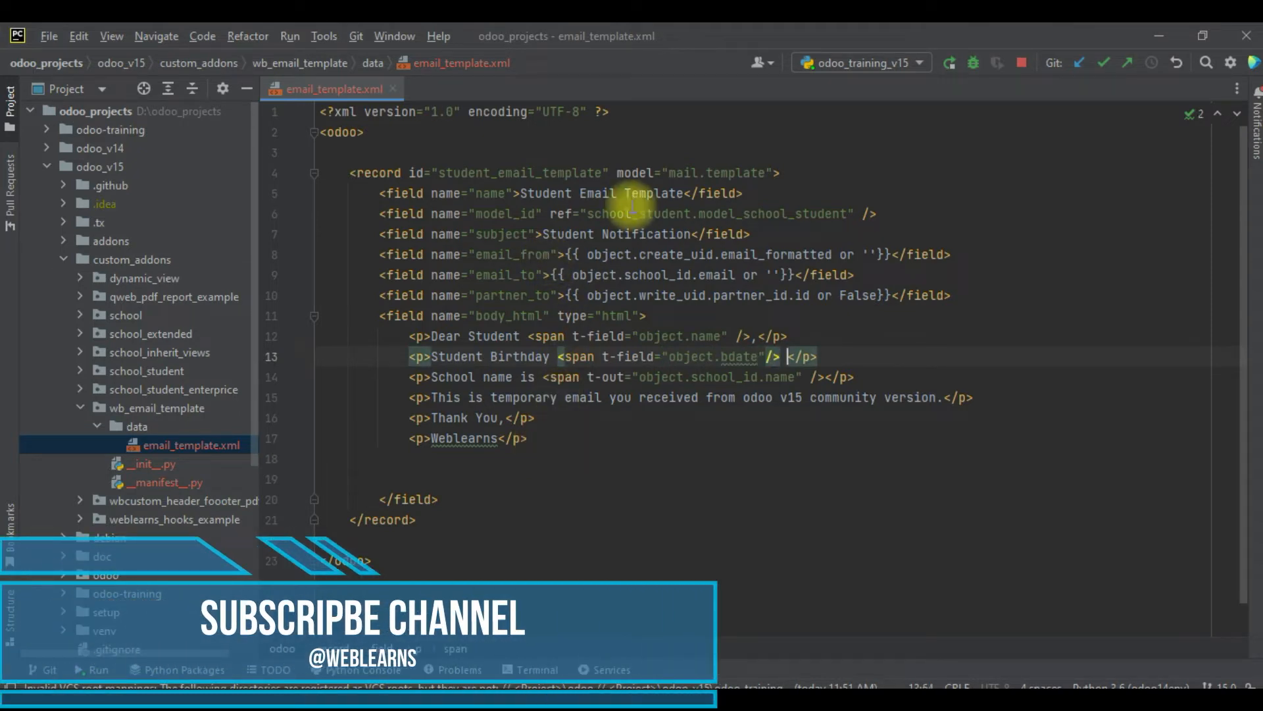
pyautogui.click(157, 408)
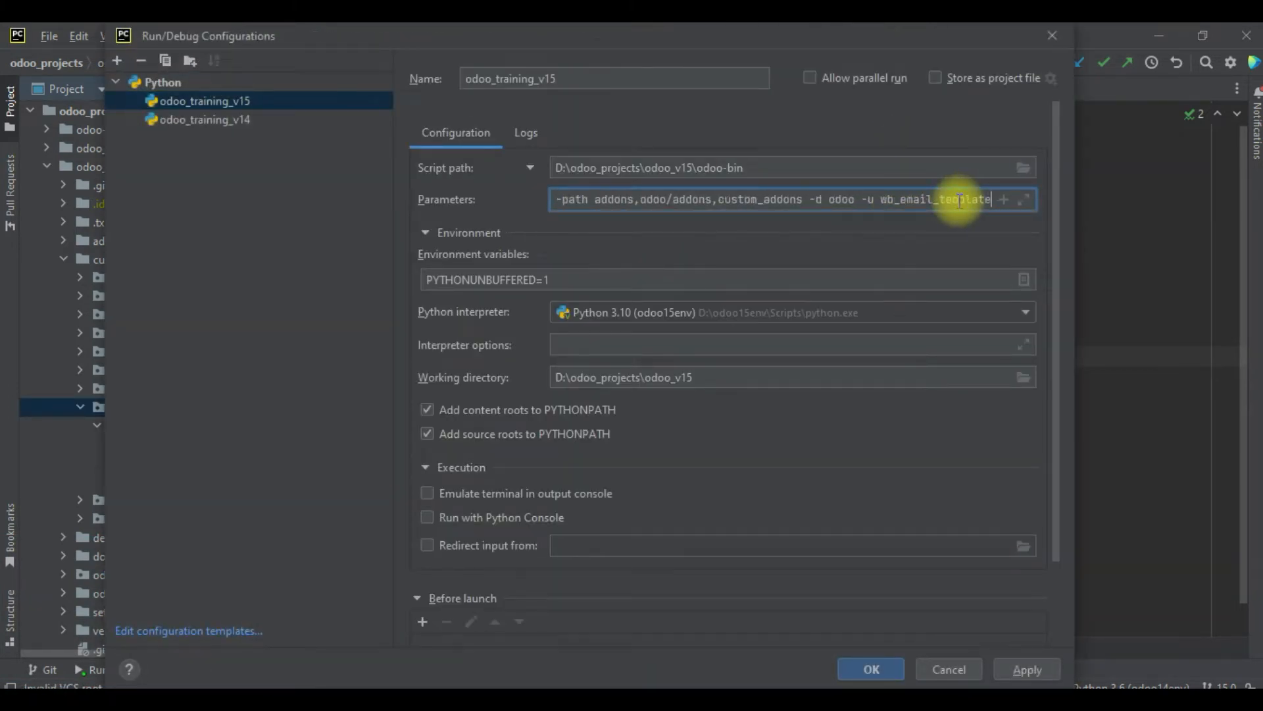
# - Save the -u wb_email_template run parameter and rerun the Odoo server
pyautogui.click(870, 669)
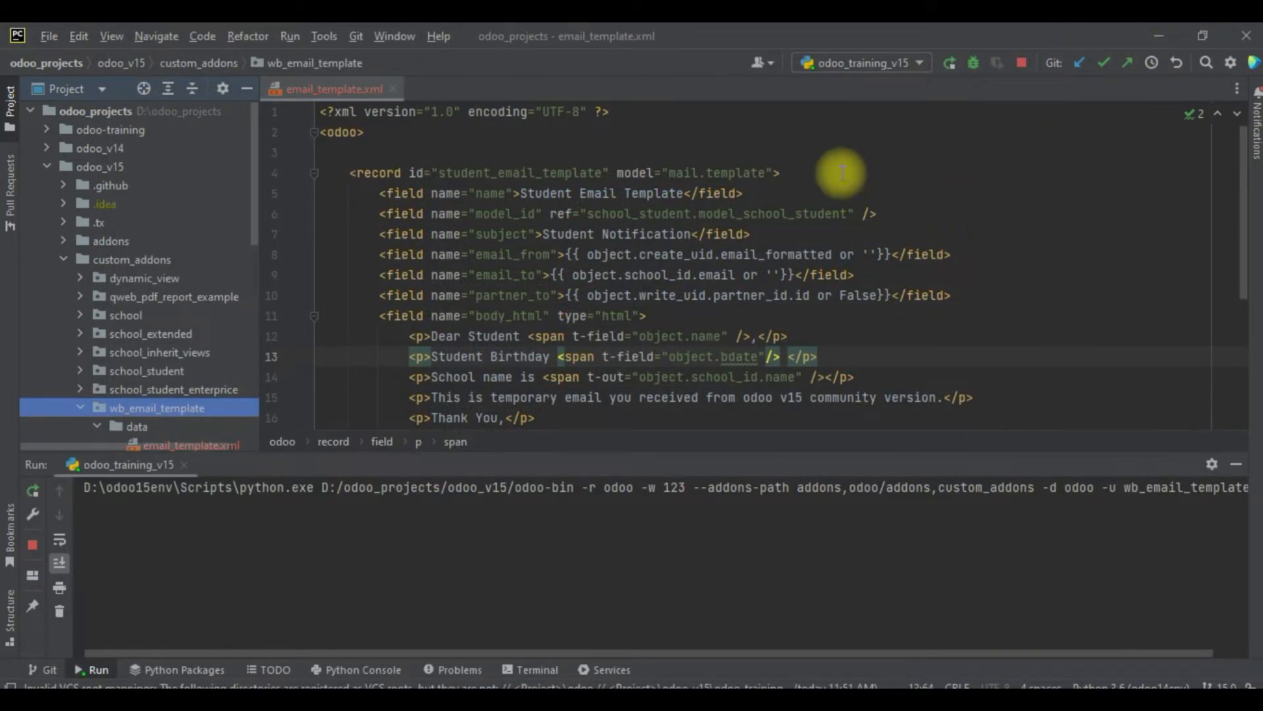
pyautogui.click(948, 63)
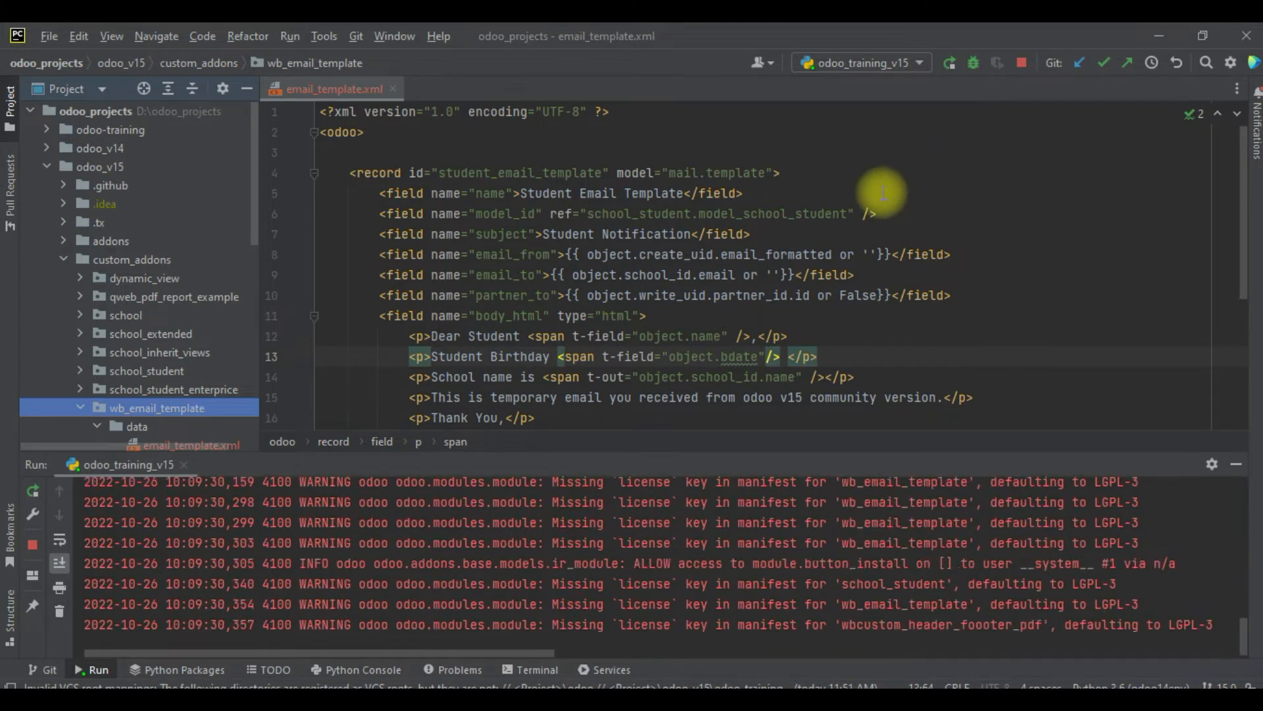
pyautogui.scroll(-3)
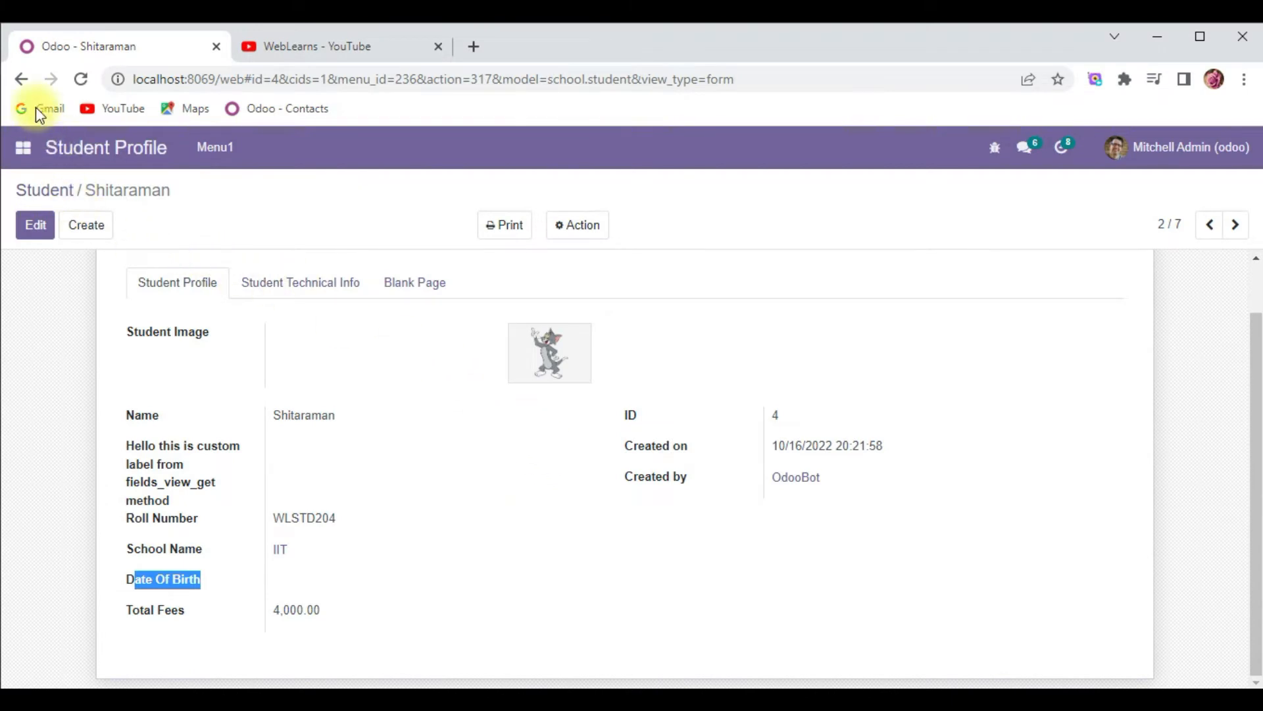
pyautogui.click(23, 147)
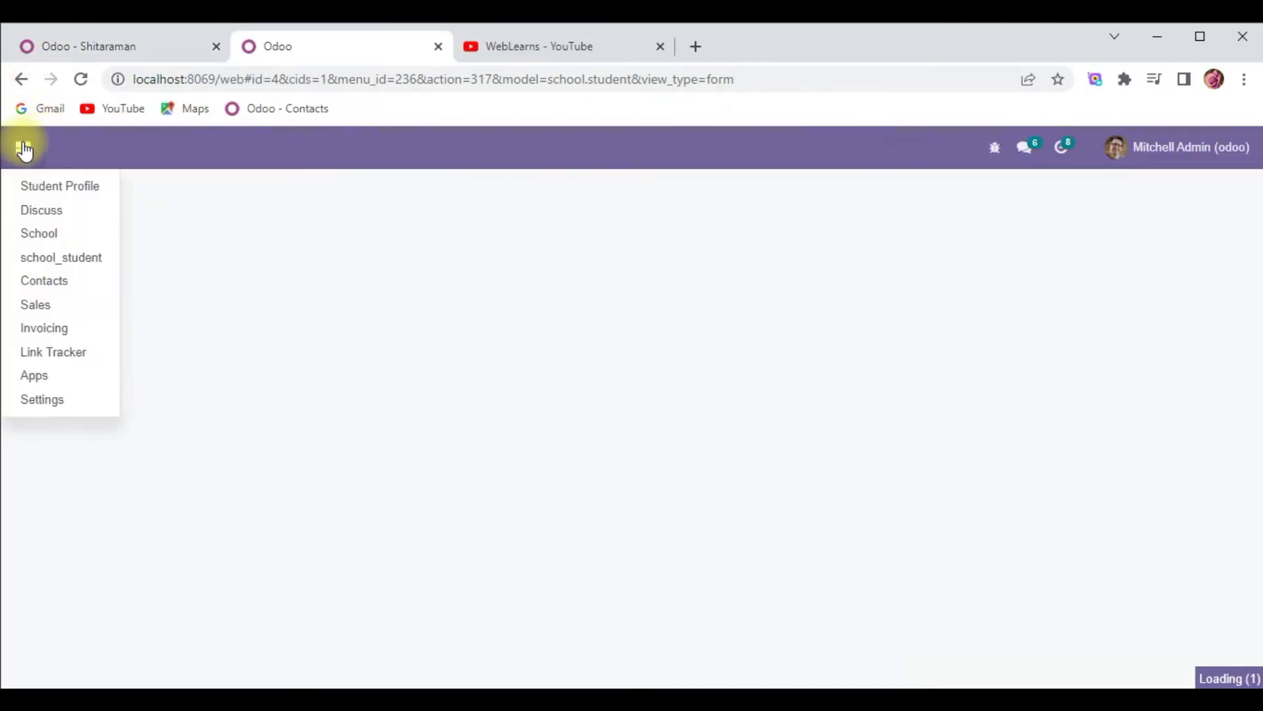
pyautogui.click(59, 186)
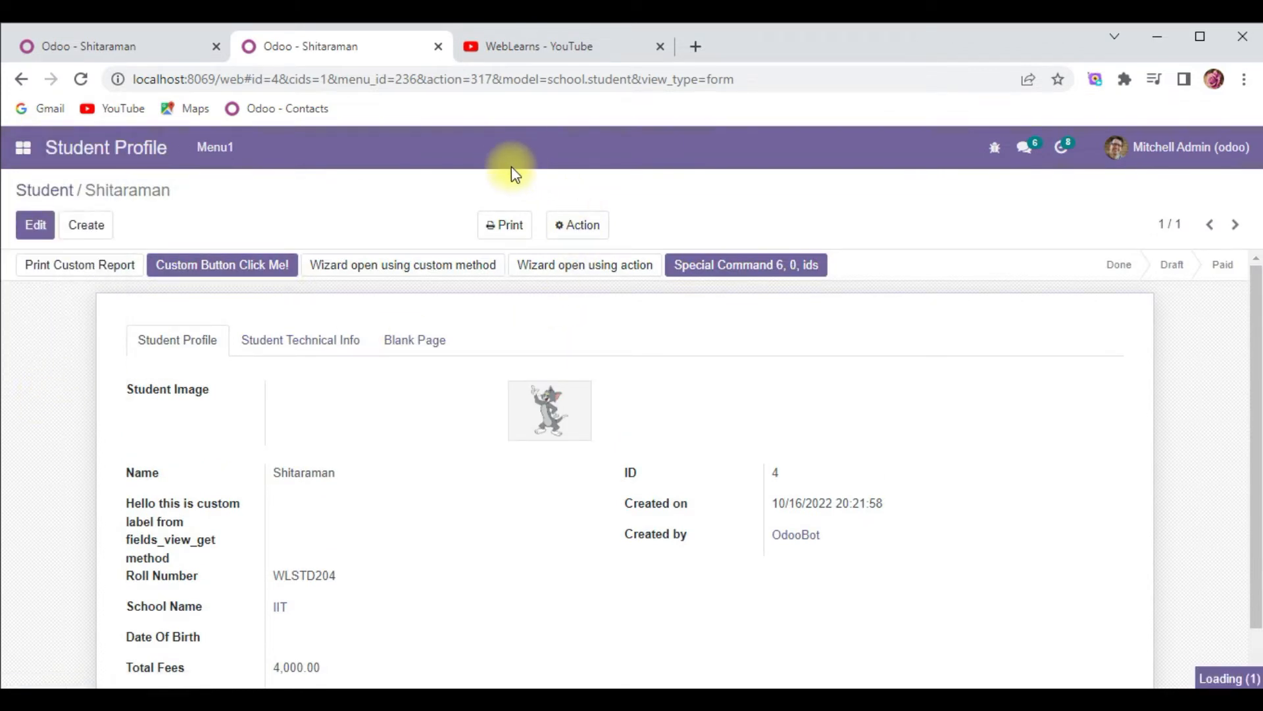
pyautogui.click(518, 147)
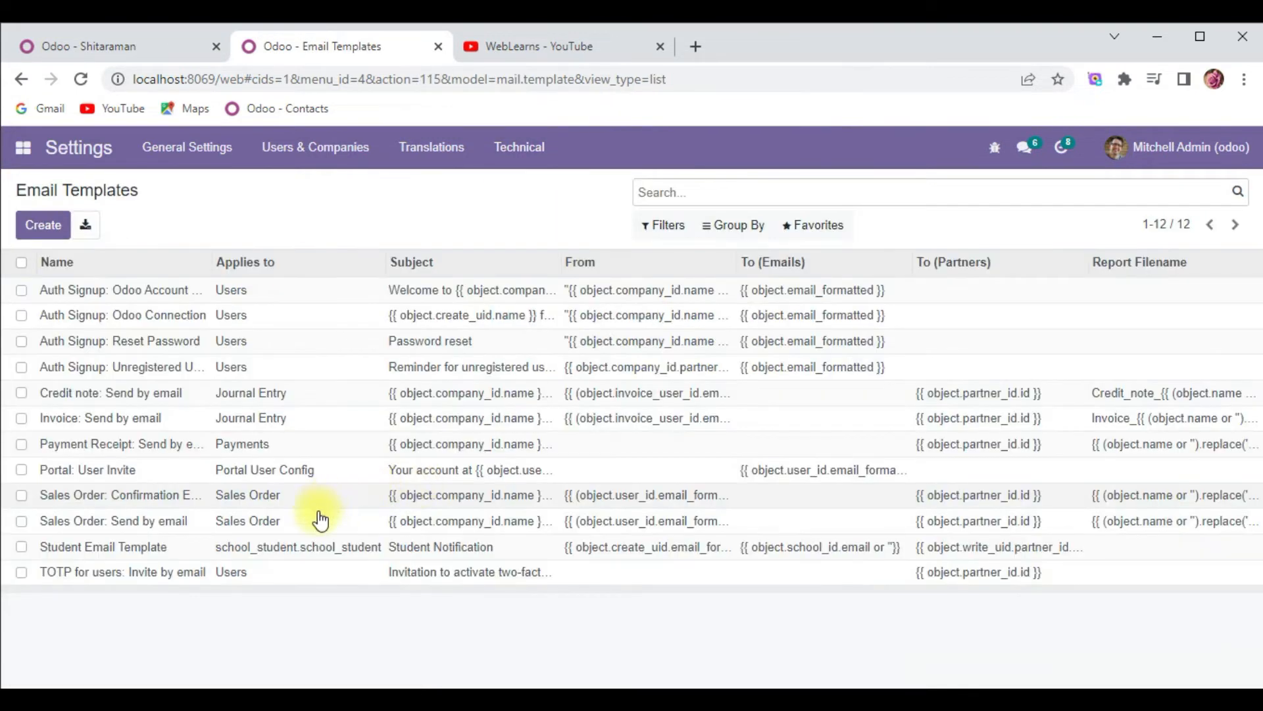
pyautogui.click(103, 546)
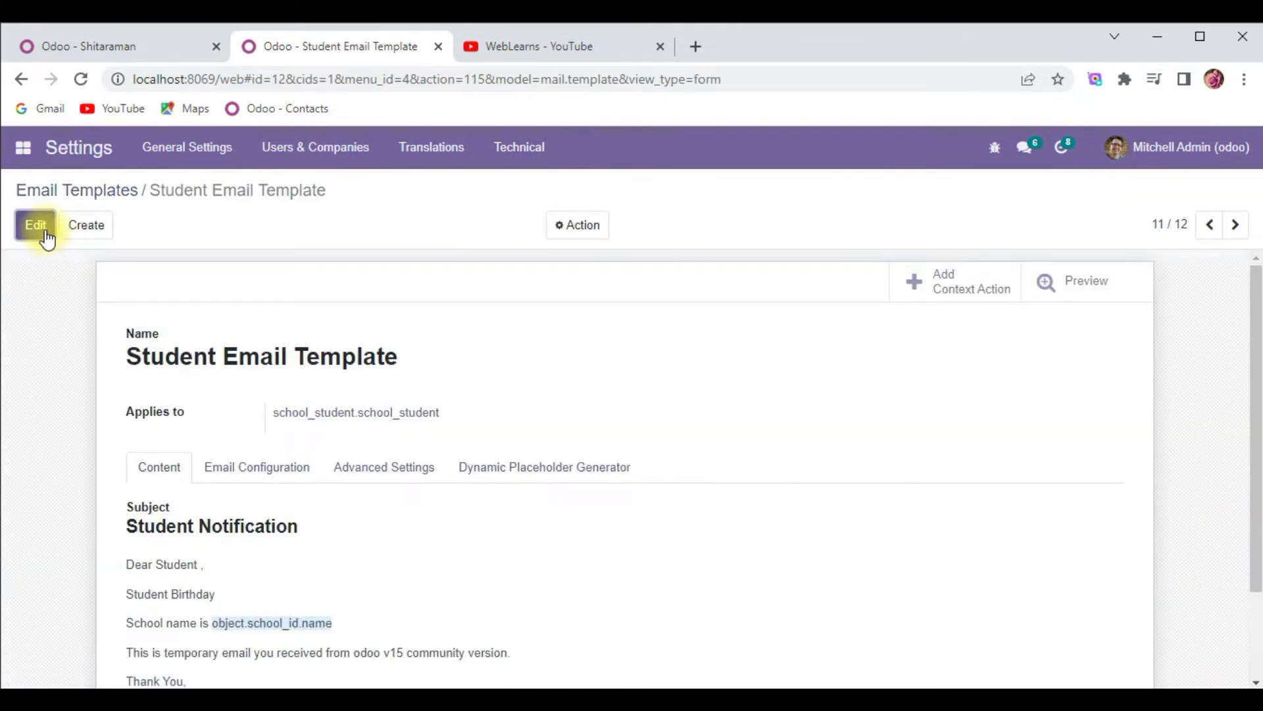
pyautogui.moveTo(1090, 327)
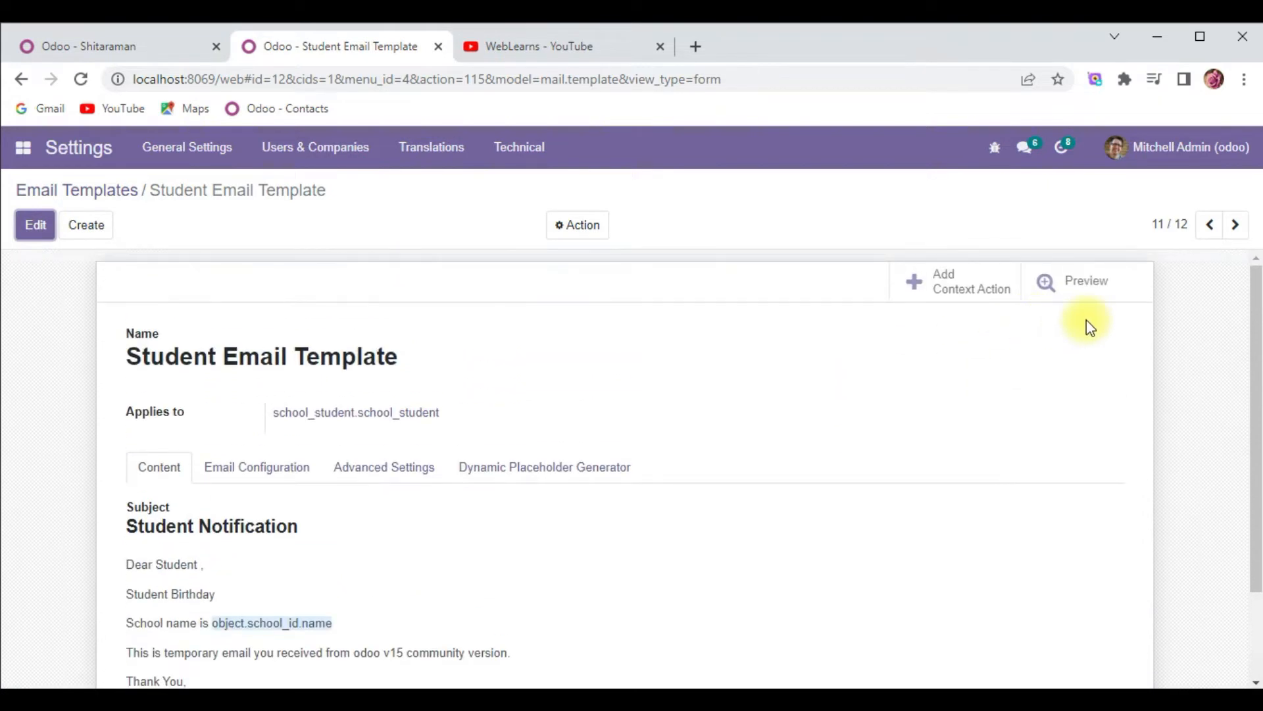
# - Preview the template for Shitaraman and inspect the dateless Student Birthday line
pyautogui.click(1084, 280)
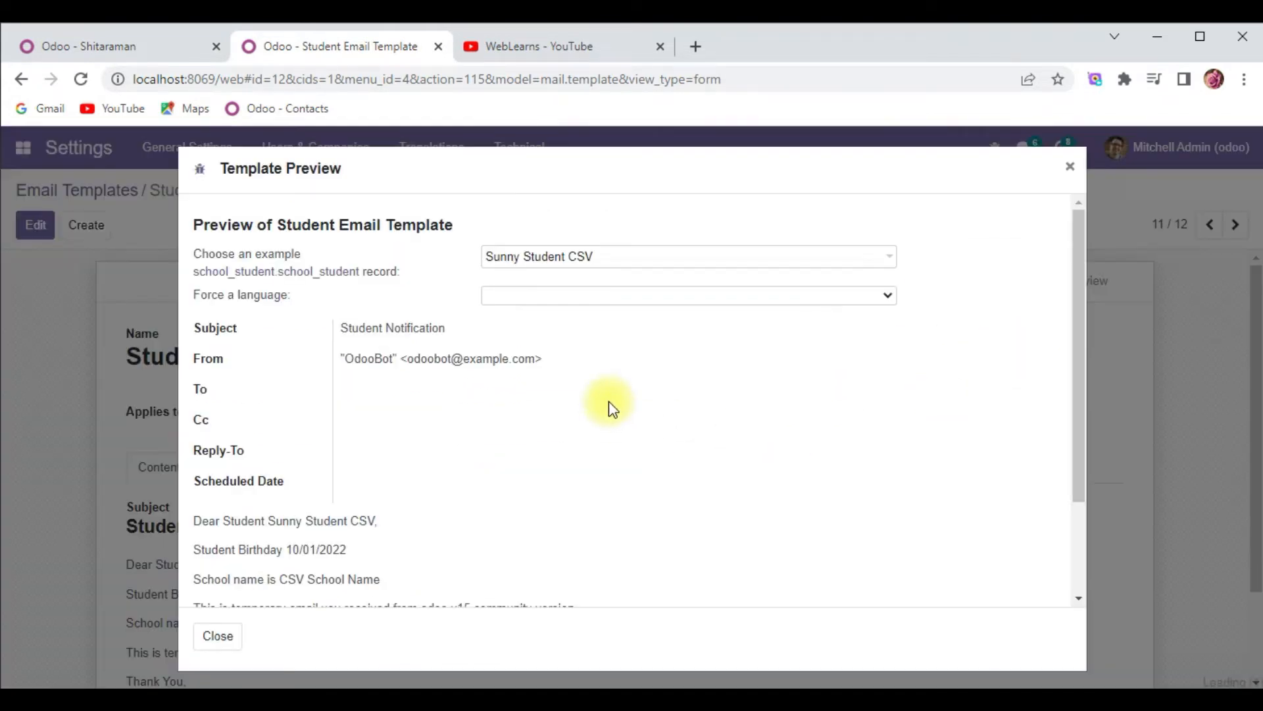
pyautogui.scroll(-3)
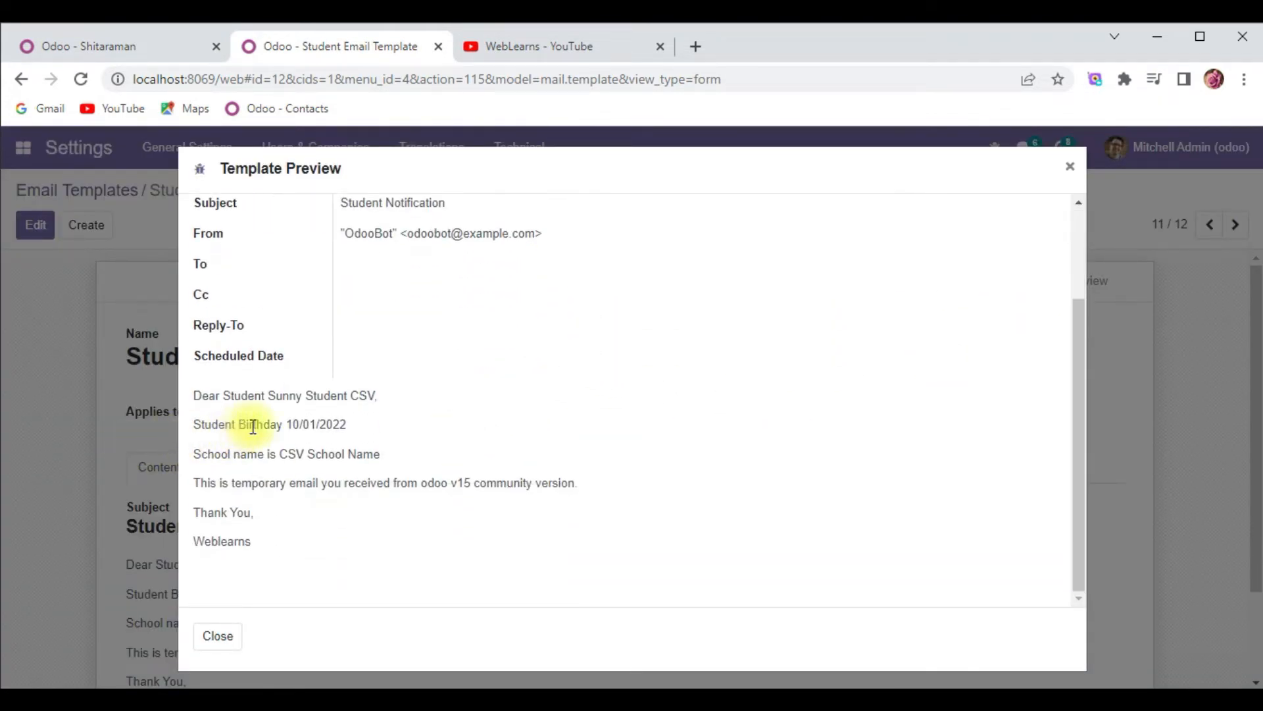
pyautogui.doubleClick(316, 424)
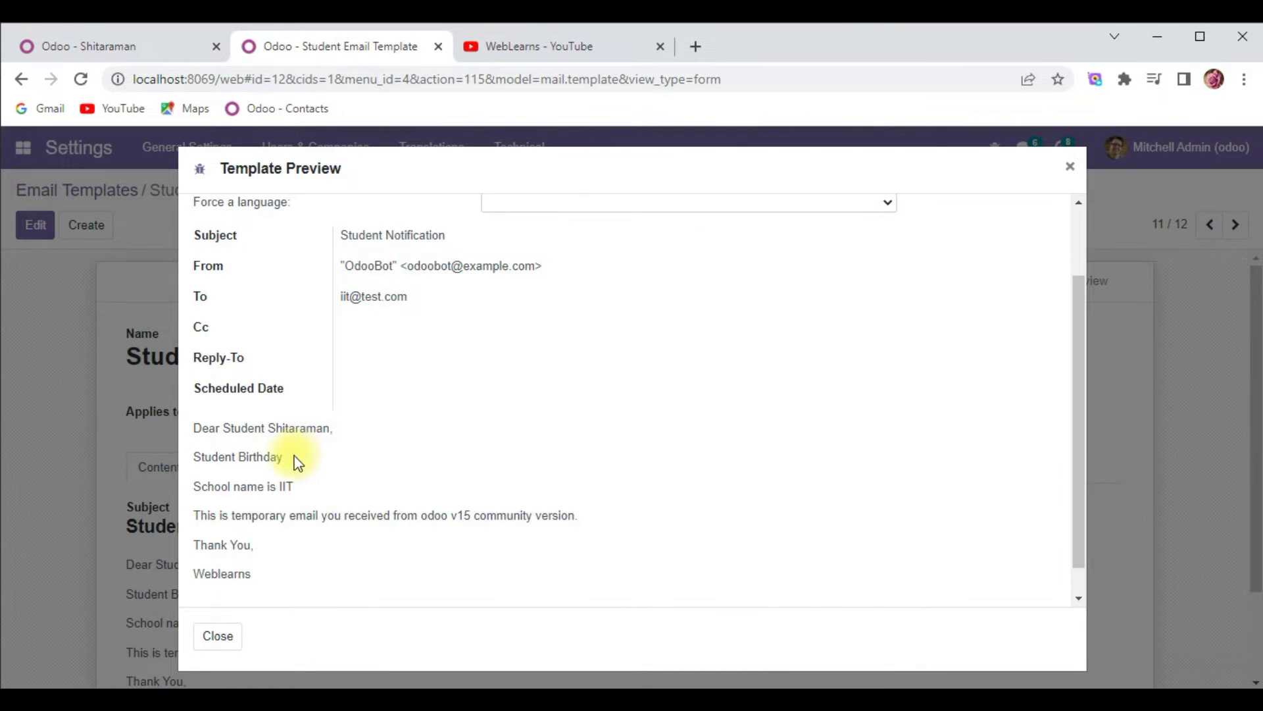
pyautogui.moveTo(315, 463)
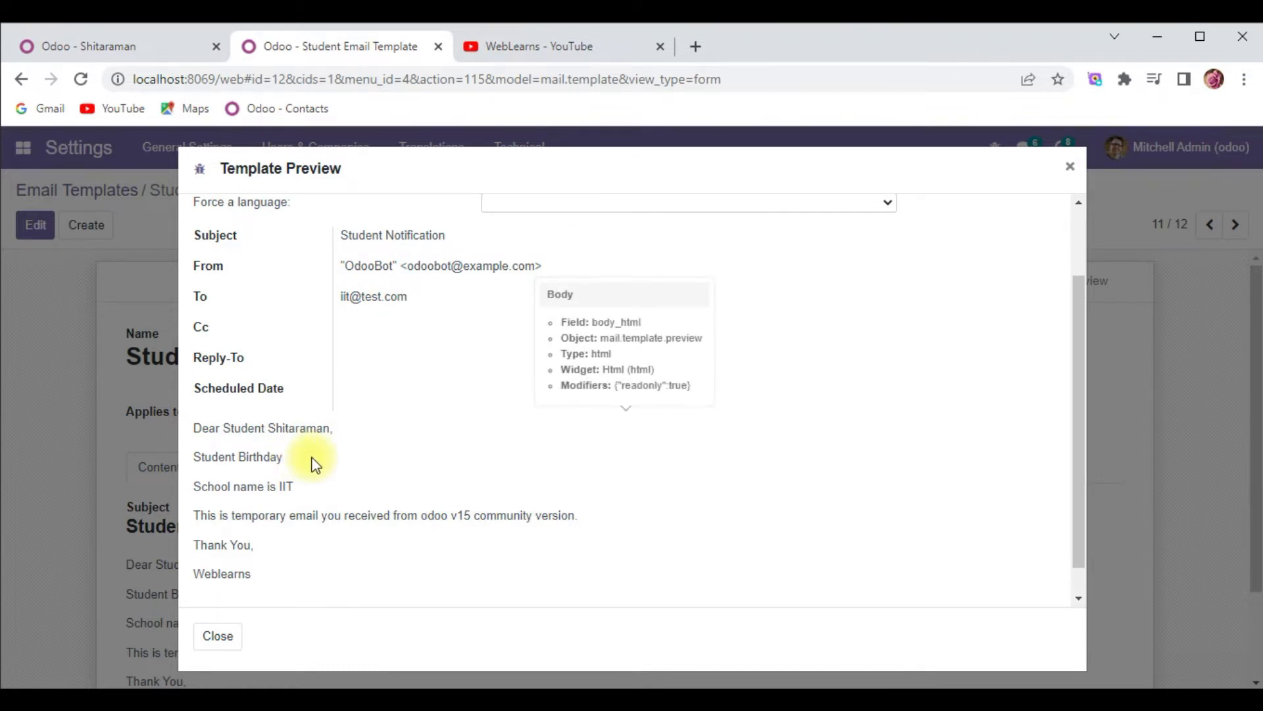
pyautogui.moveTo(302, 463)
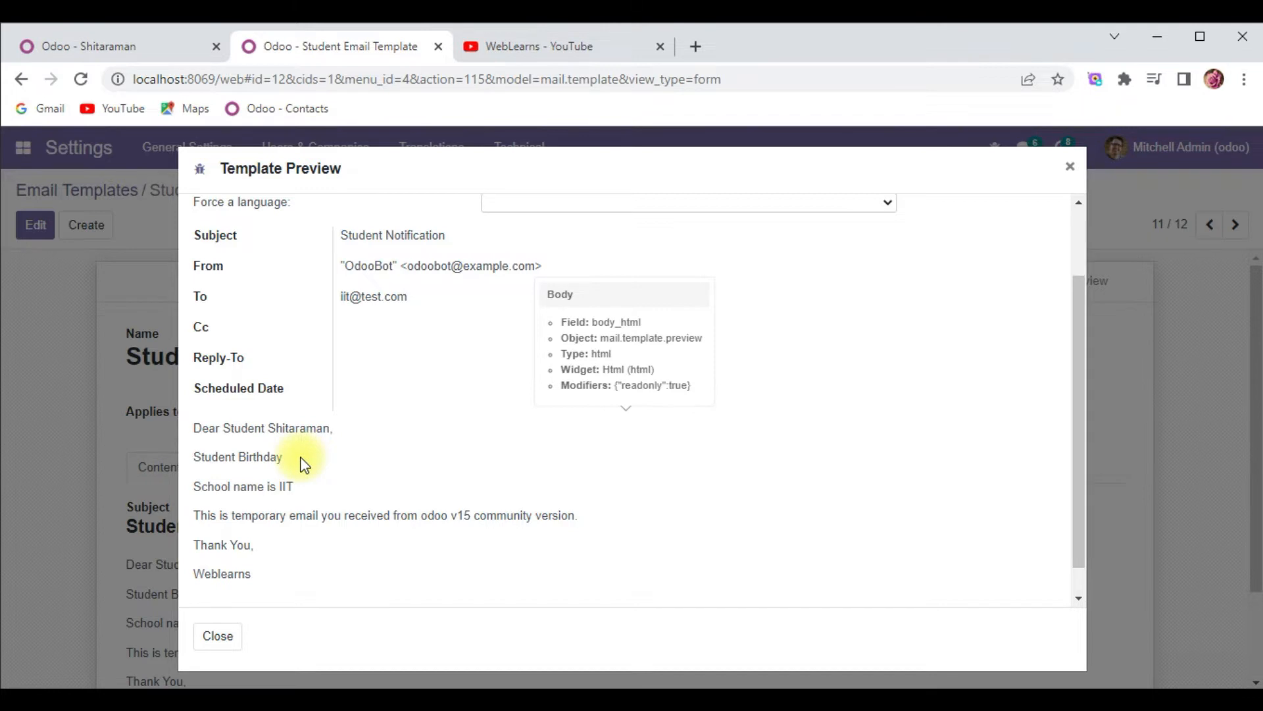
pyautogui.moveTo(189, 458)
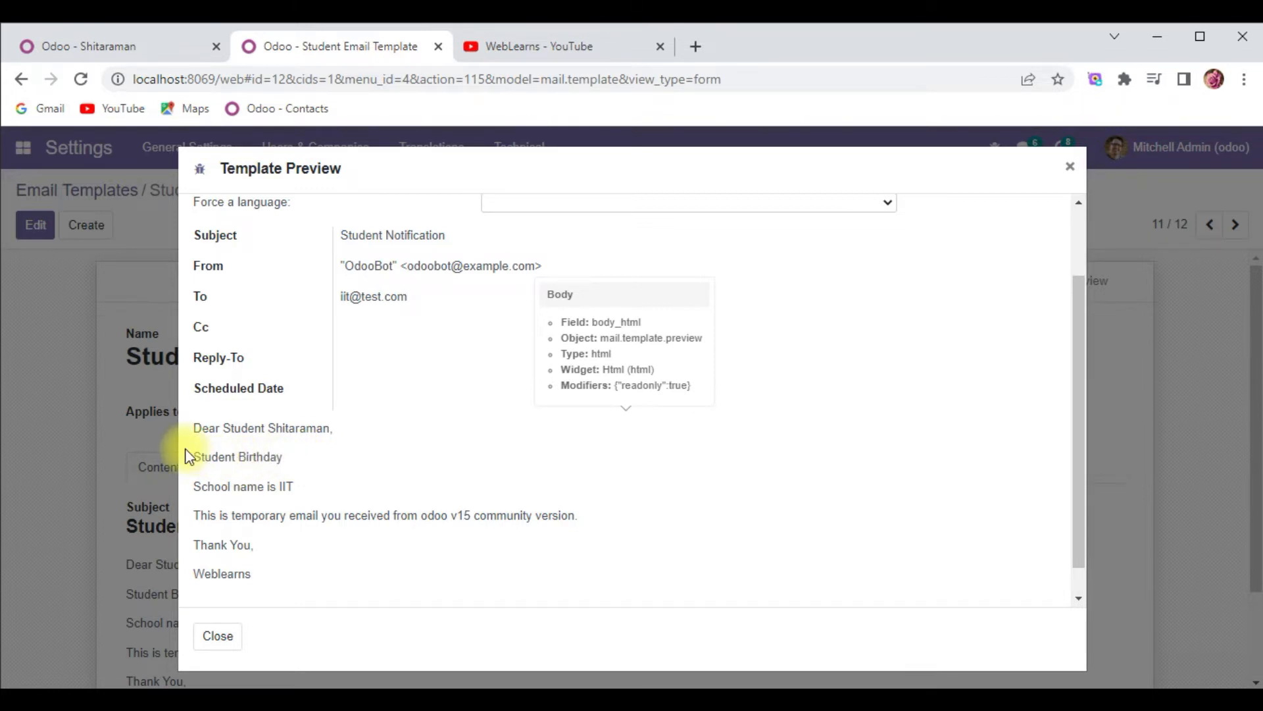
pyautogui.doubleClick(237, 457)
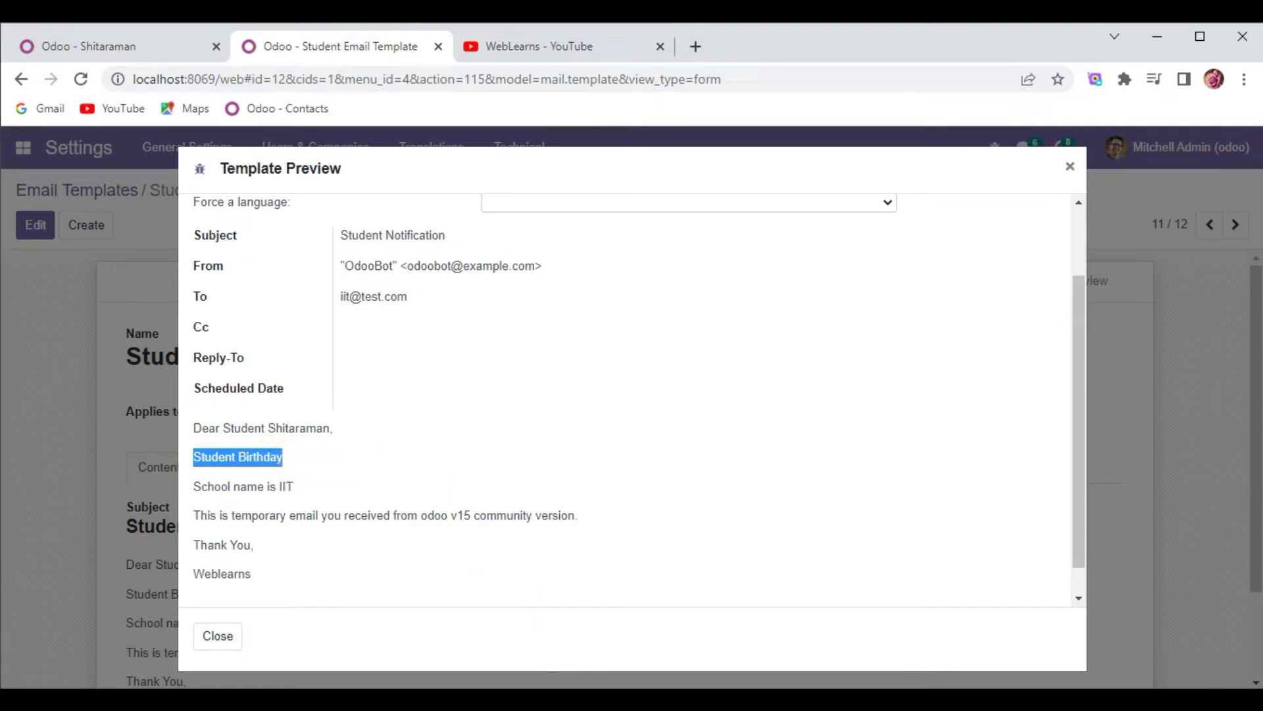
pyautogui.press('alt+tab')
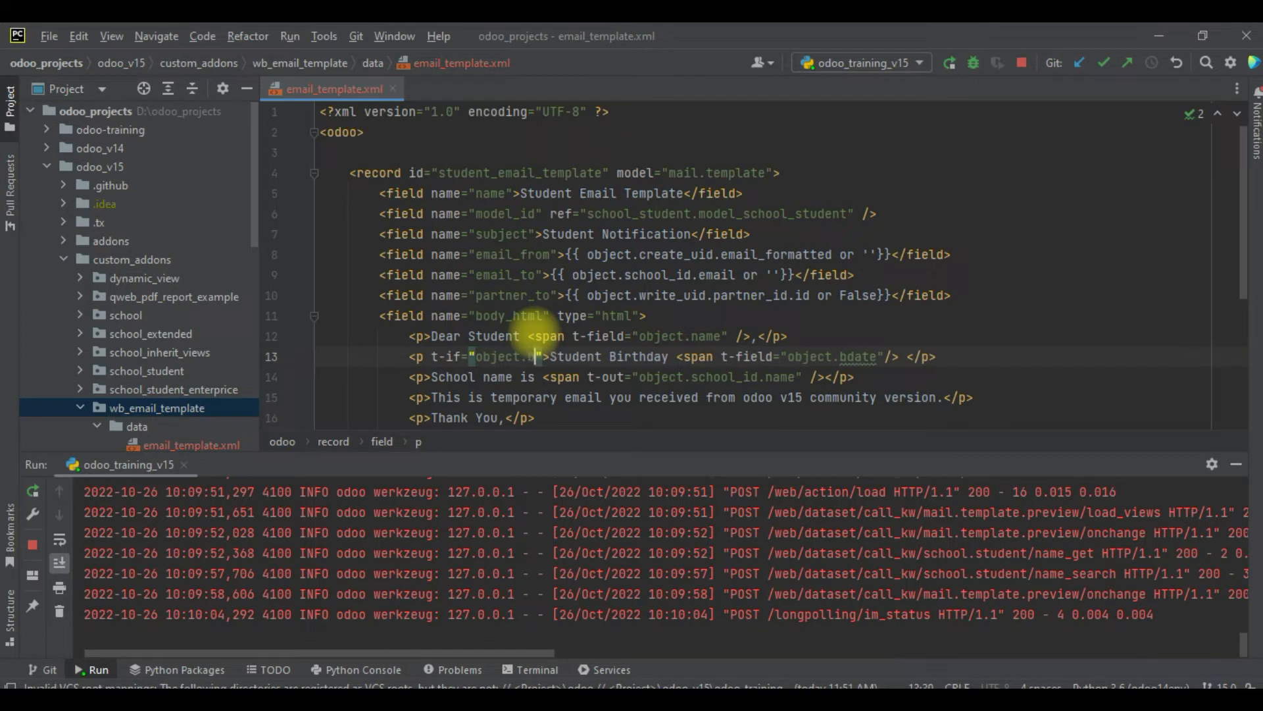
# - Finish the birthday paragraph's condition as t-if="object.bdate"
pyautogui.write('bdate')
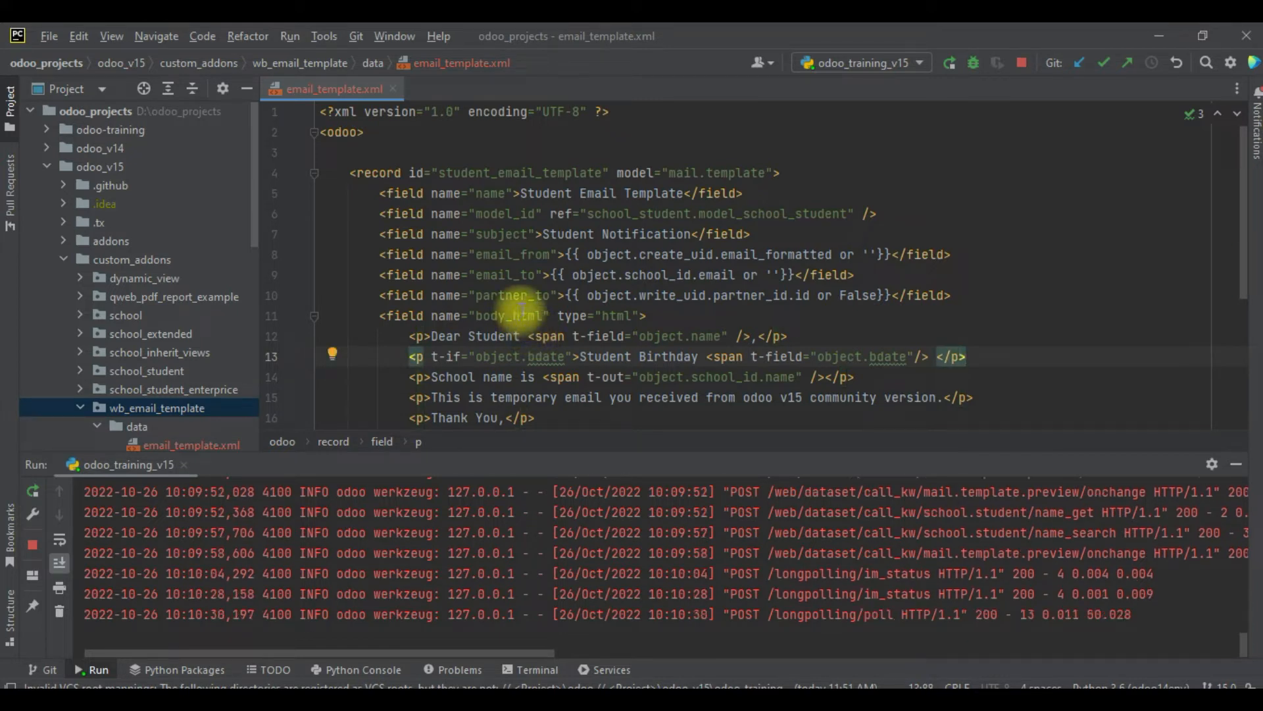
pyautogui.moveTo(742, 173)
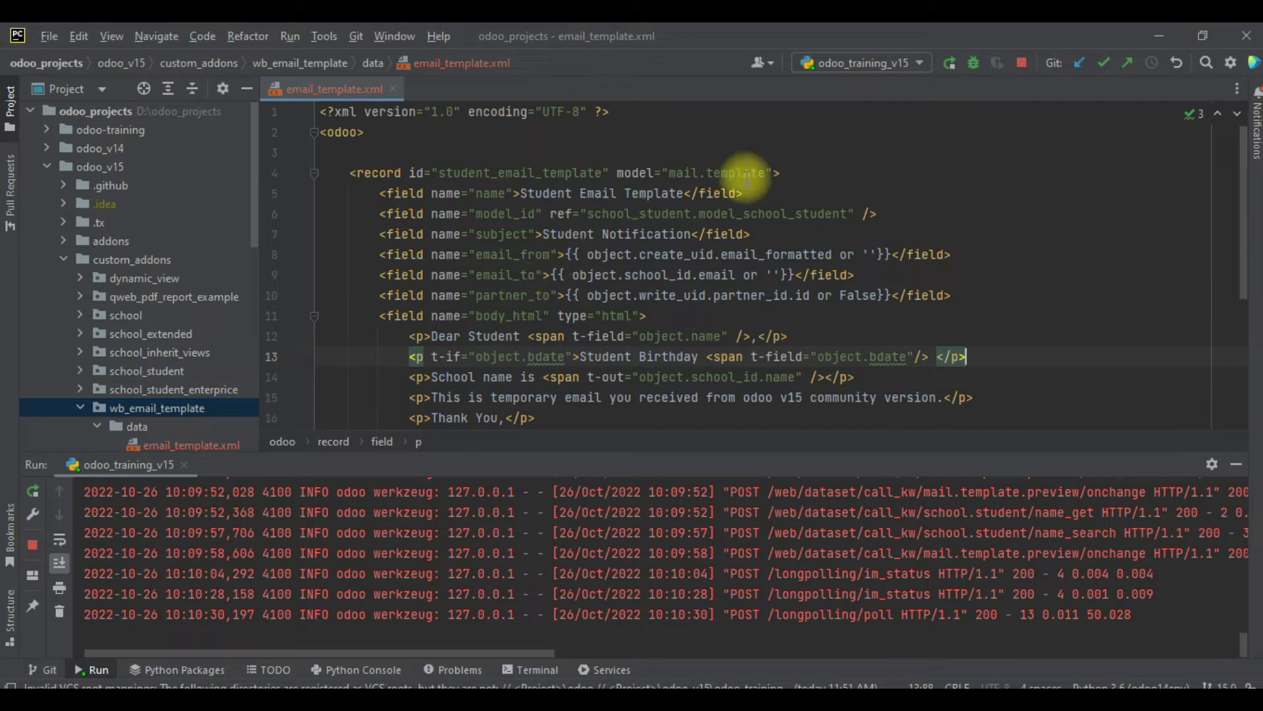
pyautogui.click(1021, 63)
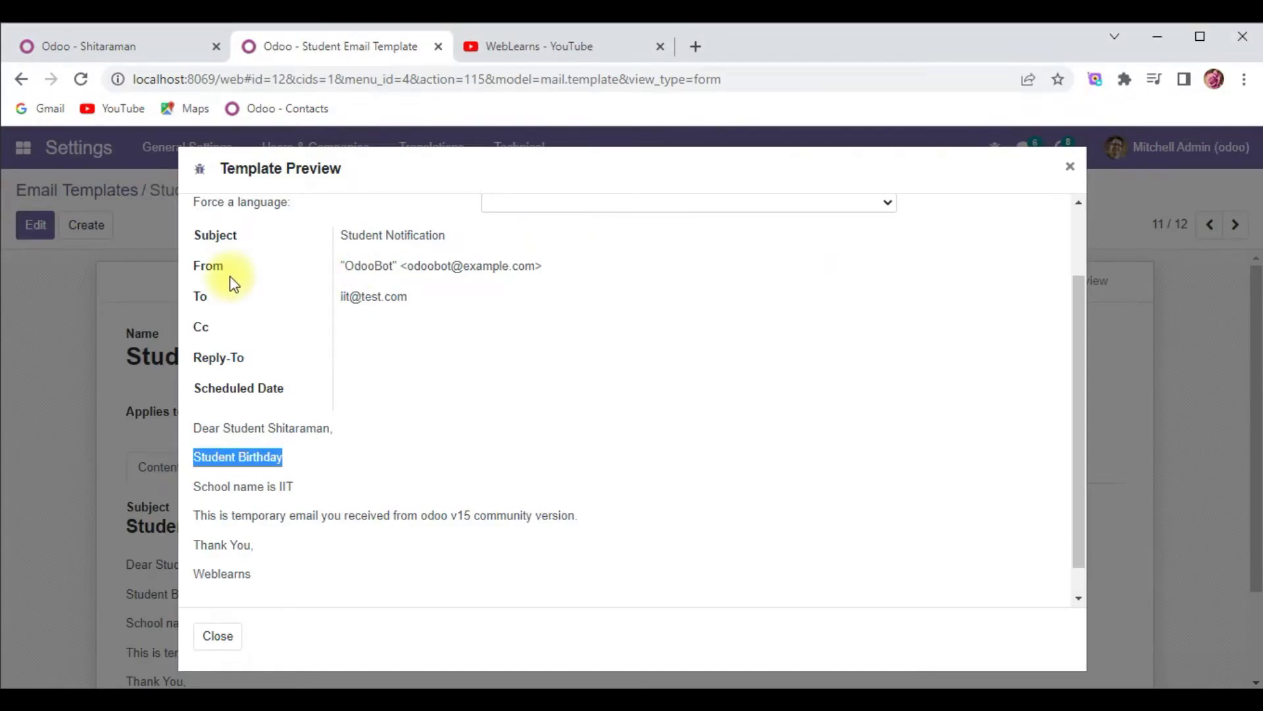
pyautogui.click(216, 636)
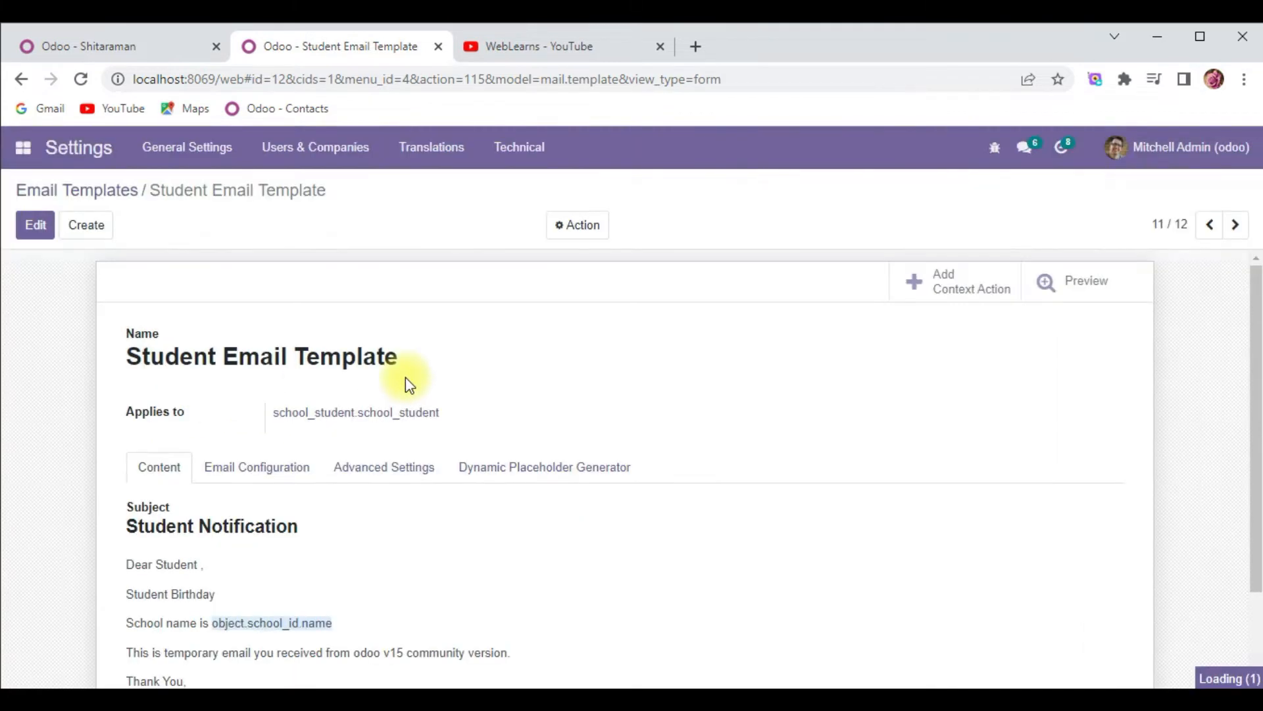
pyautogui.scroll(-3)
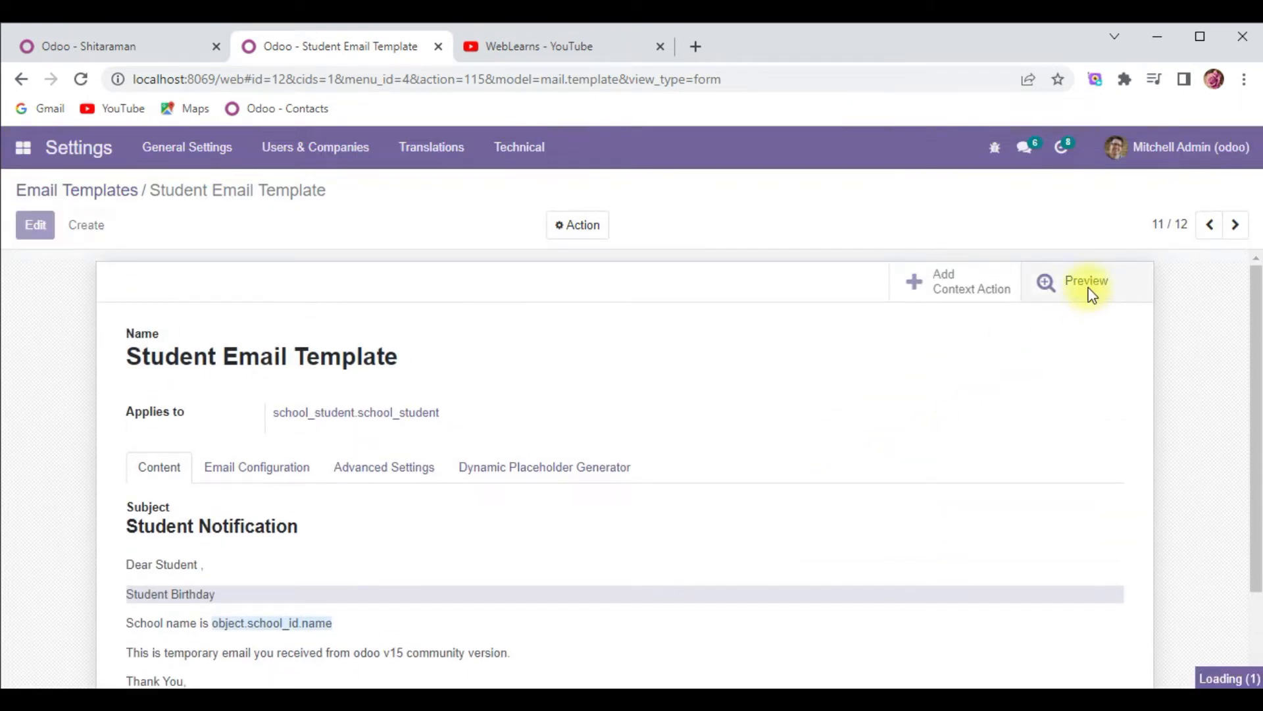
pyautogui.click(1085, 281)
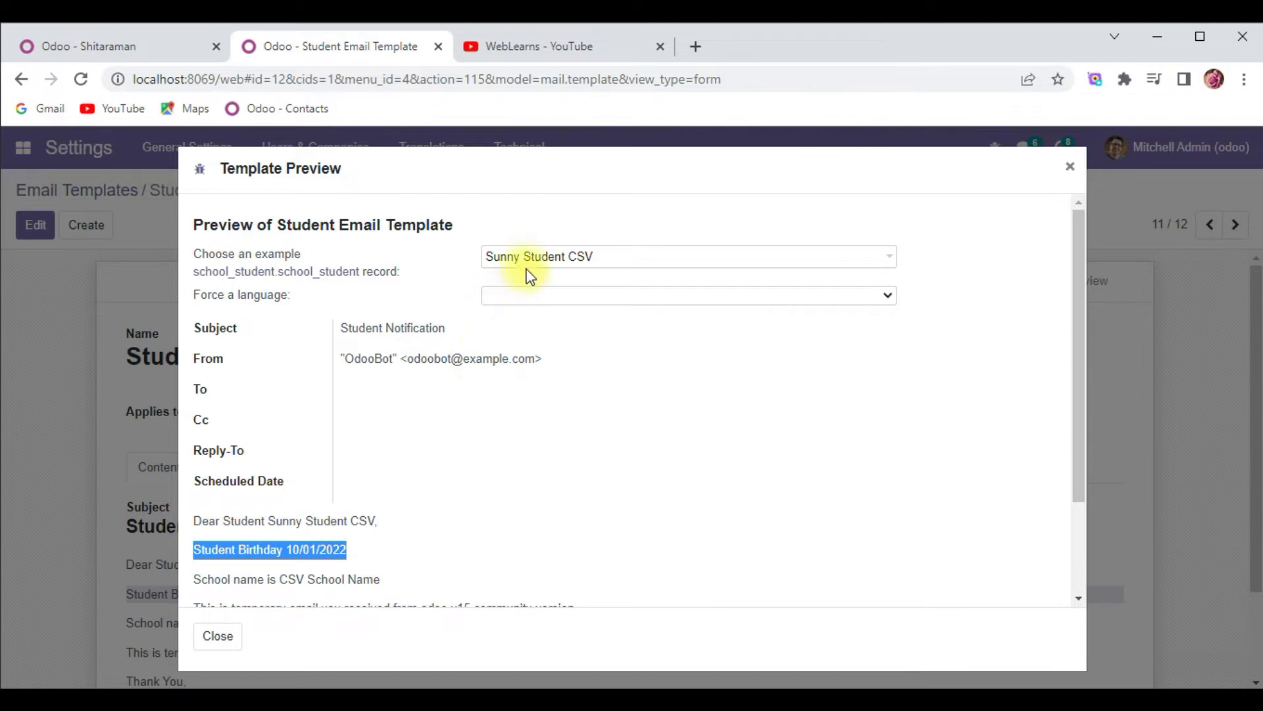
pyautogui.click(689, 256)
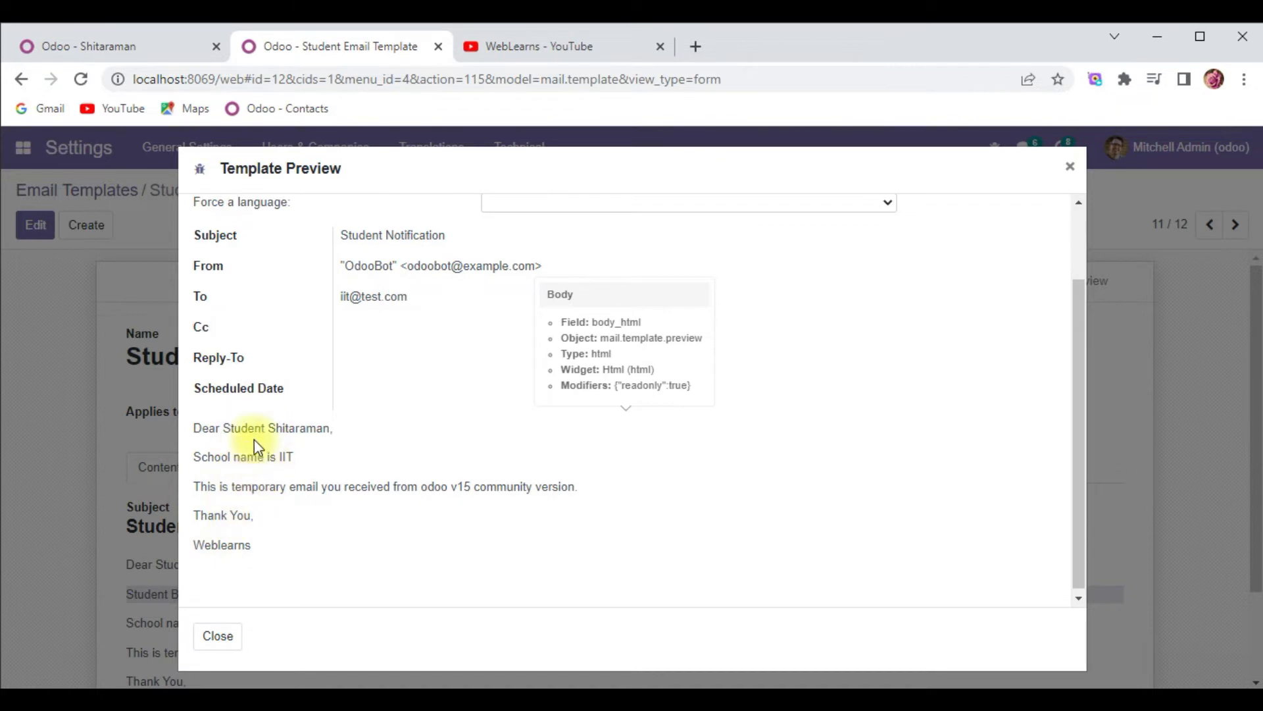
pyautogui.moveTo(287, 486)
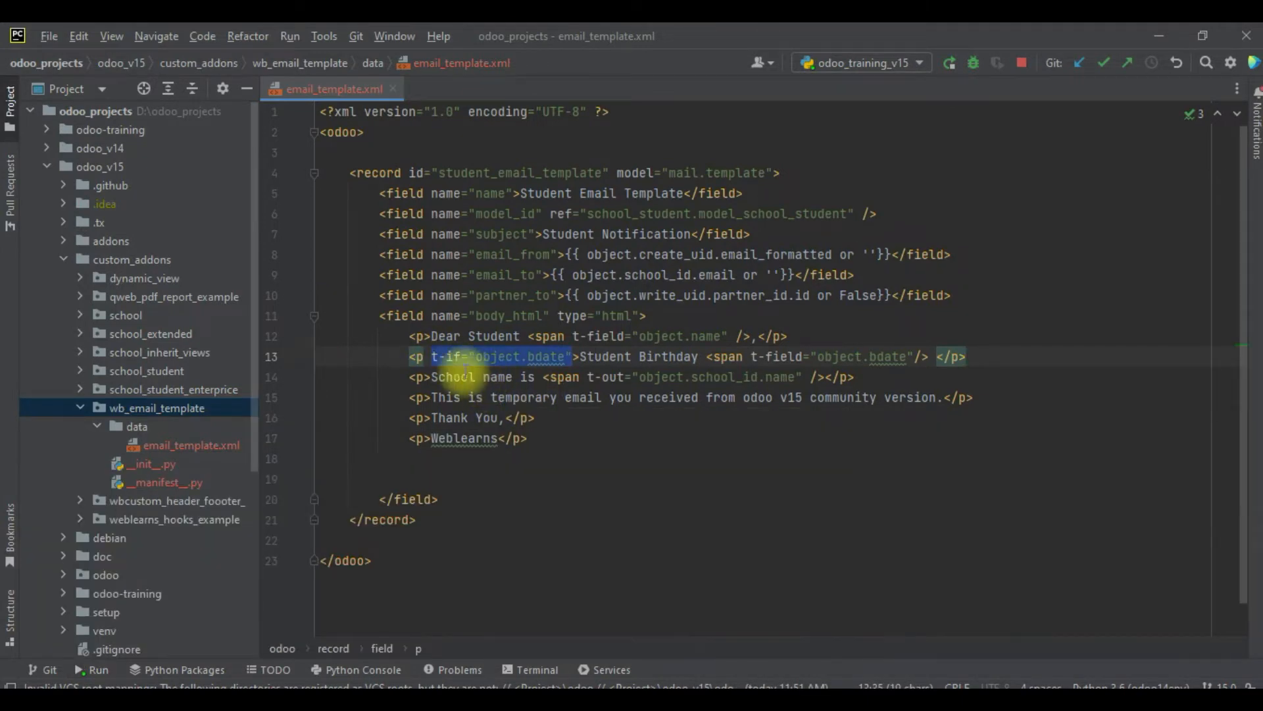
pyautogui.moveTo(456, 481)
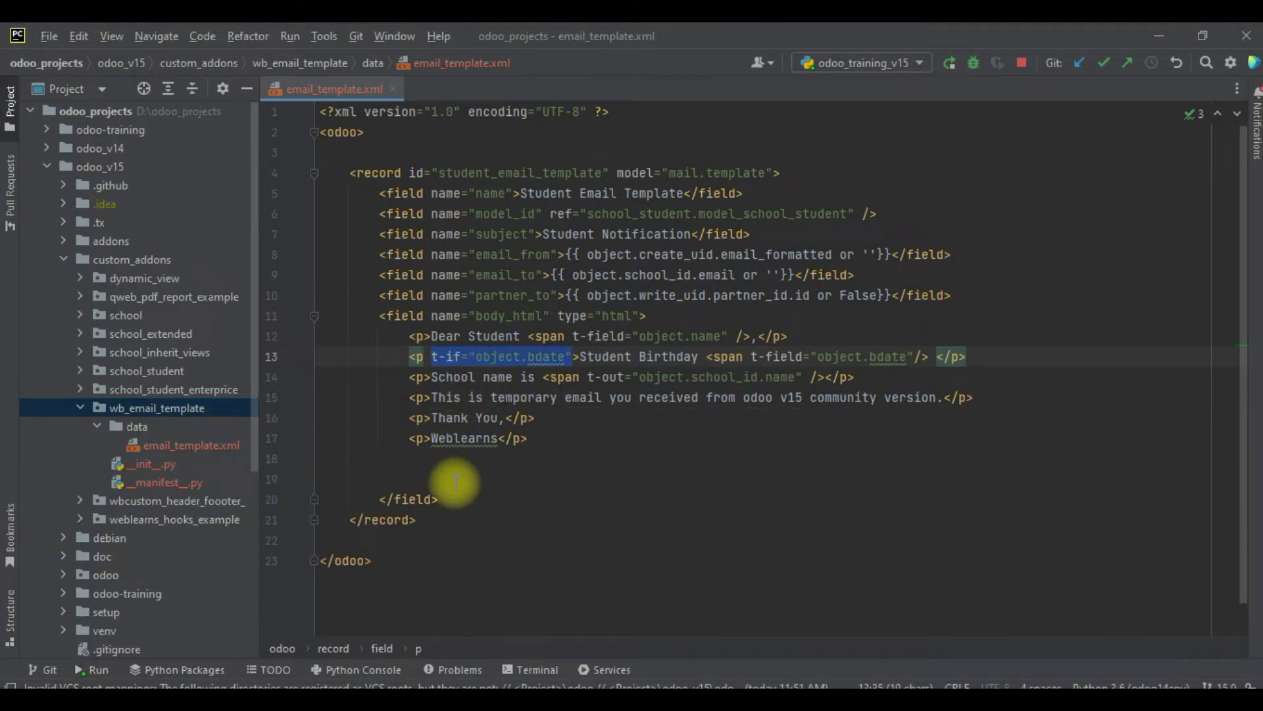
# - Wrap a new Student Birthday paragraph in <t t-if="object.bdate">, commenting out the old line
pyautogui.press('enter')
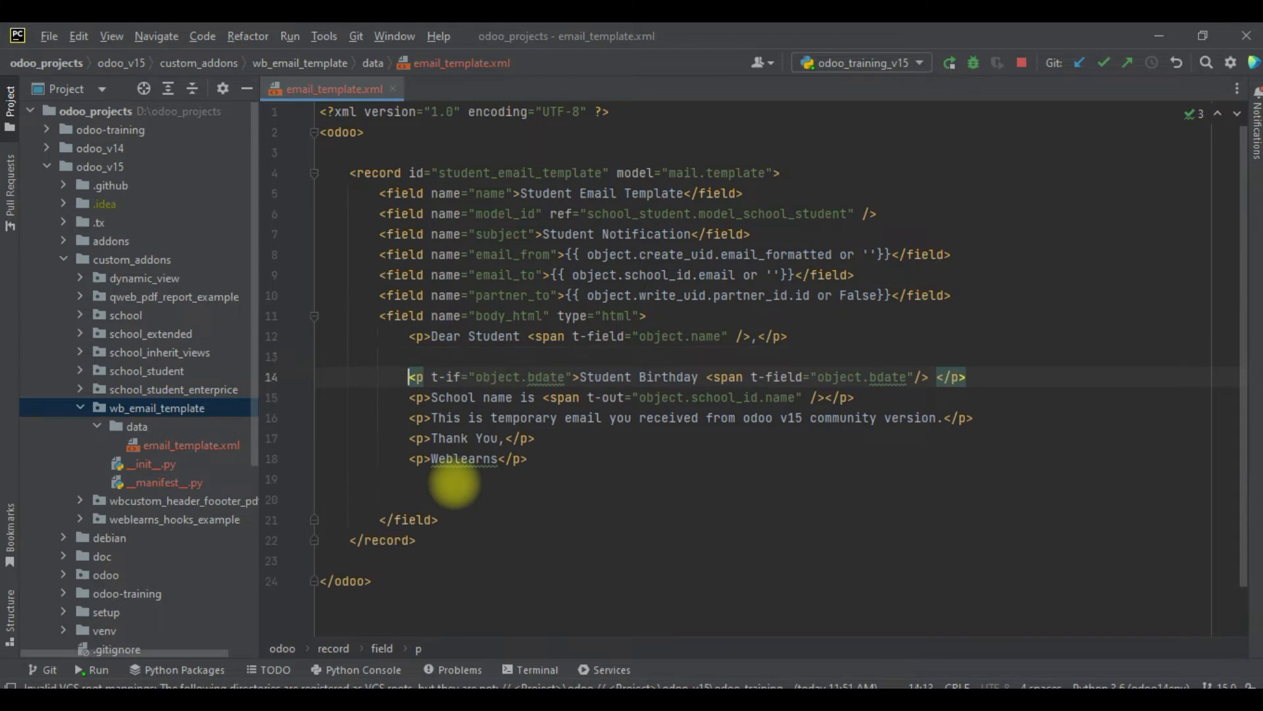
pyautogui.write('<t t-if="ojbe')
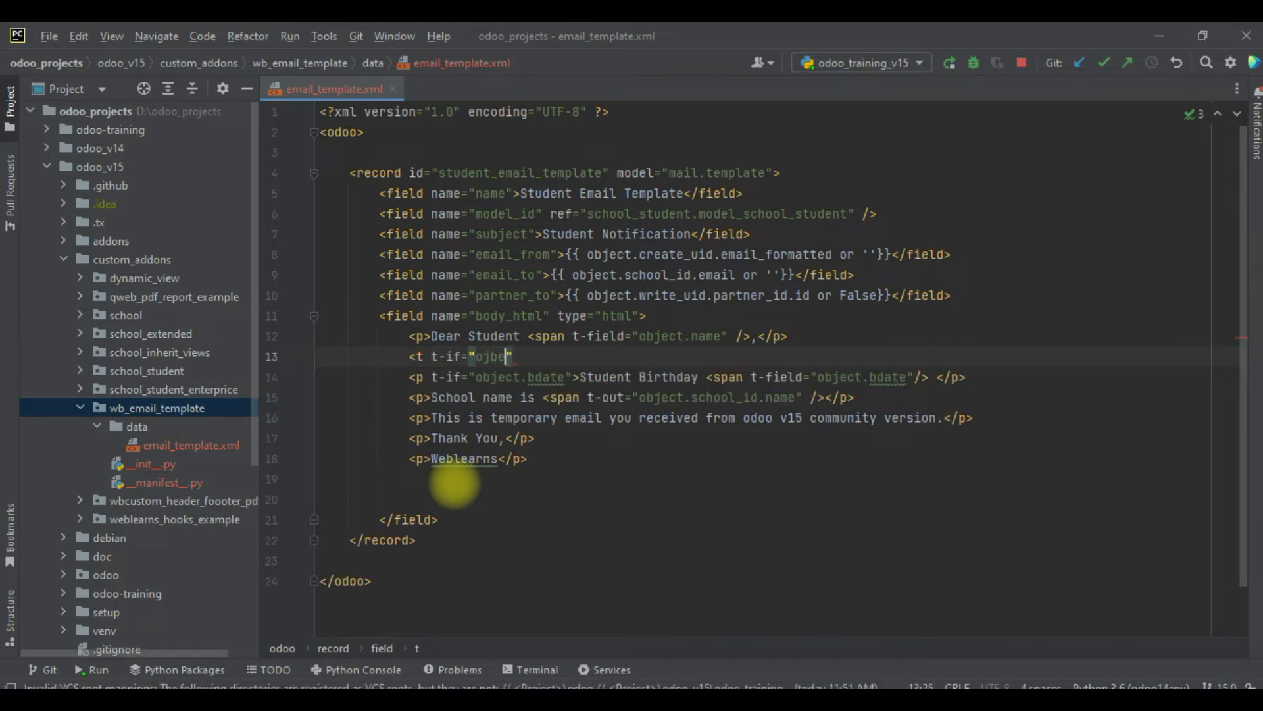
pyautogui.write('object.dbat')
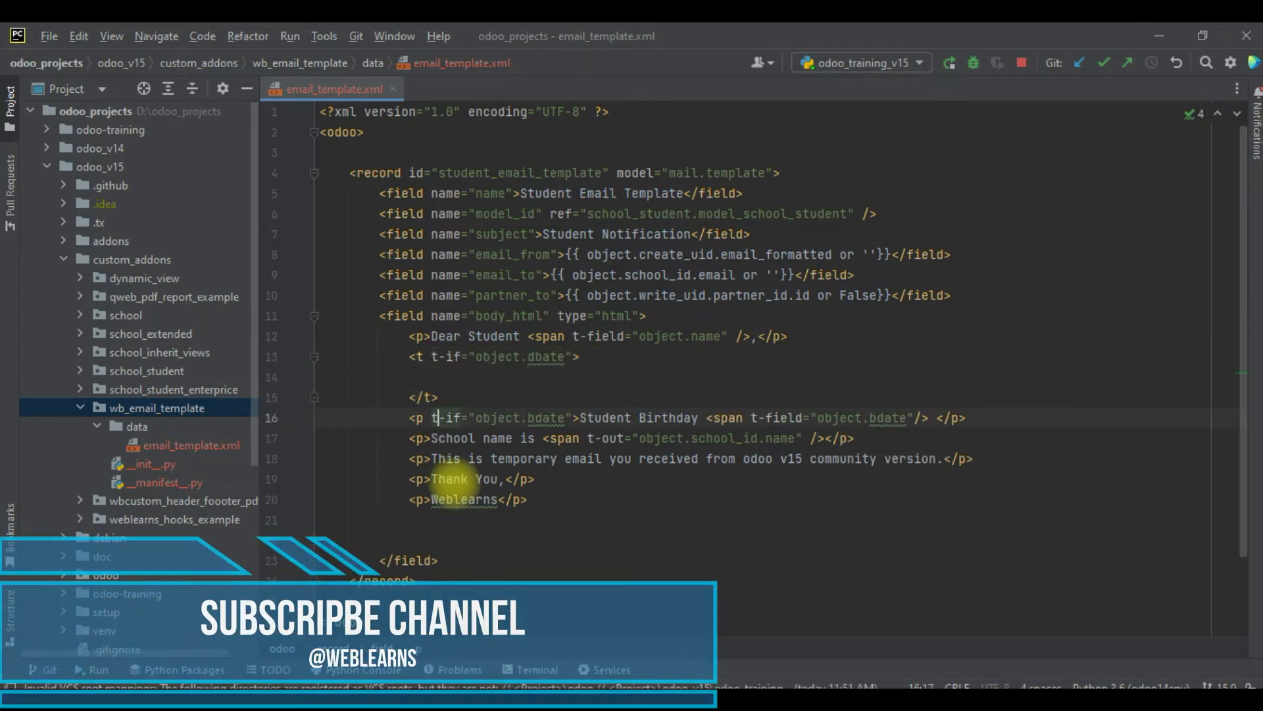
pyautogui.press('Delete')
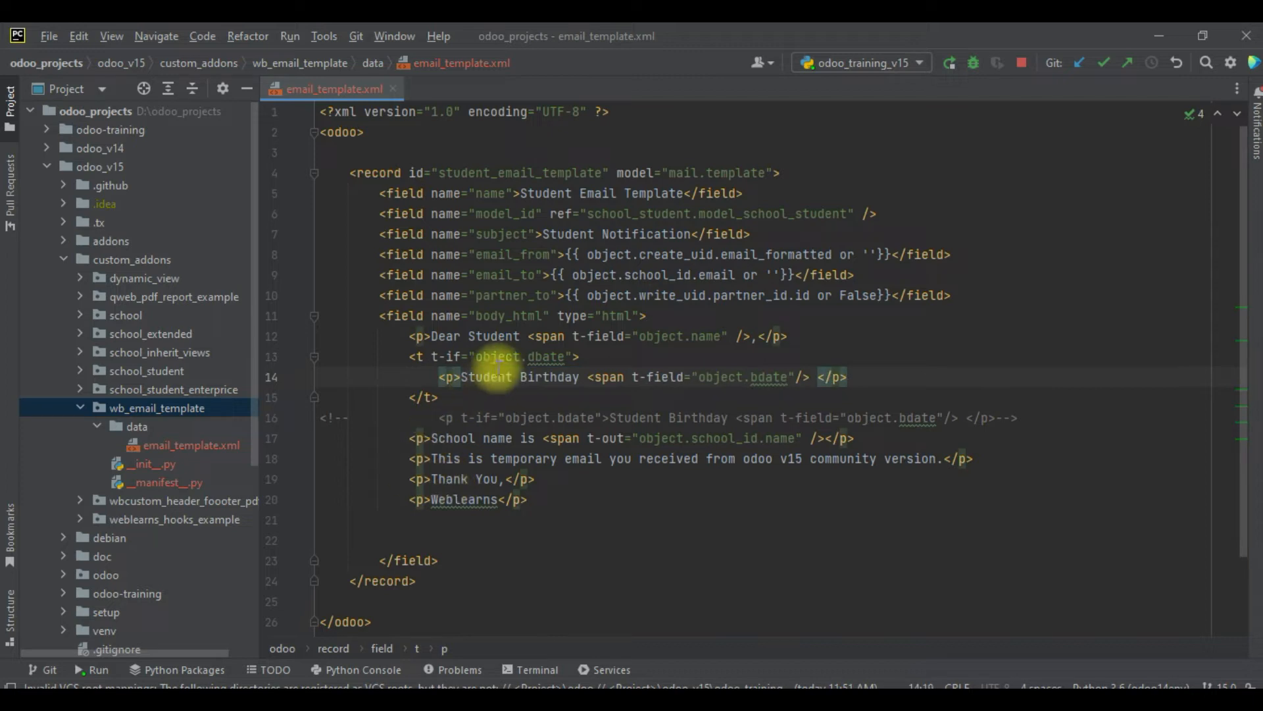
pyautogui.moveTo(947, 66)
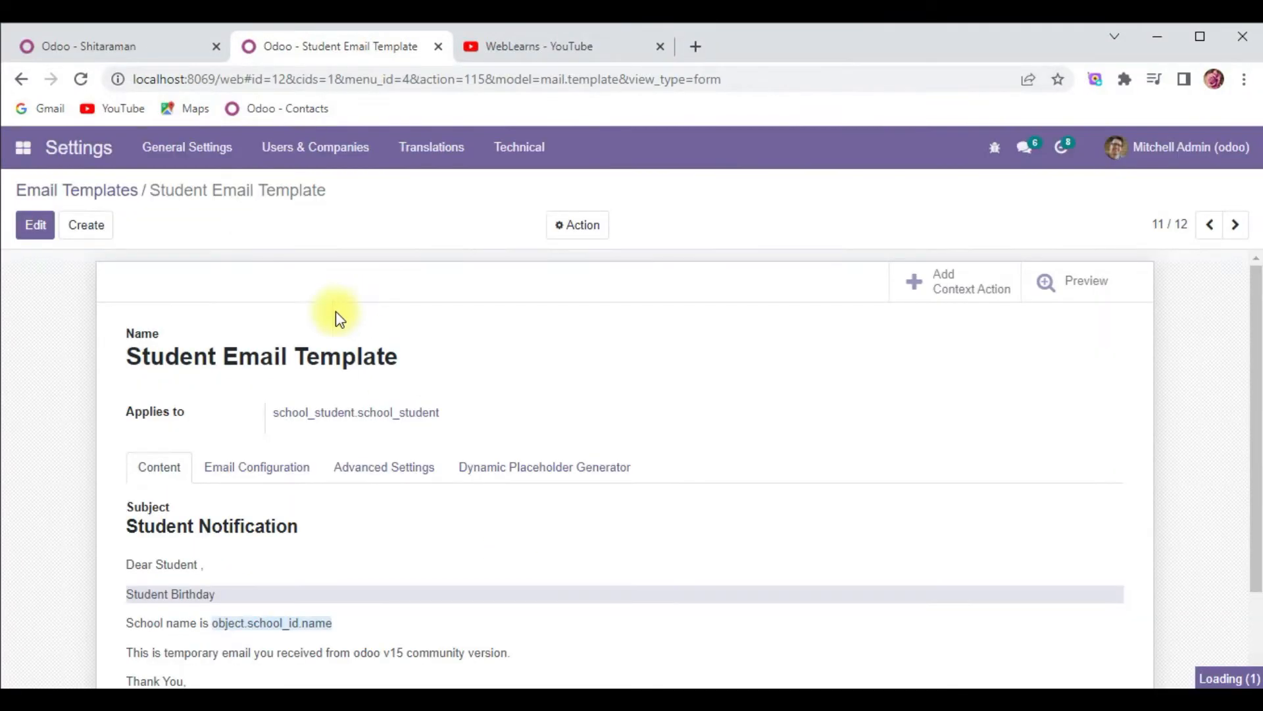
pyautogui.moveTo(596, 375)
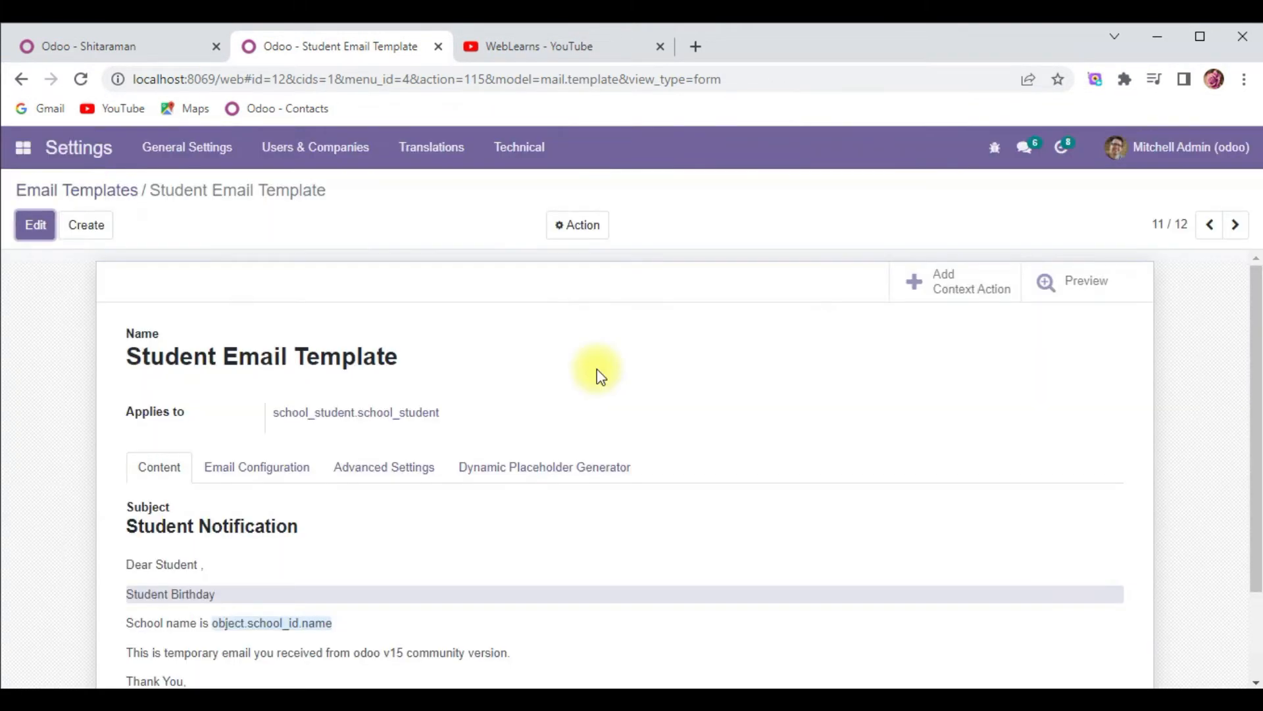
# - Reopen the template preview and switch example records, showing a dateless Student Birthday line
pyautogui.click(1084, 281)
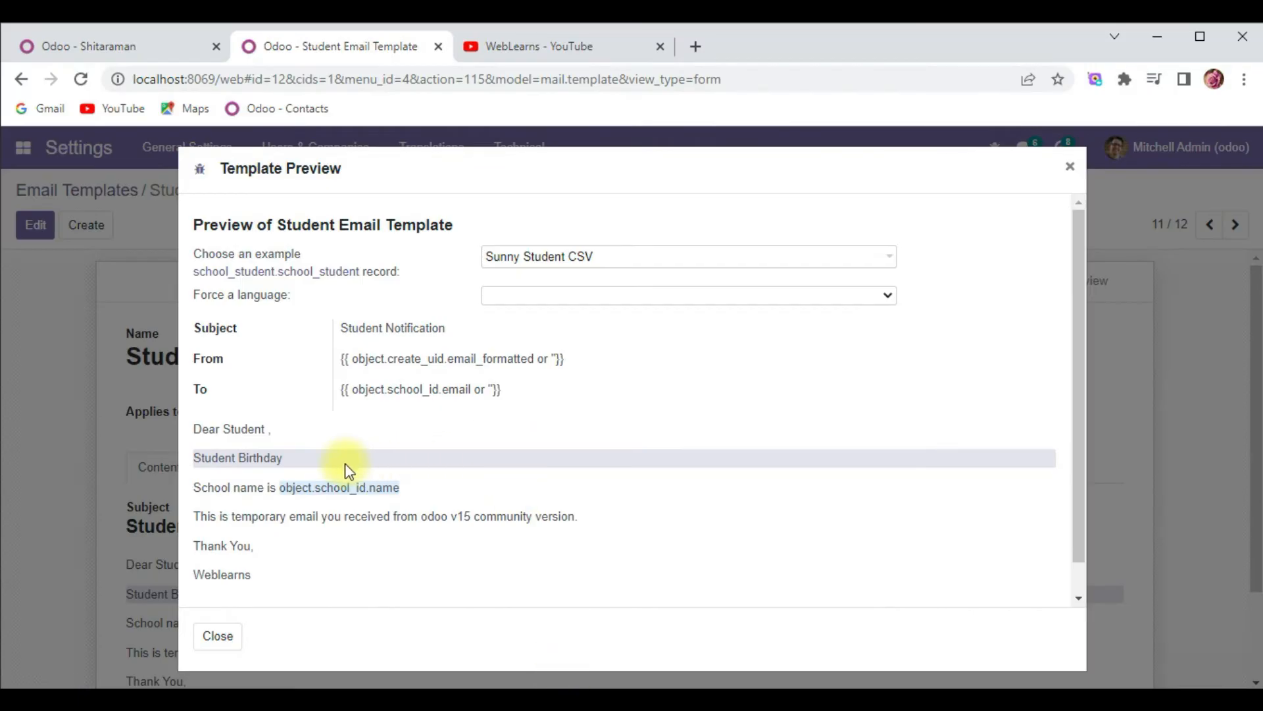
pyautogui.click(216, 635)
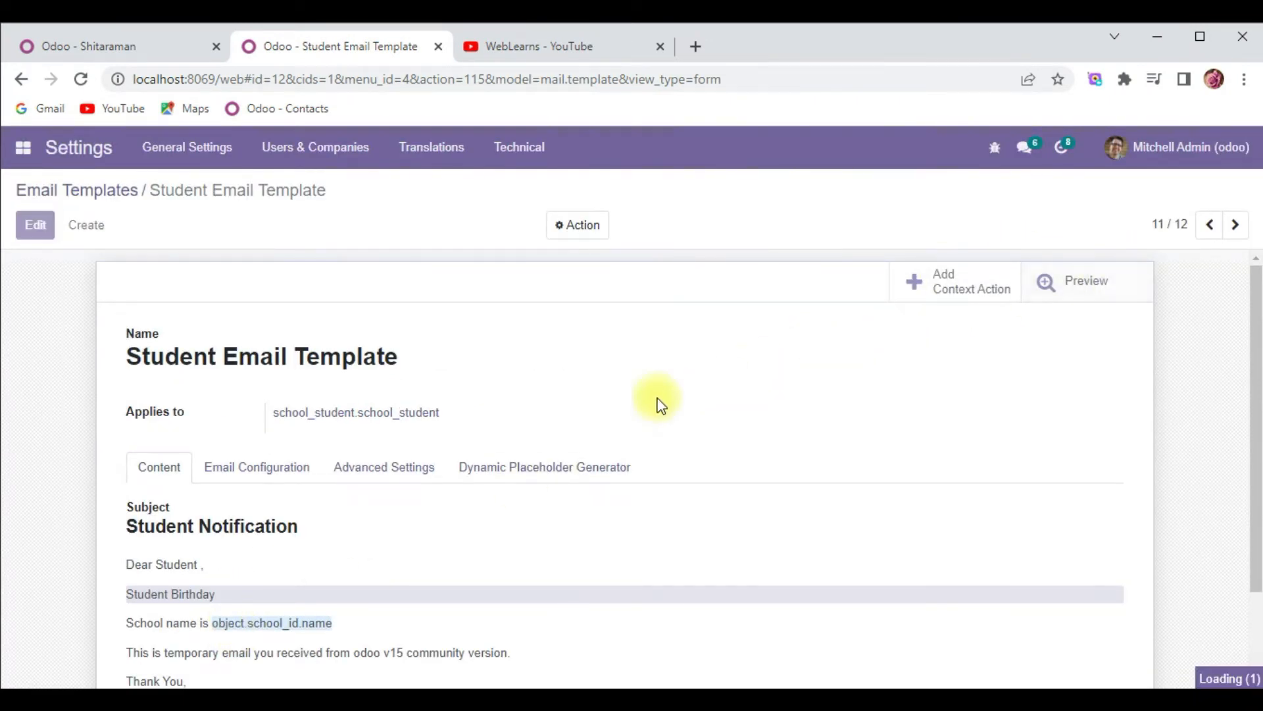
pyautogui.click(1085, 281)
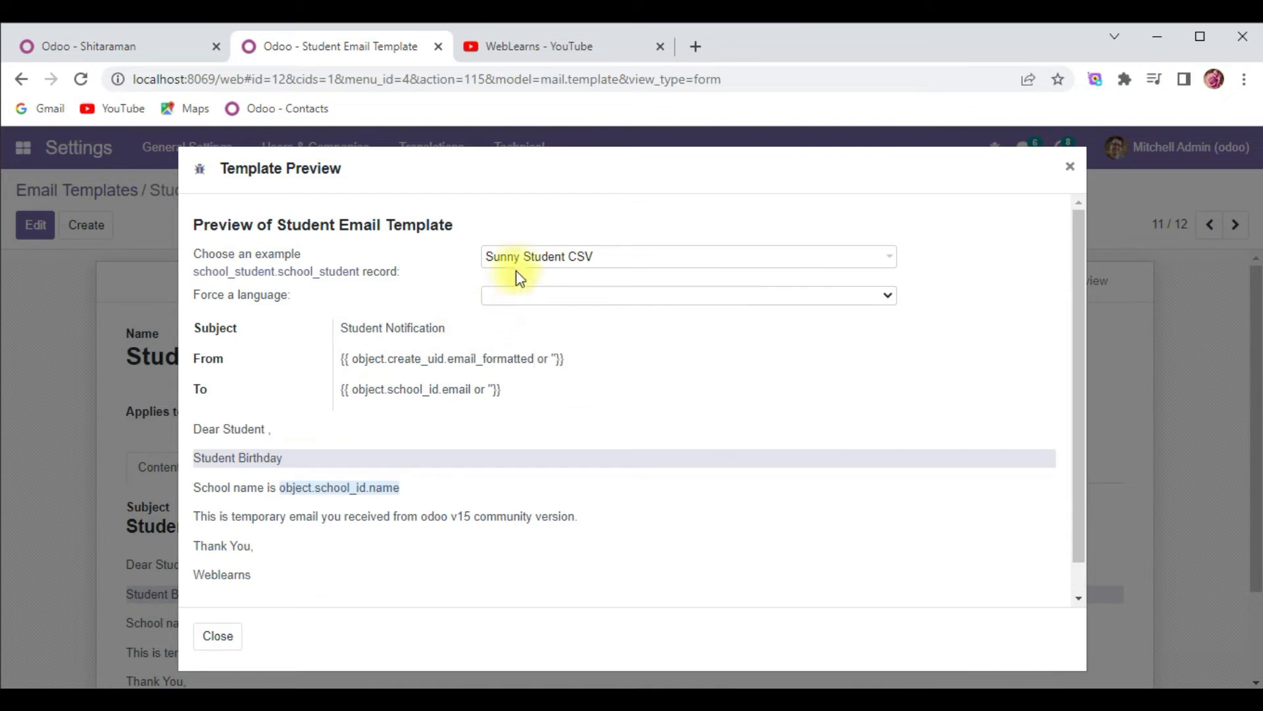
pyautogui.click(687, 256)
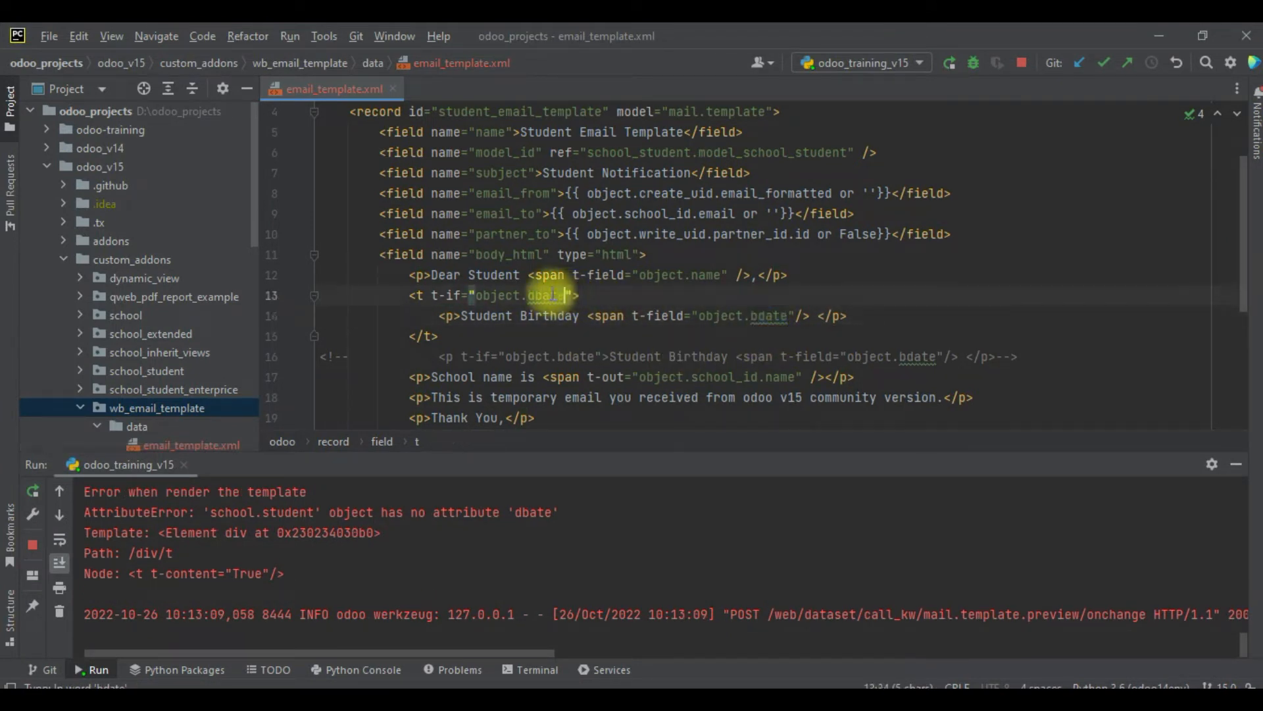
# - Trace the AttributeError to line 13's t-if condition, which uses dbate instead of bdate
pyautogui.click(1020, 63)
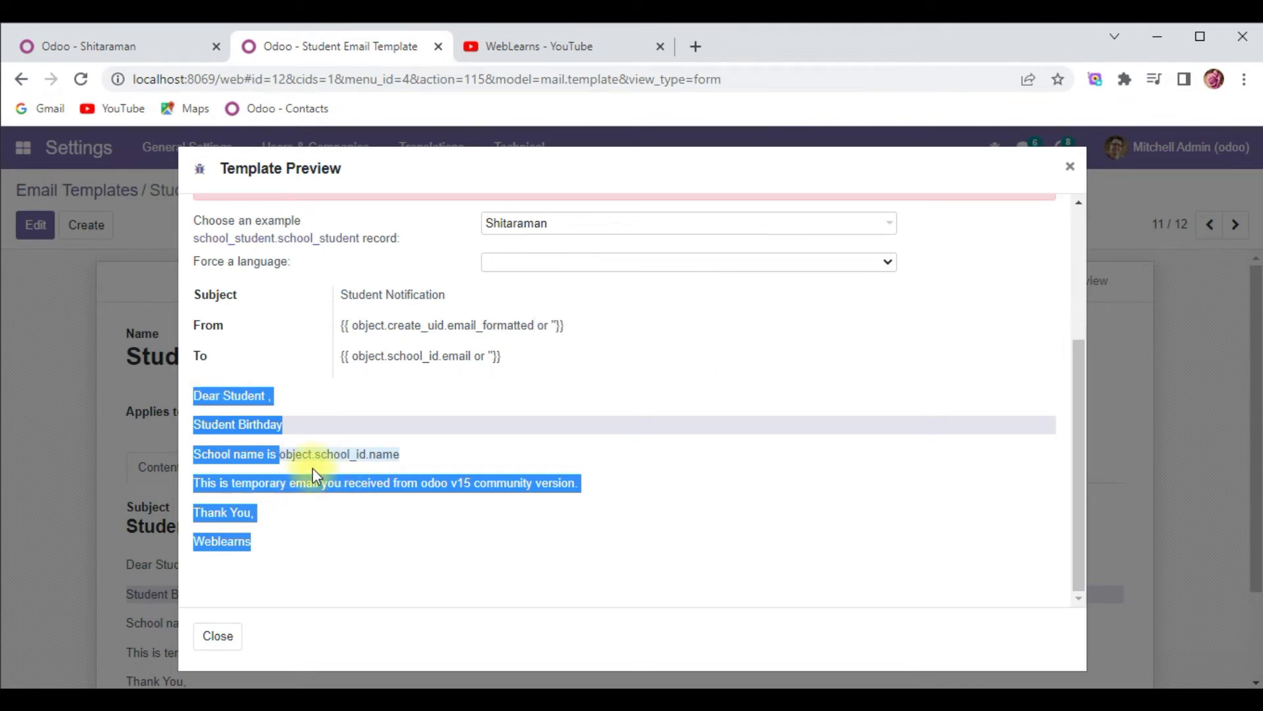
# - Highlight the Student Birthday line in the current email preview
pyautogui.click(339, 431)
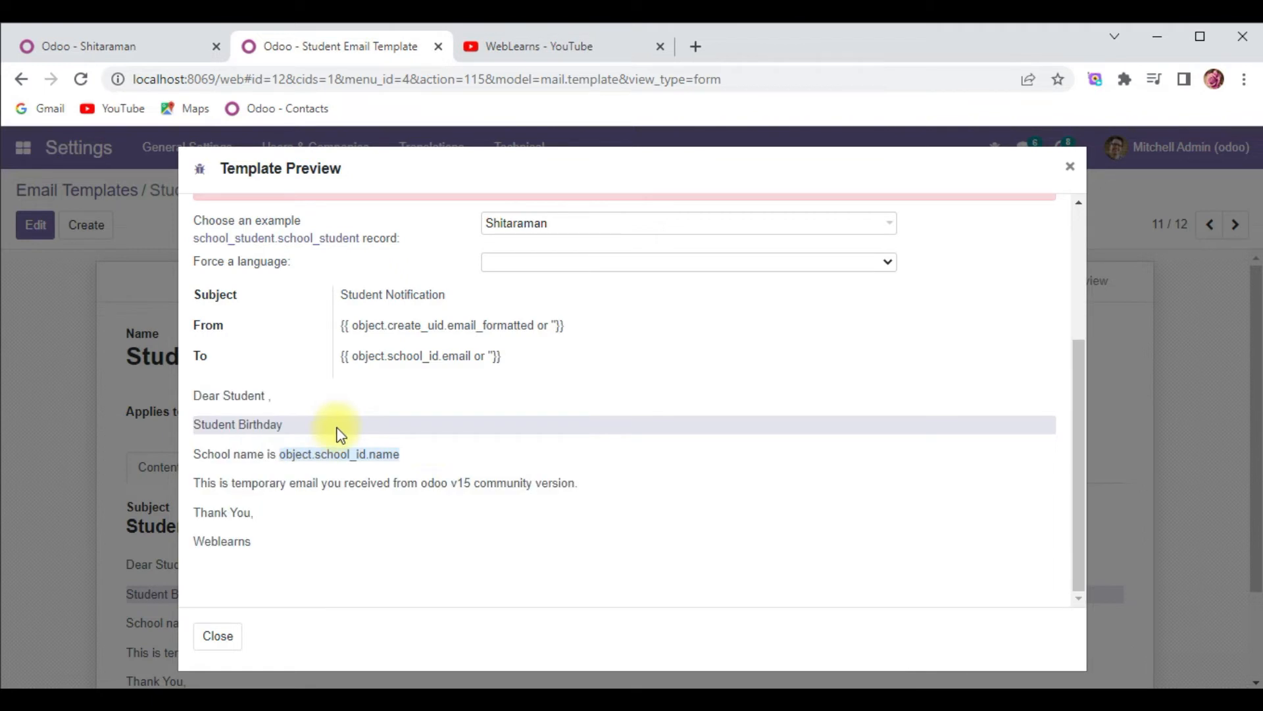
pyautogui.moveTo(194, 424)
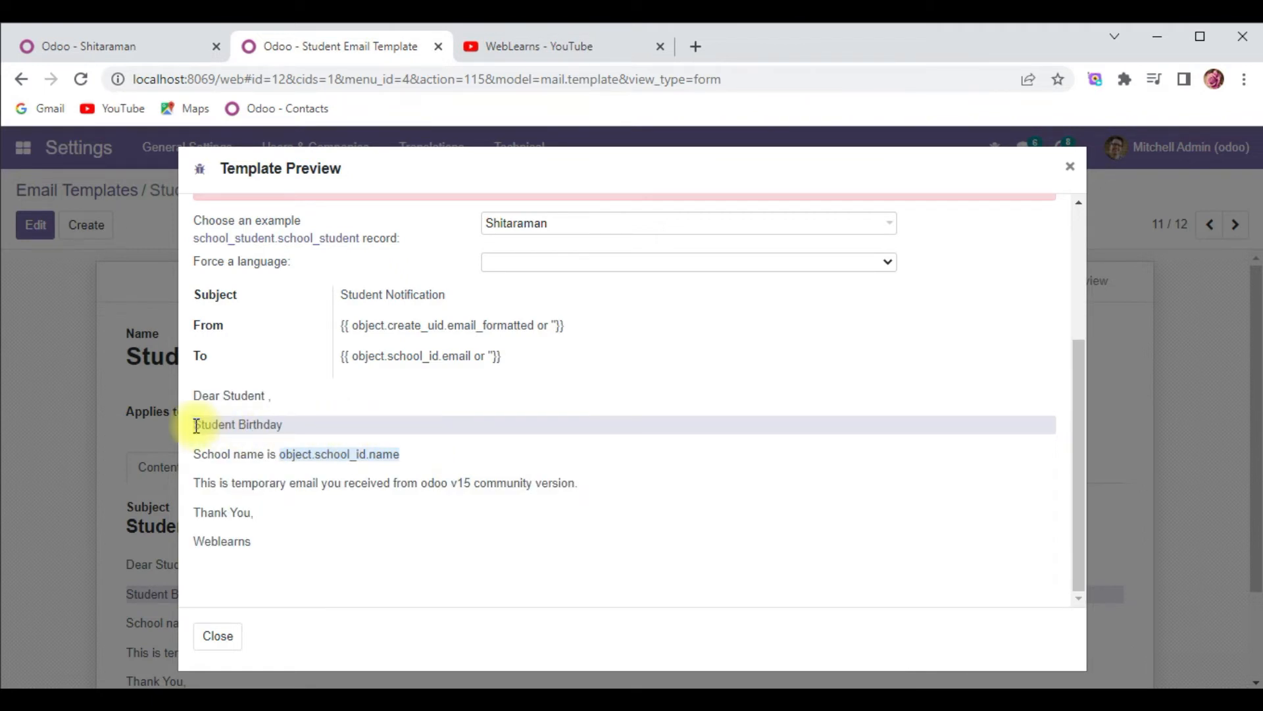
pyautogui.doubleClick(237, 424)
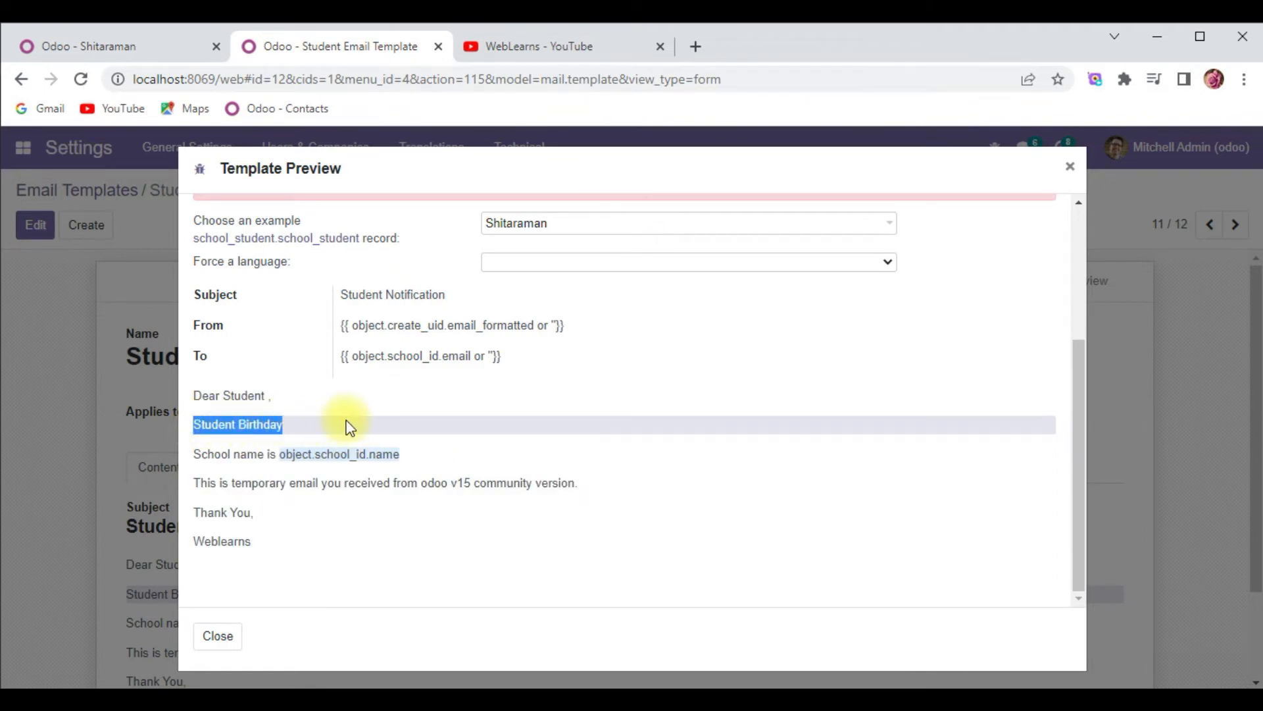
pyautogui.click(338, 425)
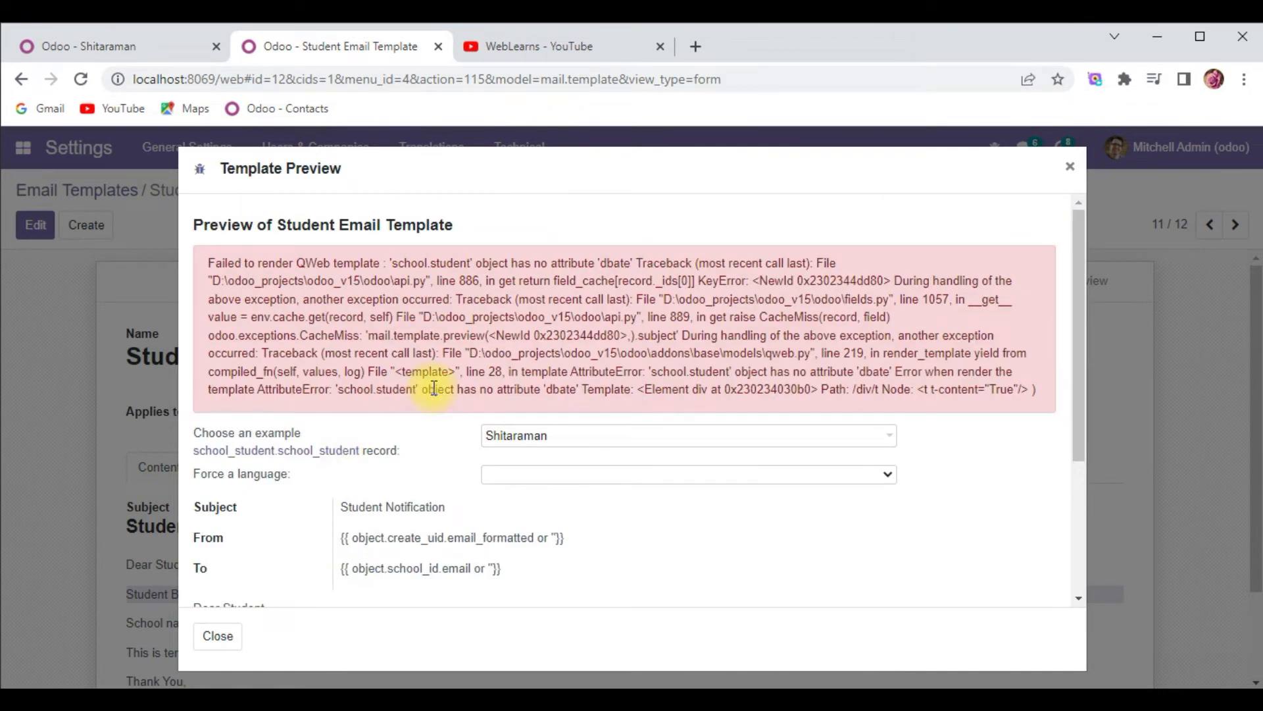
# - Close the failed preview, re-preview, and choose a student without a birthdate
pyautogui.click(216, 635)
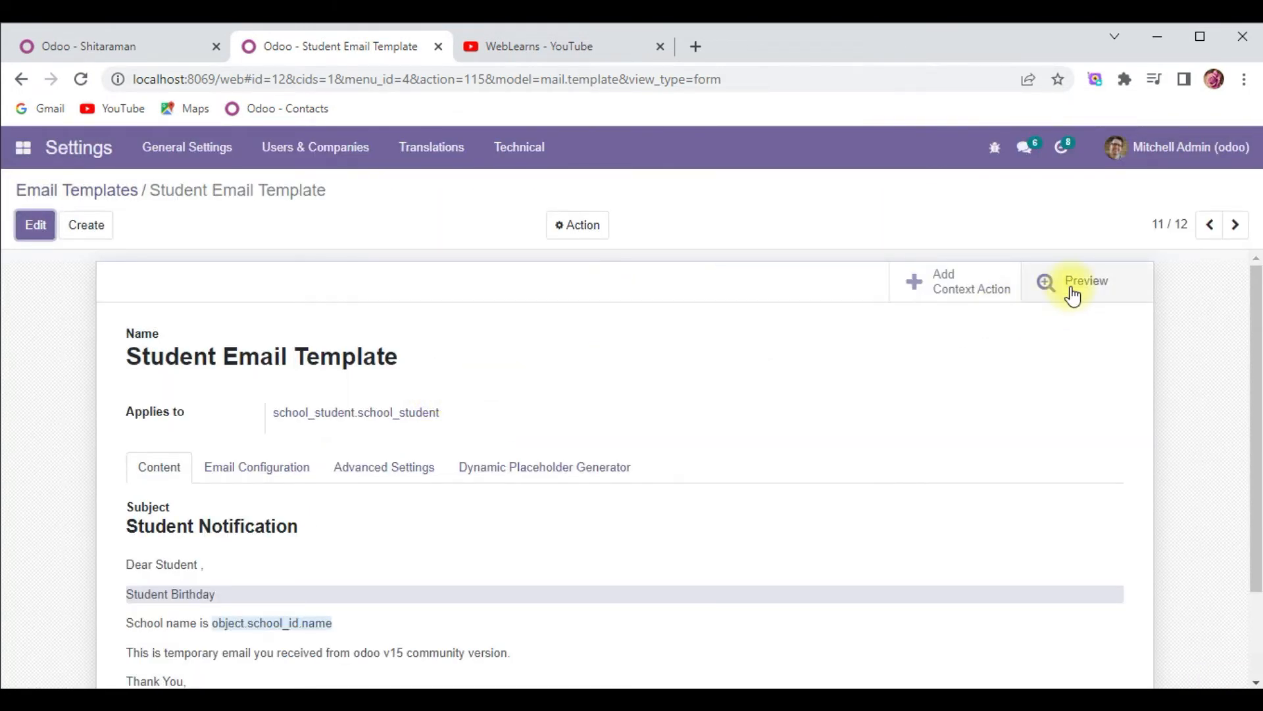
pyautogui.click(1085, 281)
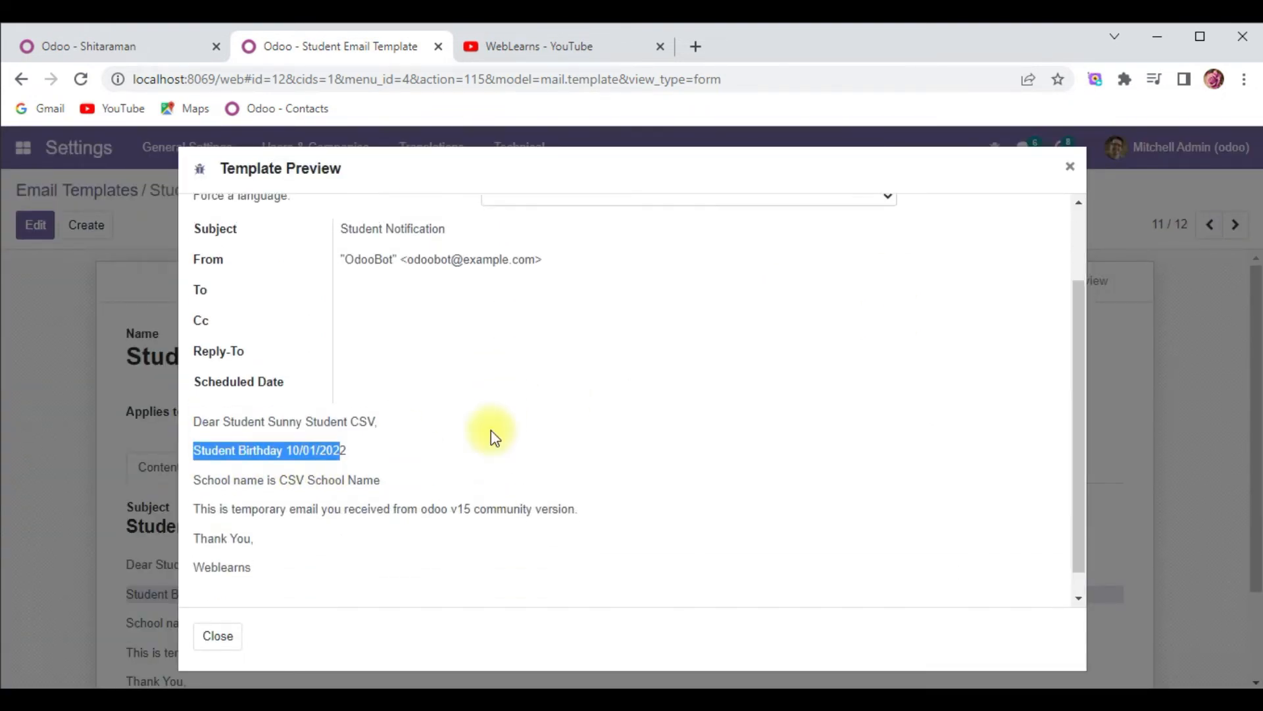
pyautogui.click(686, 256)
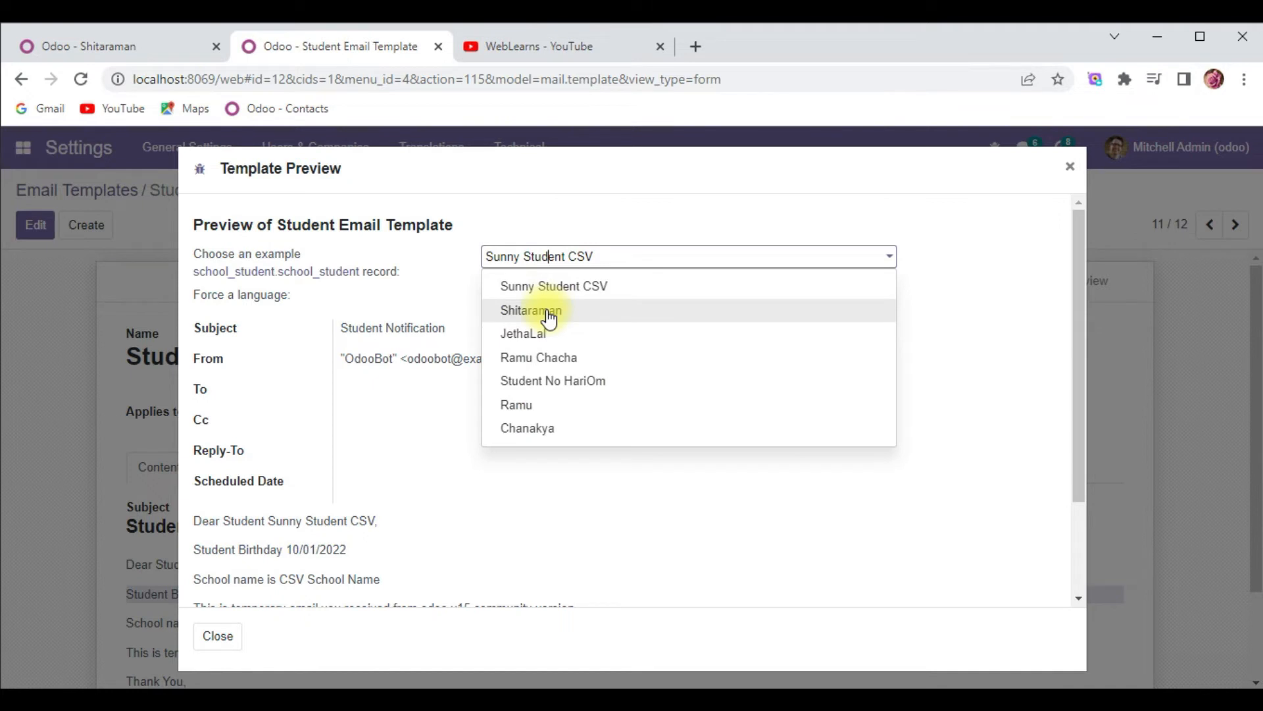
pyautogui.click(531, 309)
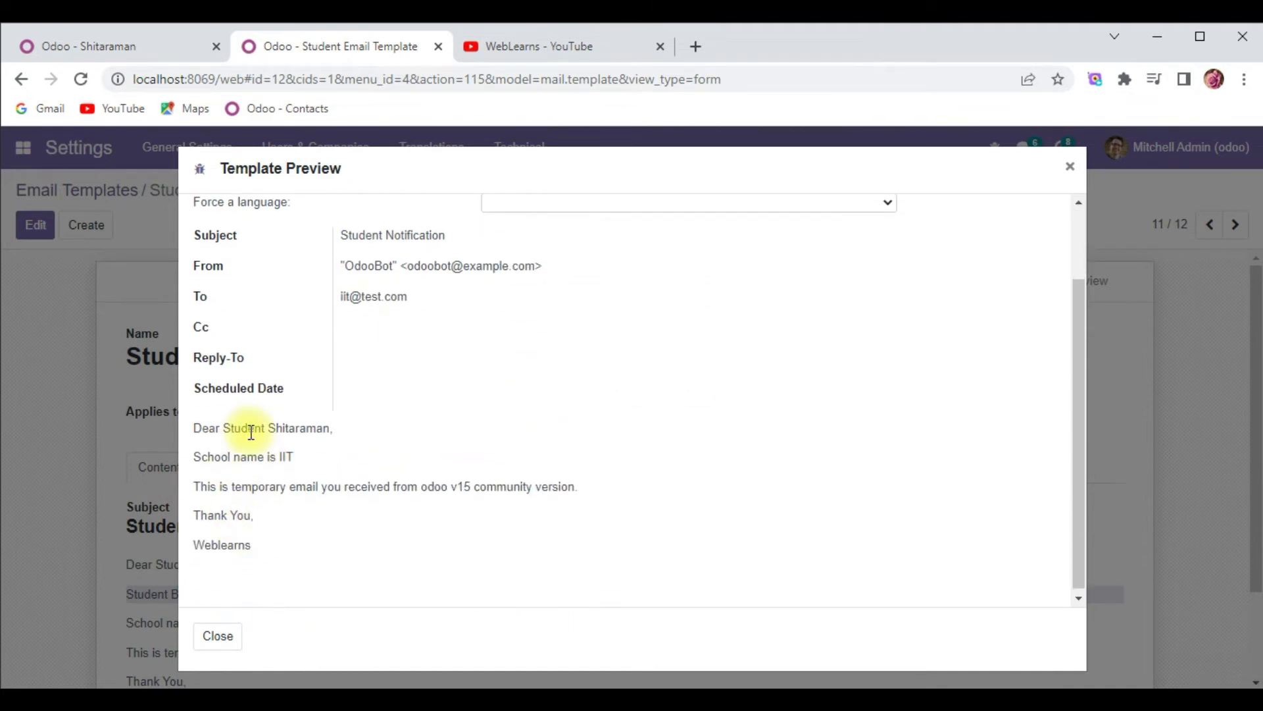
pyautogui.moveTo(584, 651)
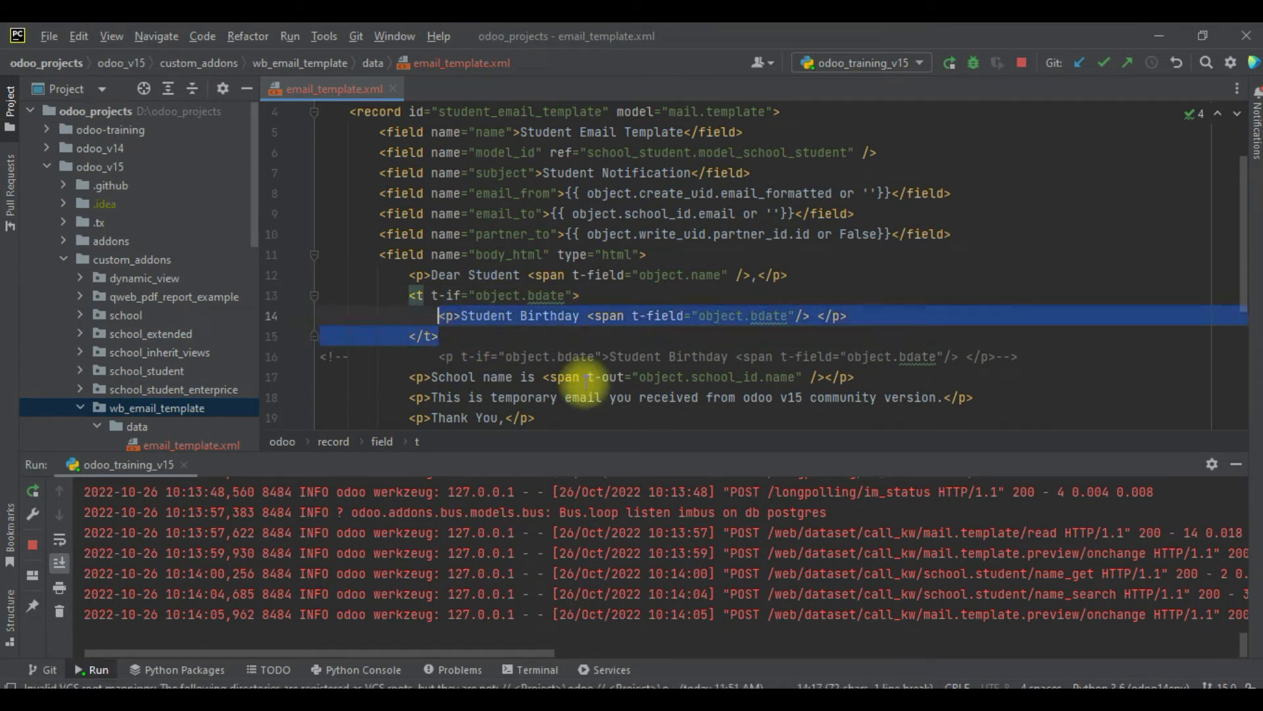
# - Add a t-else block reading 'Student birthdate is not available.' after the birthday block
pyautogui.click(442, 356)
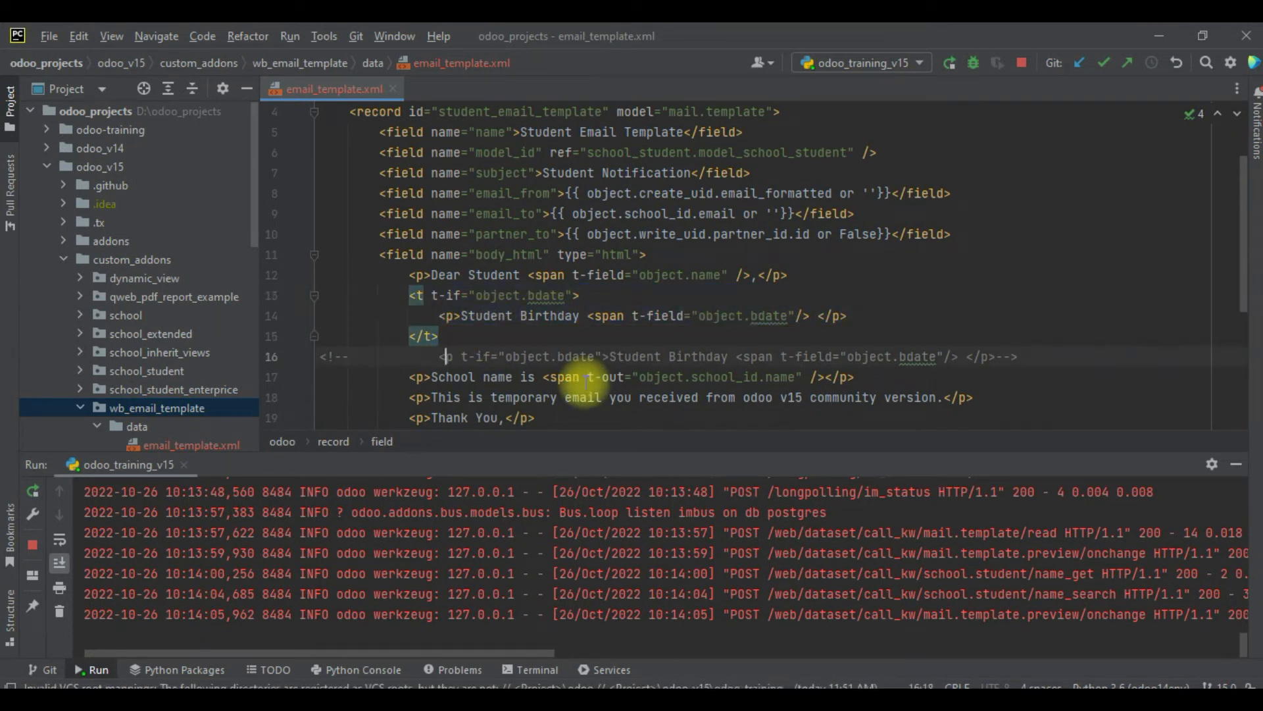
pyautogui.write('<t t-else="')
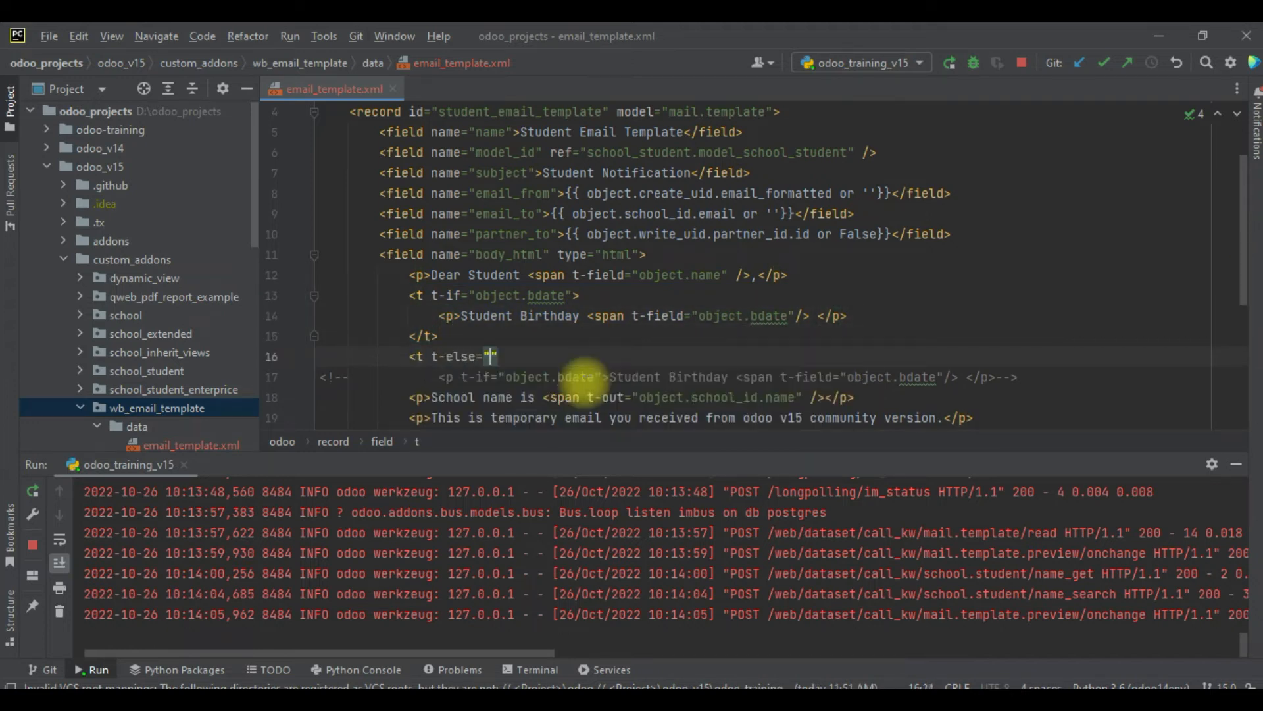
pyautogui.press('enter')
pyautogui.write('<p></p>')
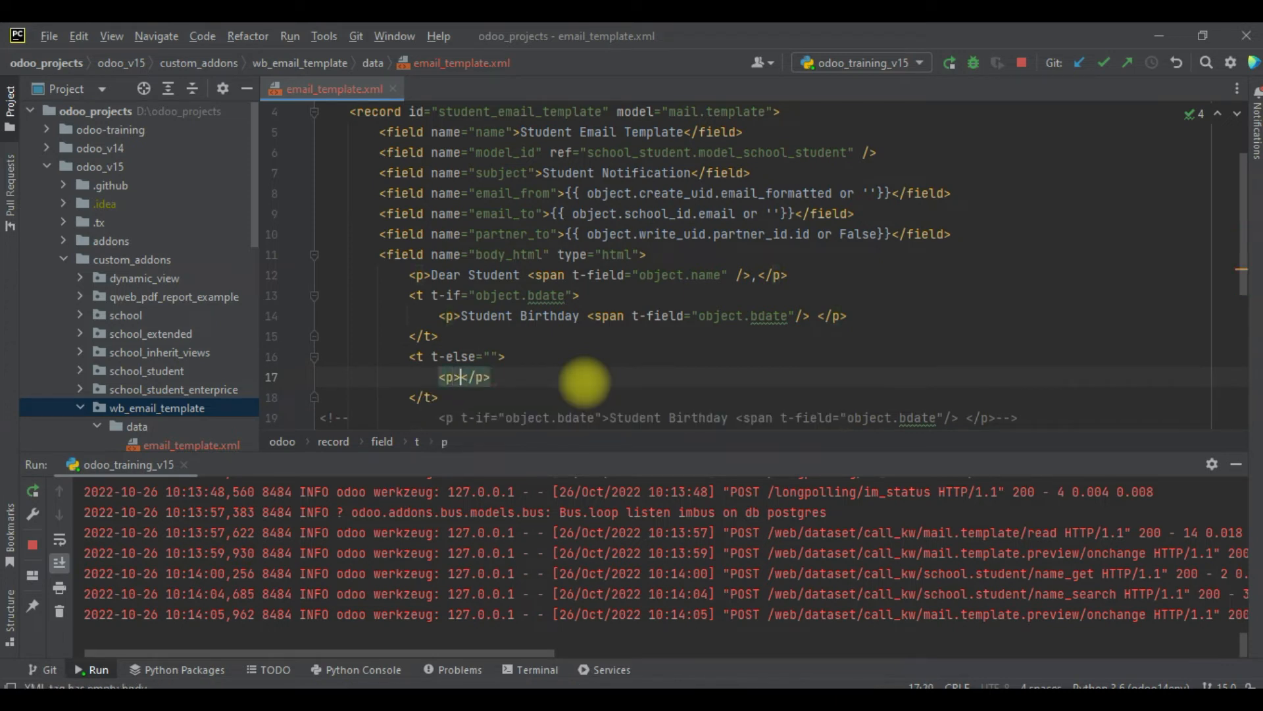
pyautogui.write('Student b')
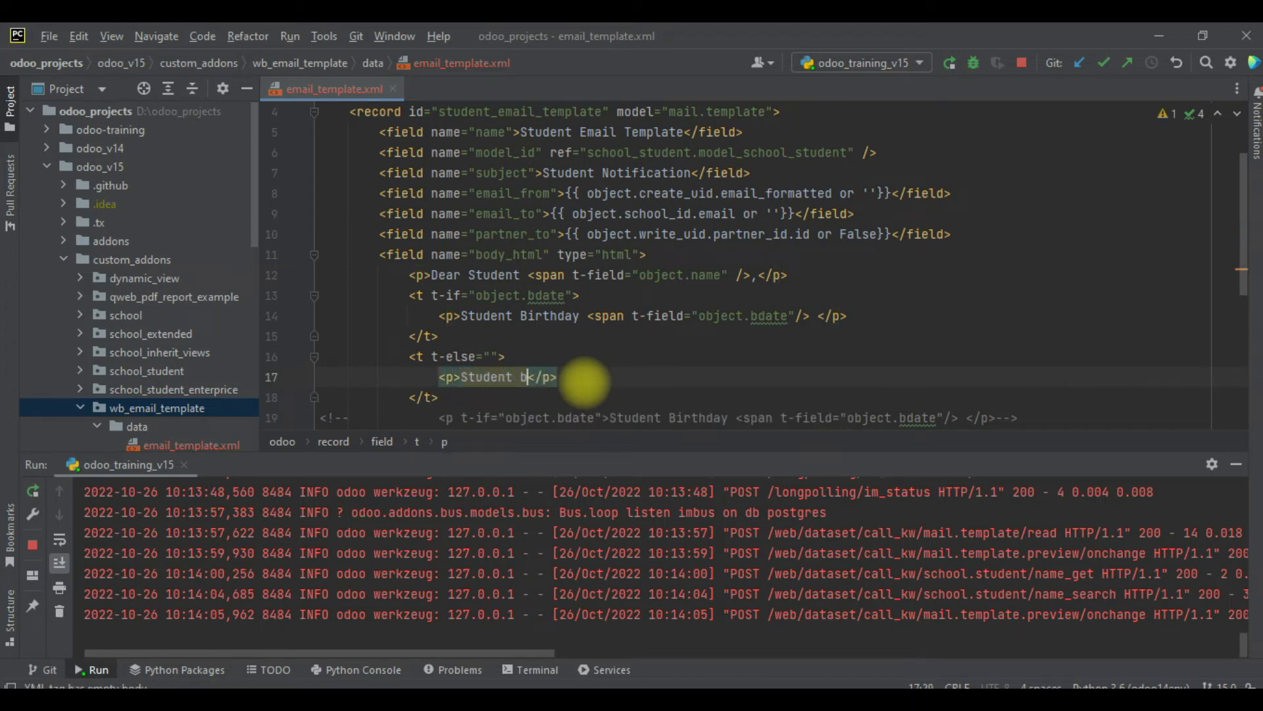
pyautogui.write('rith')
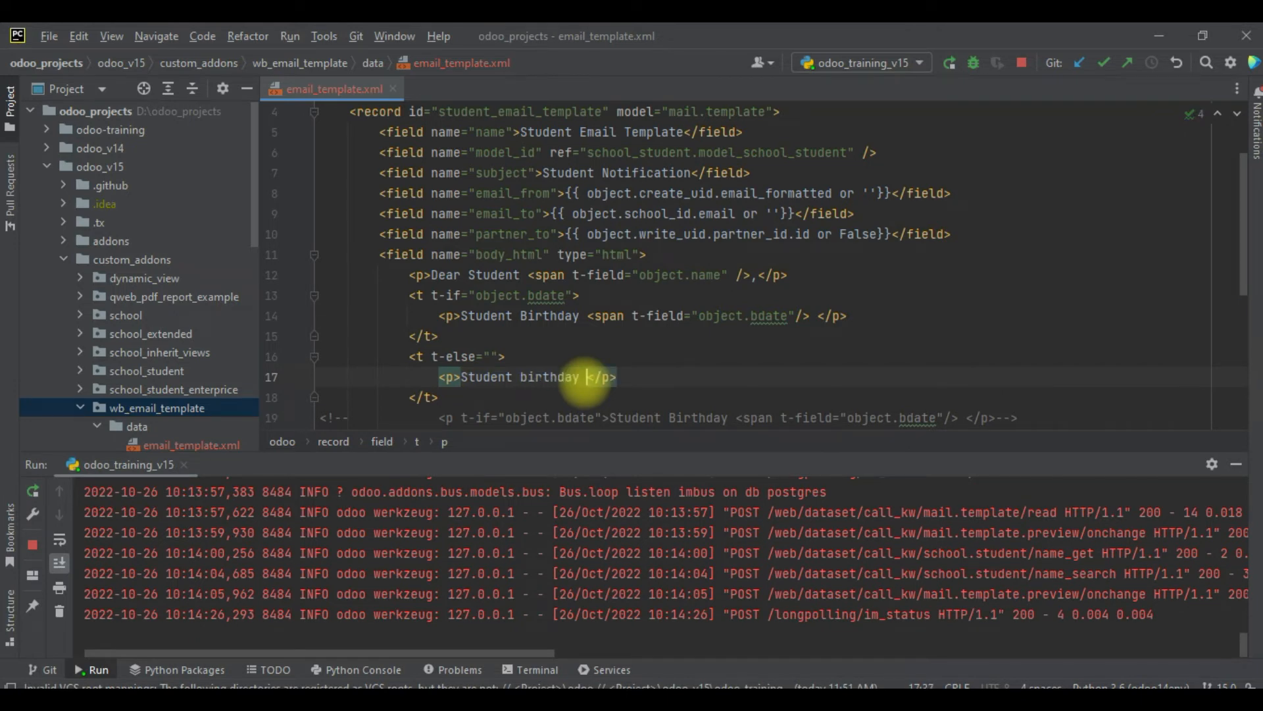
pyautogui.write('is not')
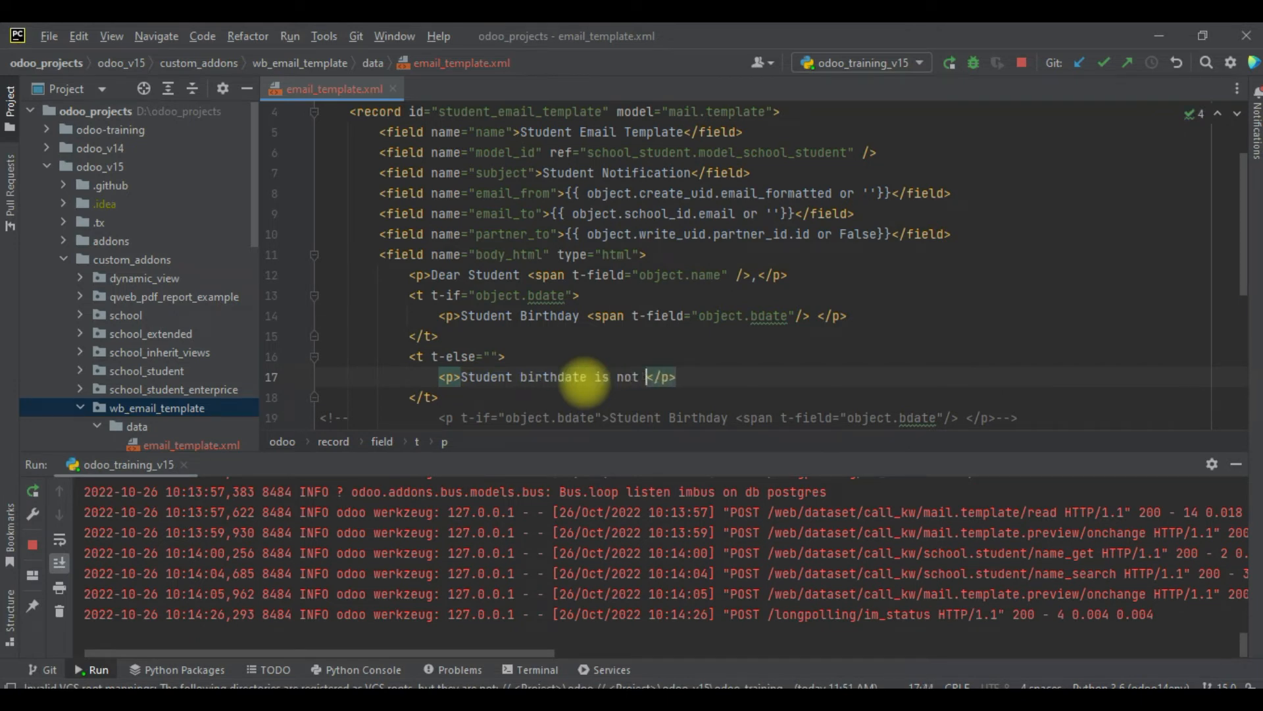
pyautogui.write('available')
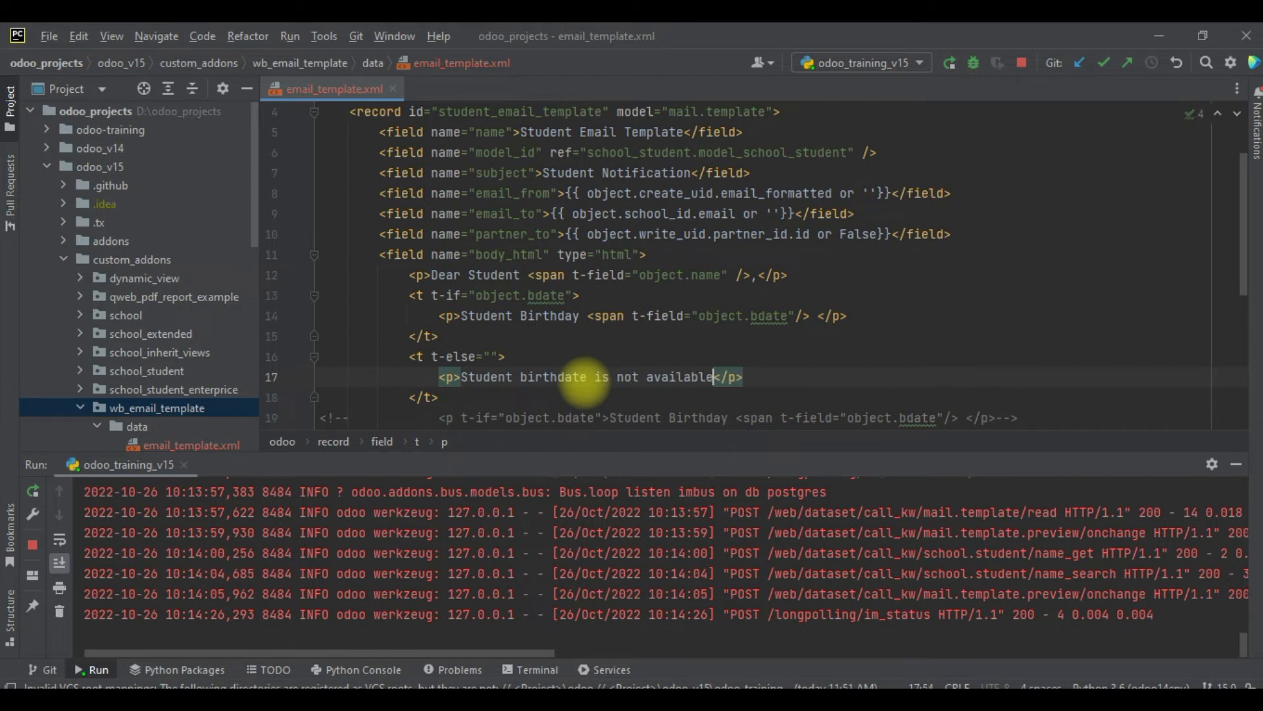
pyautogui.write('.')
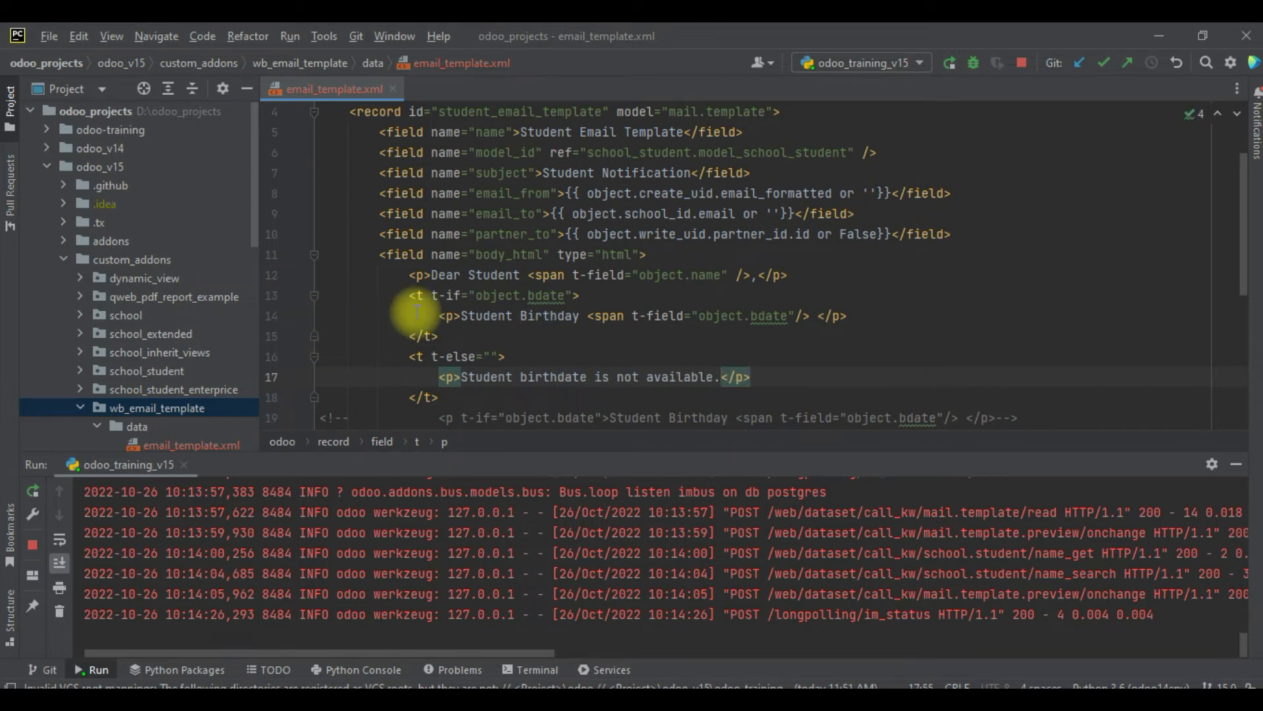
pyautogui.scroll(-3)
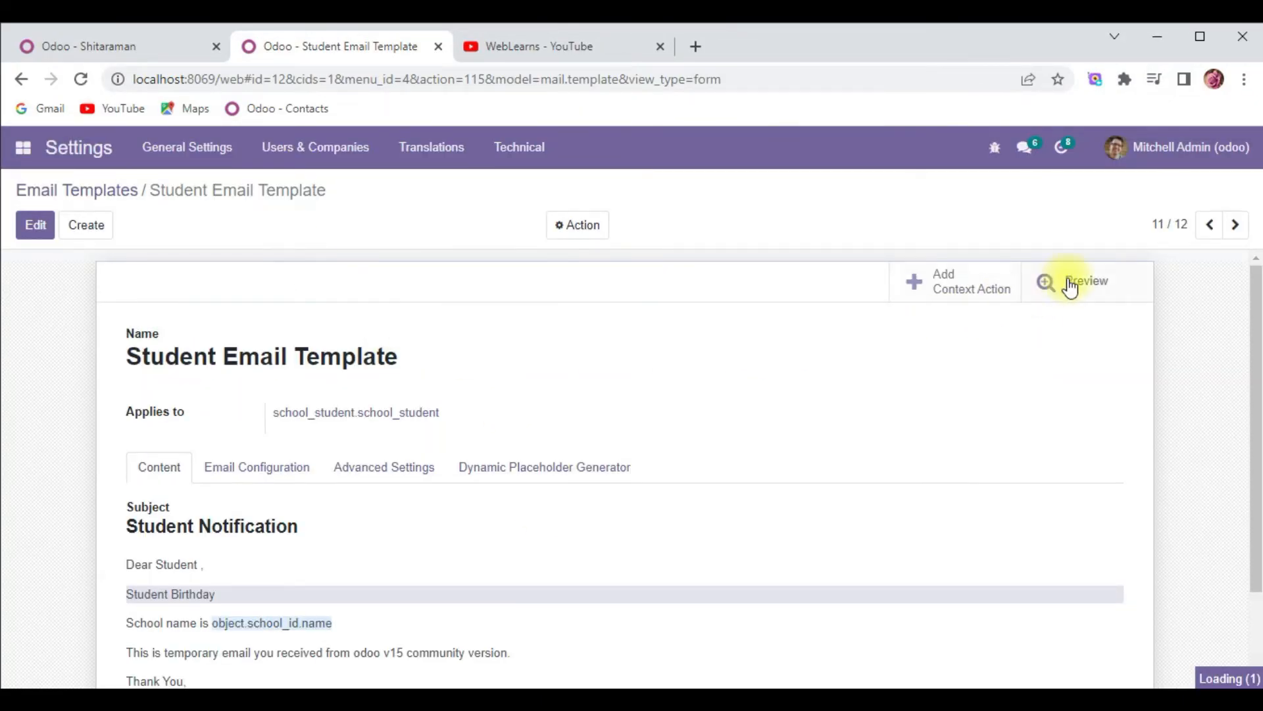
pyautogui.click(1086, 280)
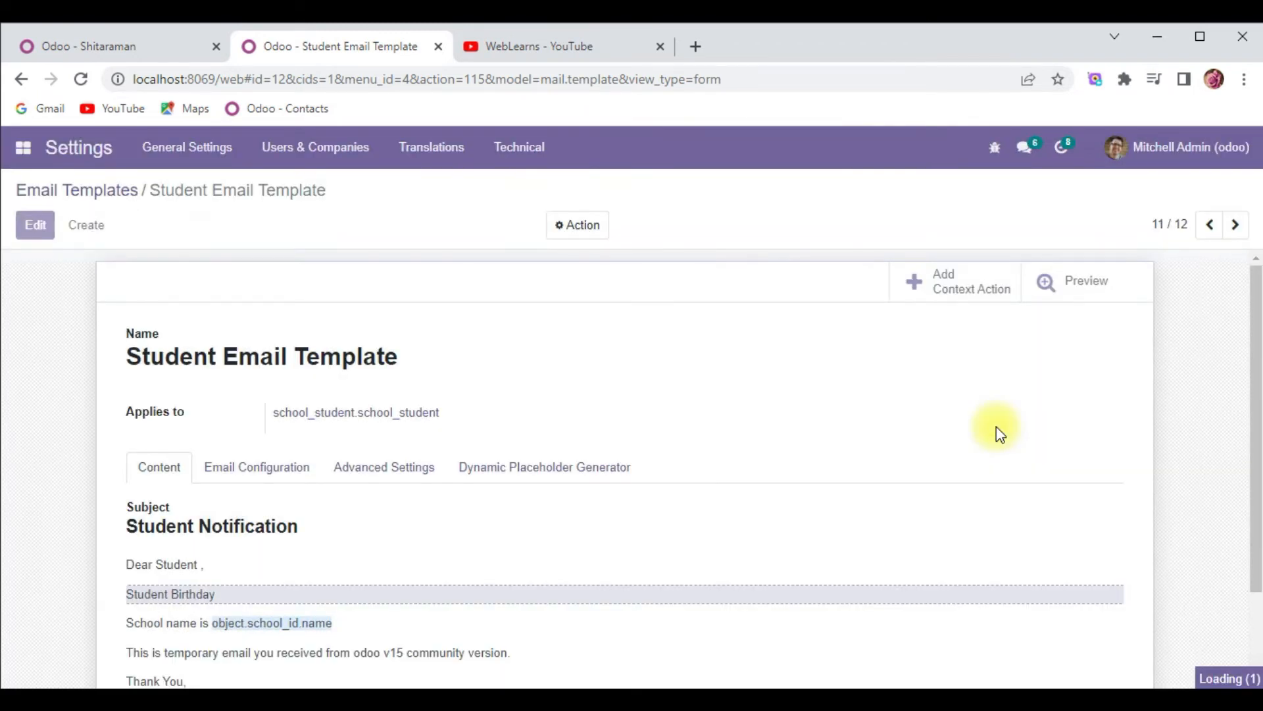
pyautogui.click(1085, 280)
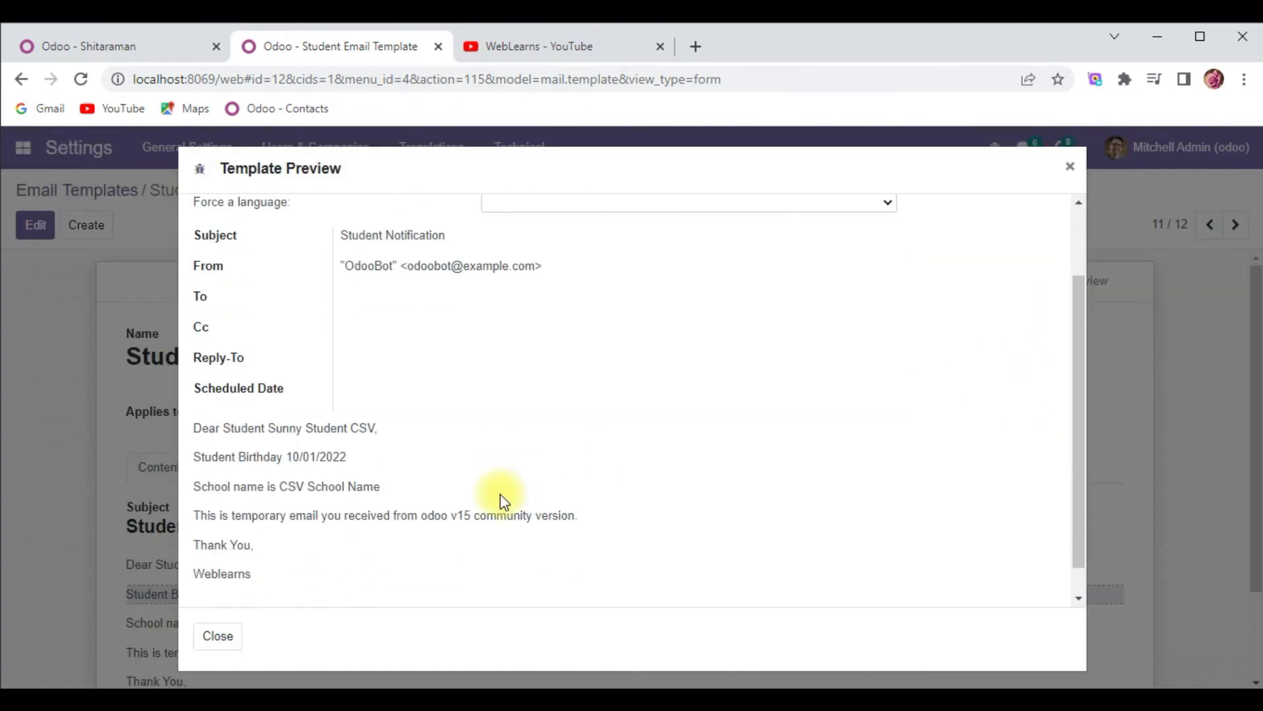
pyautogui.doubleClick(277, 456)
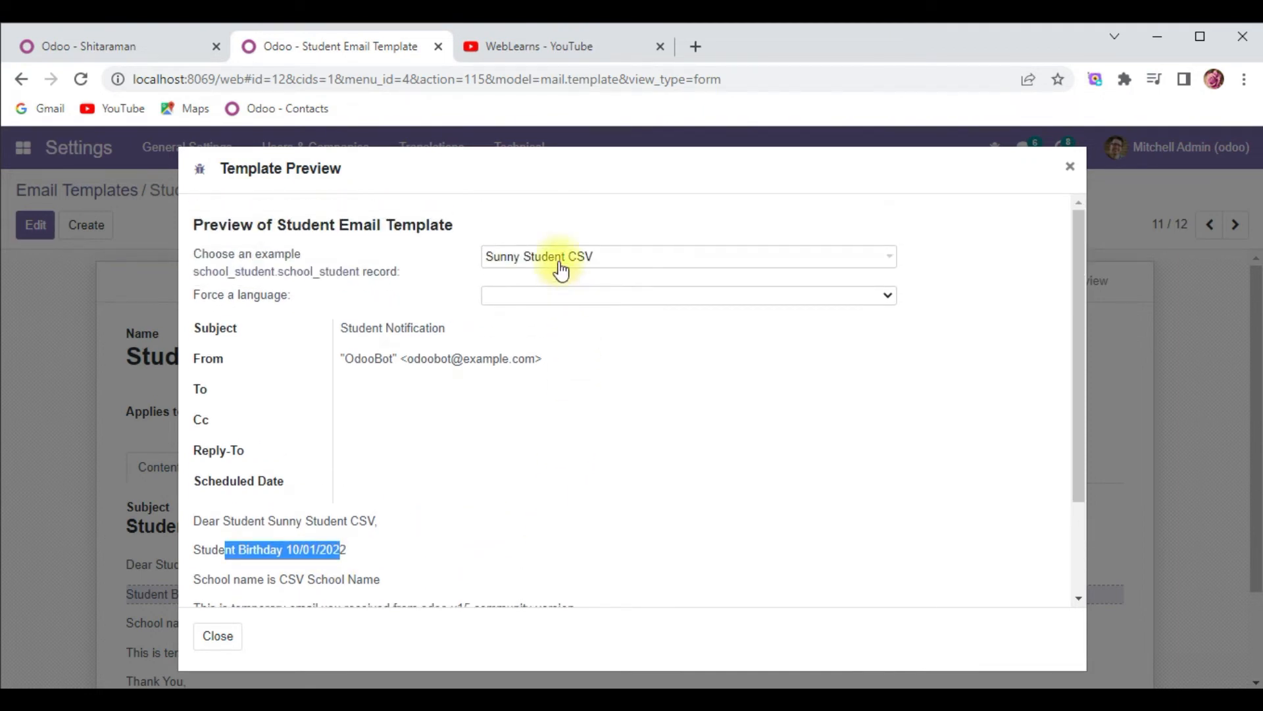
pyautogui.click(687, 256)
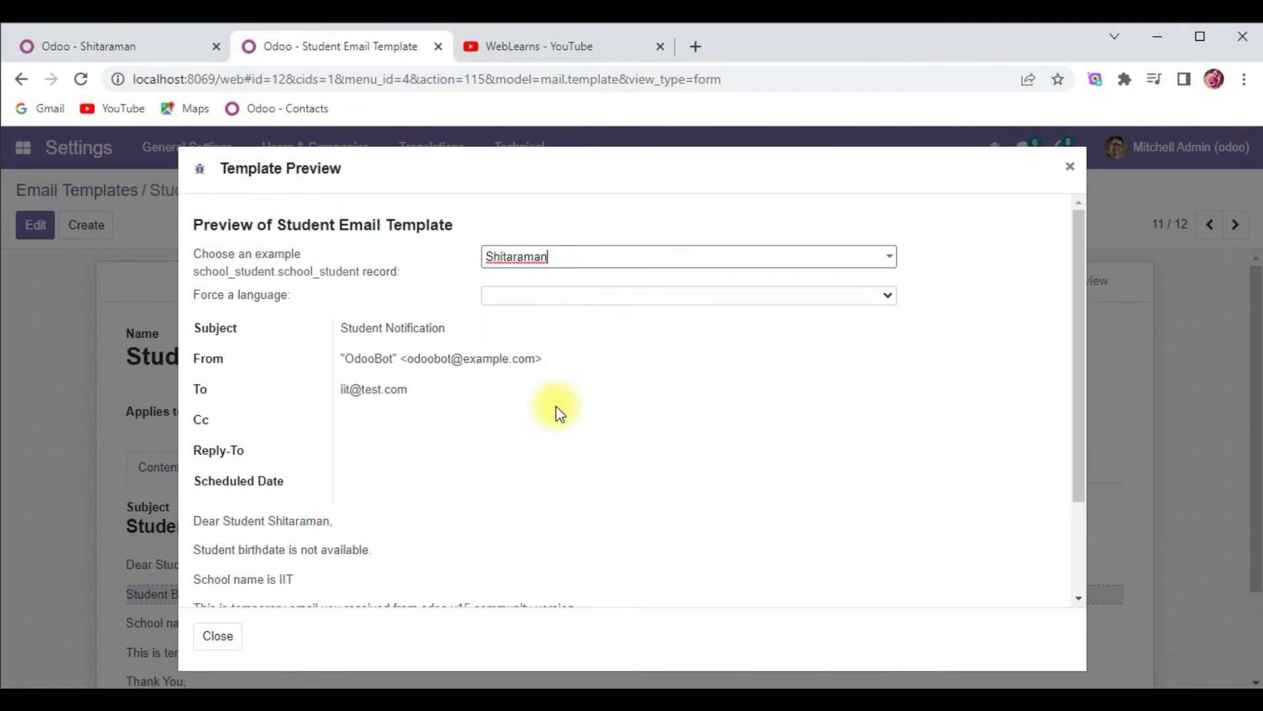
pyautogui.scroll(-3)
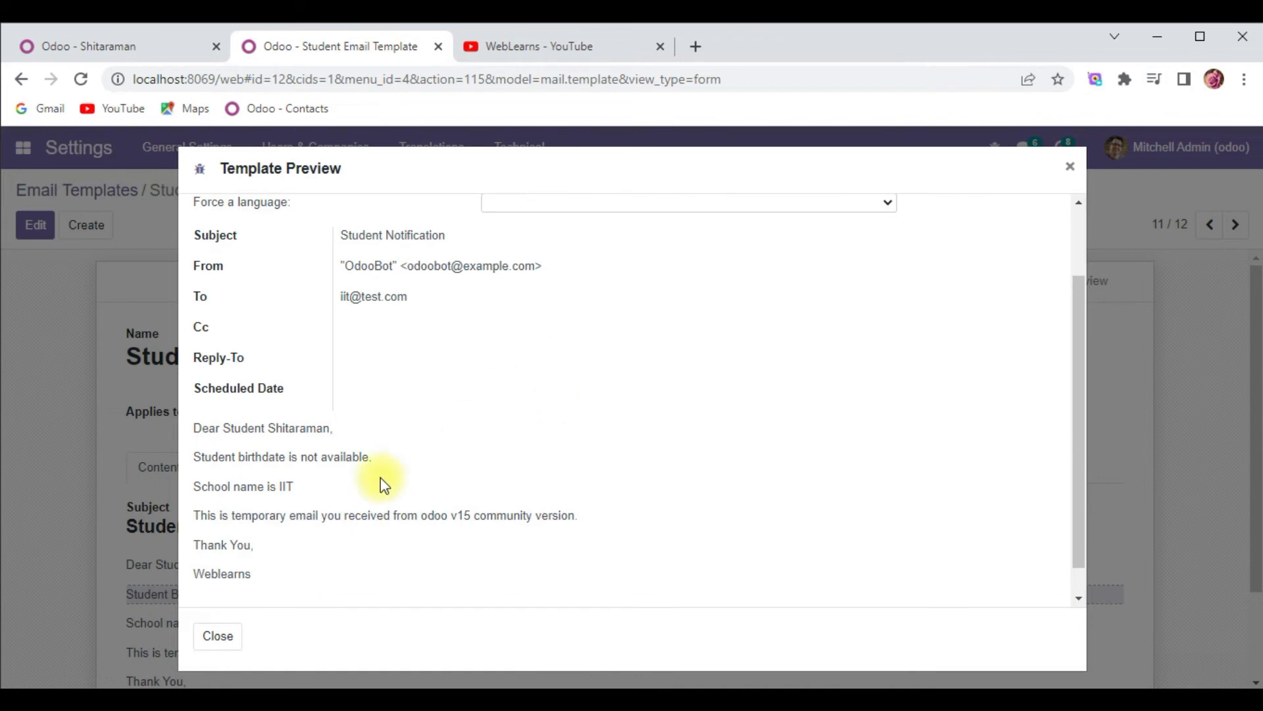
pyautogui.doubleClick(206, 457)
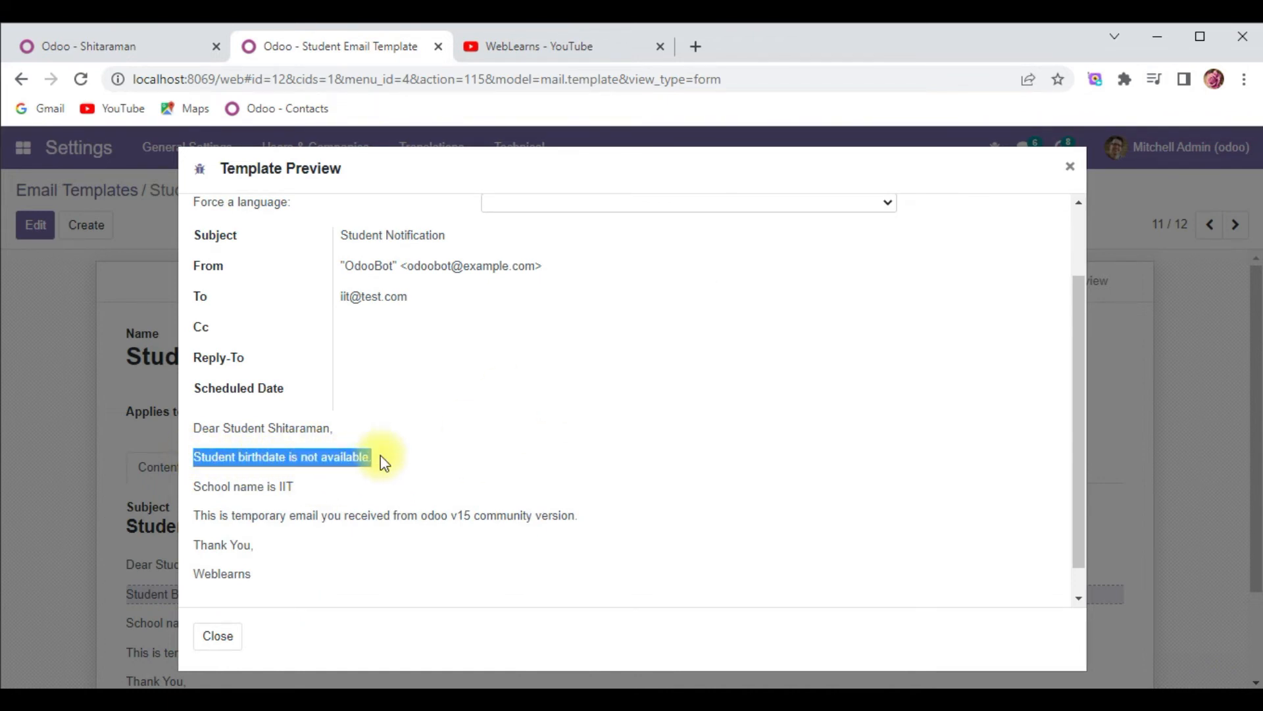
pyautogui.moveTo(586, 529)
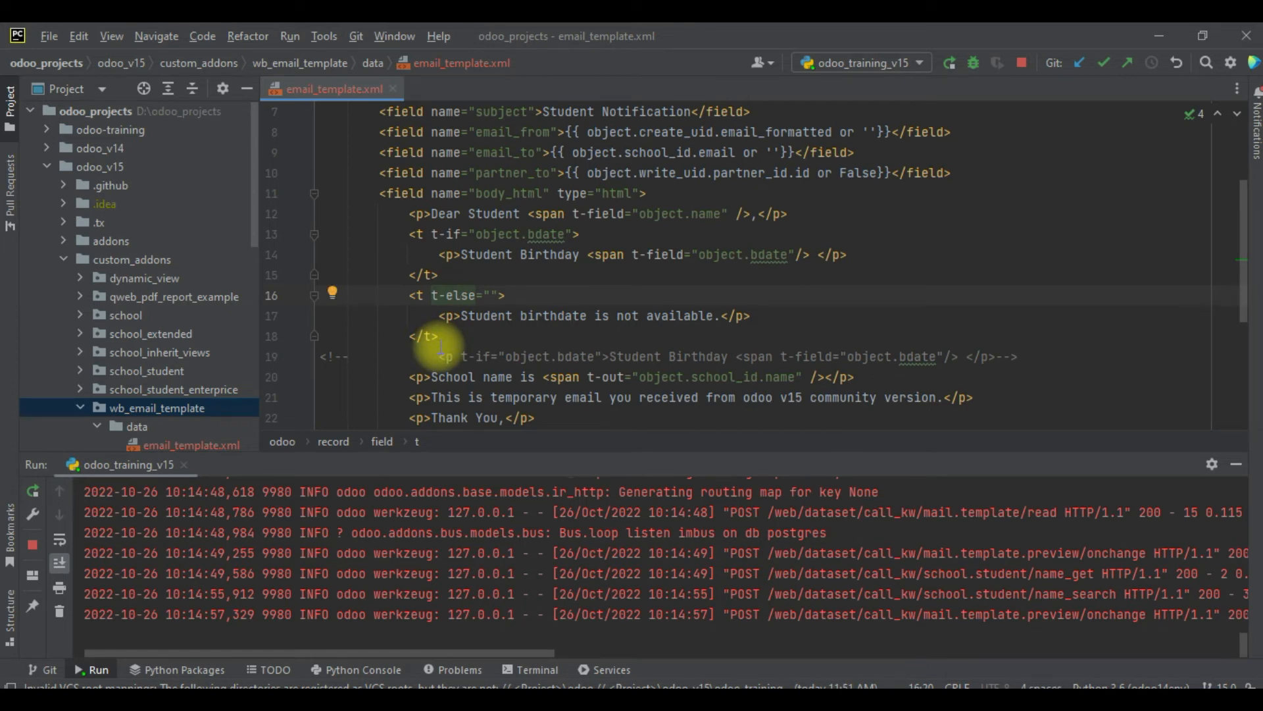
# - Insert a t-if object.id == 1 branch and a t-else 'id out of index' branch
pyautogui.click(442, 337)
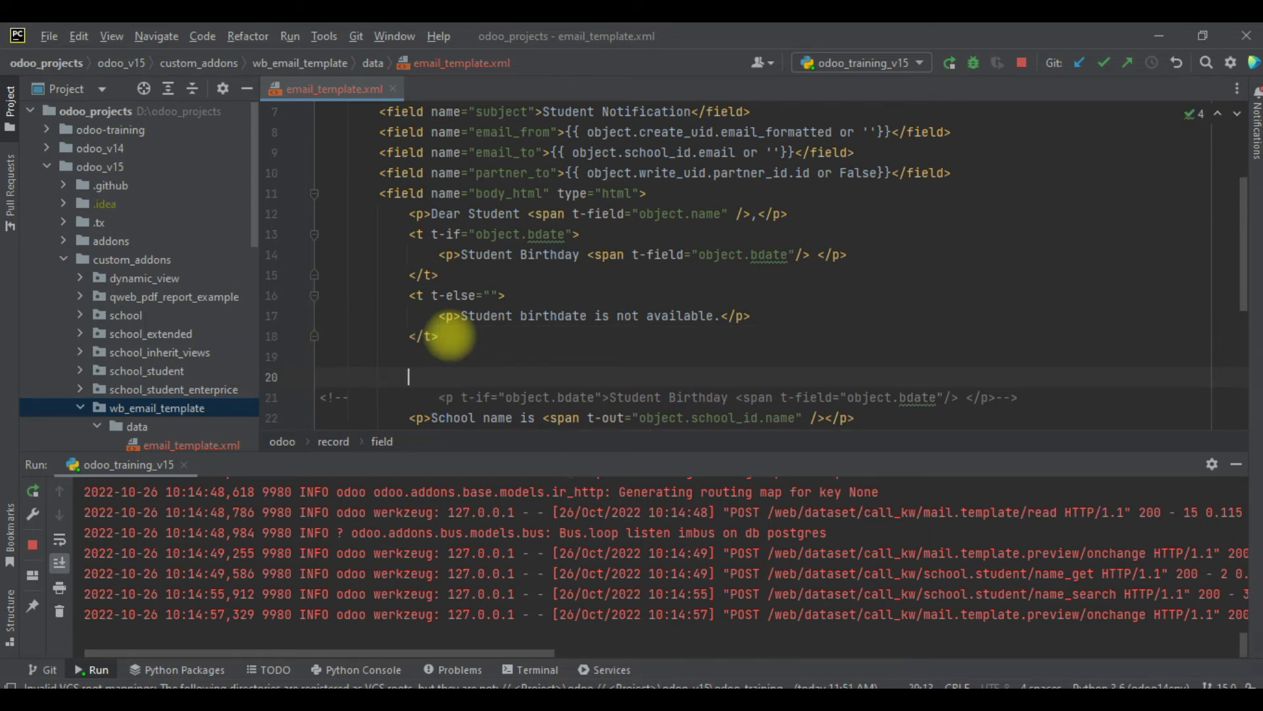
pyautogui.write('<t t-if="o')
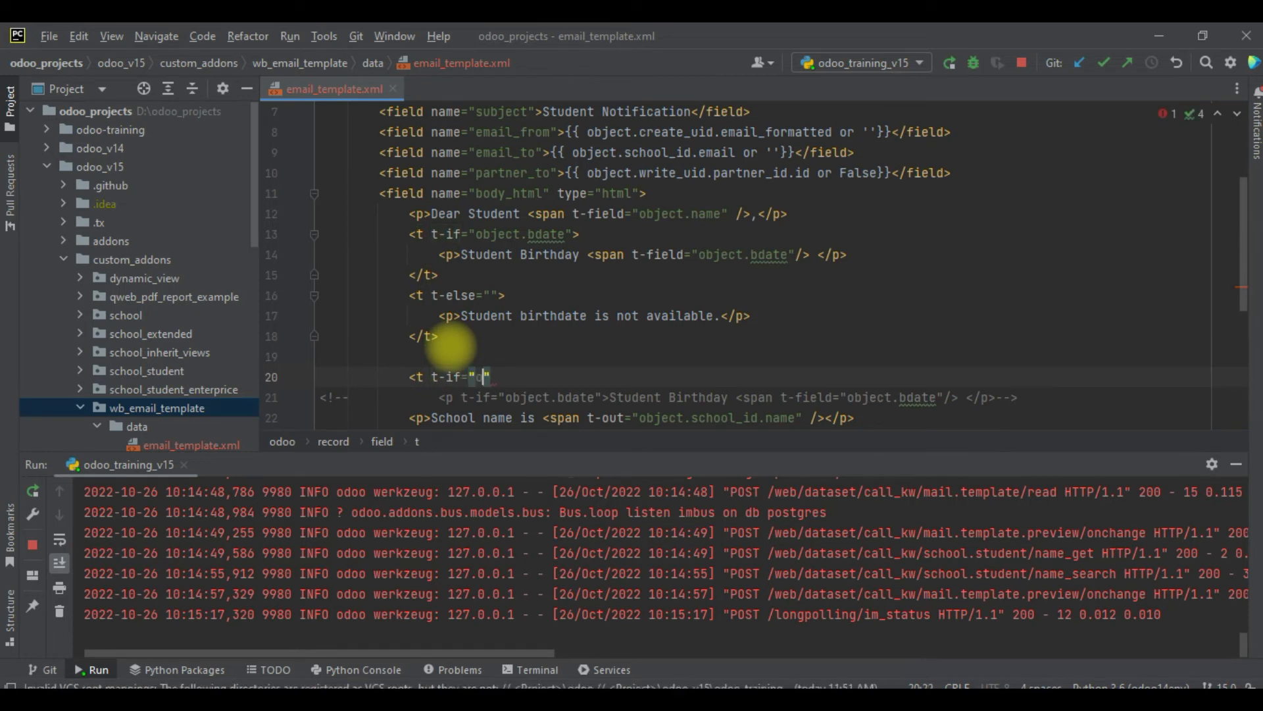
pyautogui.write('bject.id == 1')
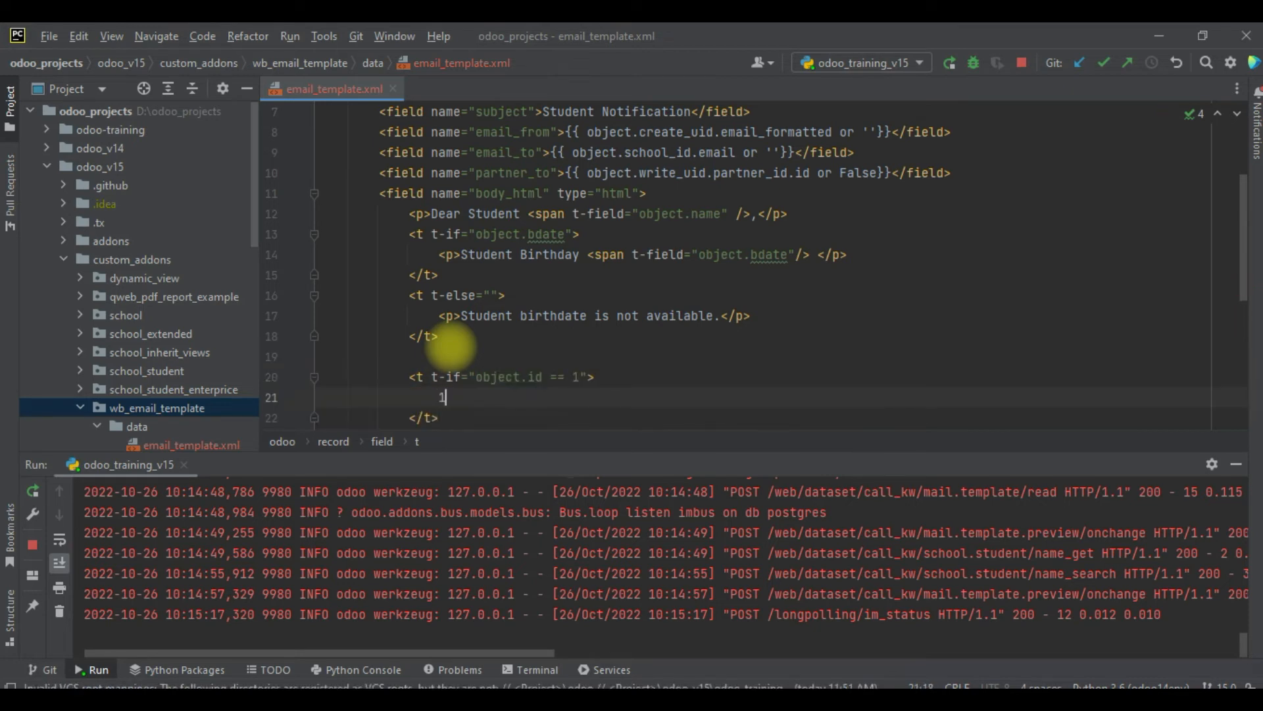
pyautogui.scroll(-3)
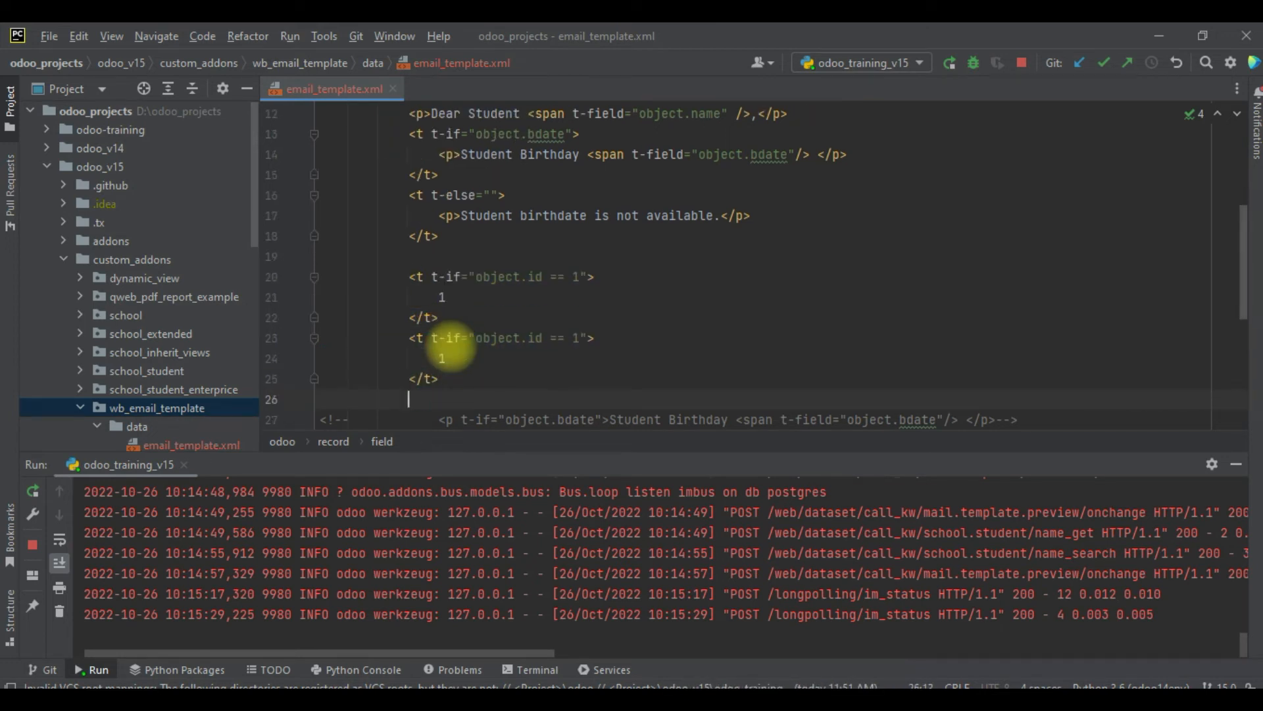
pyautogui.write('<t t-else="">')
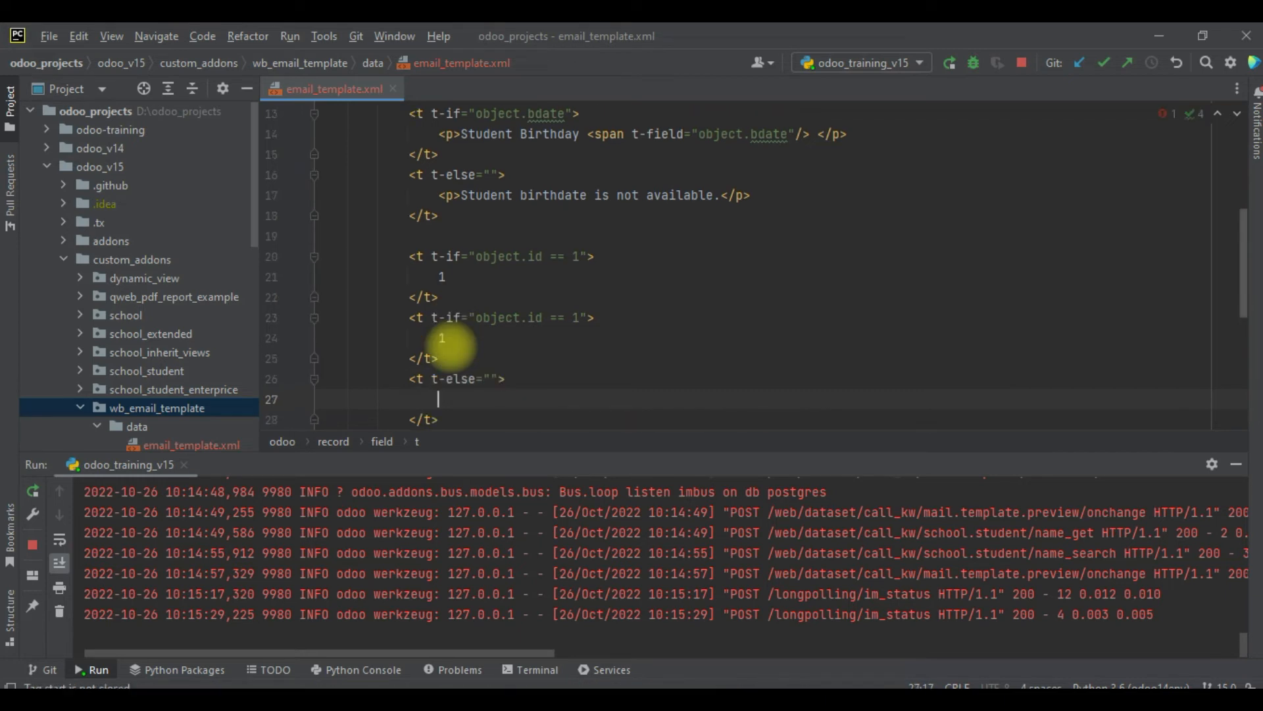
pyautogui.write('no')
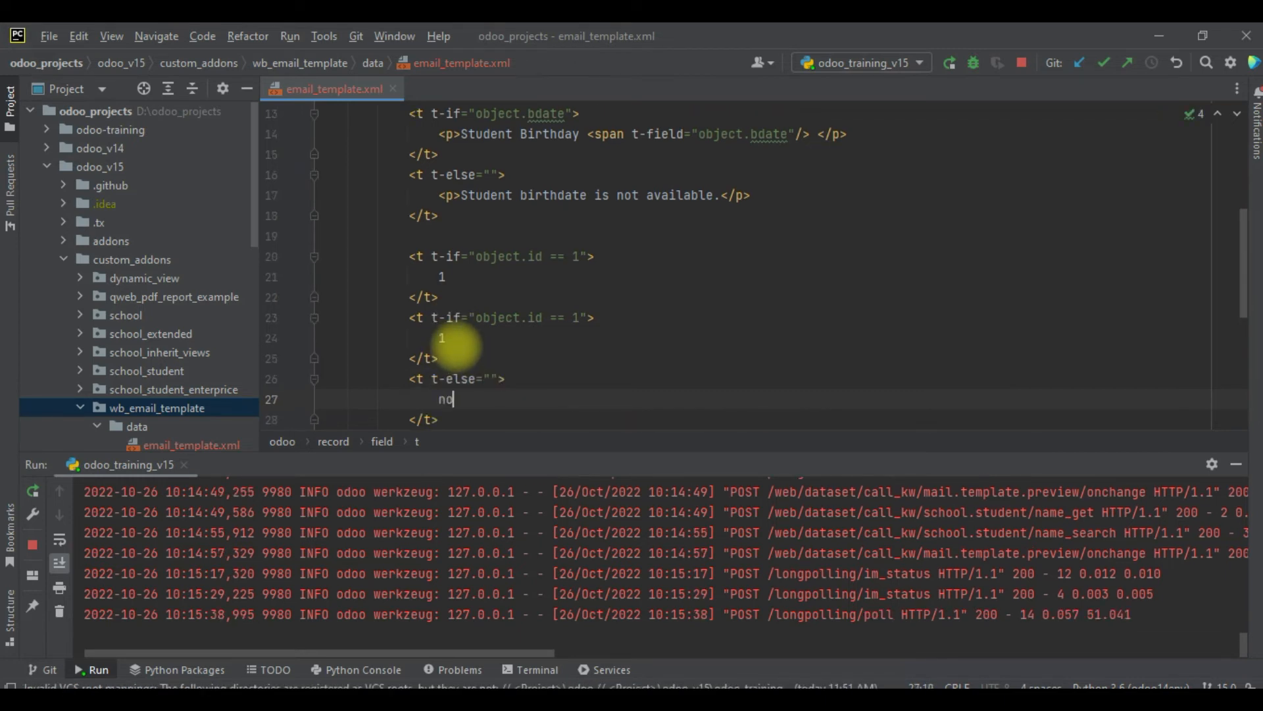
pyautogui.write('id of')
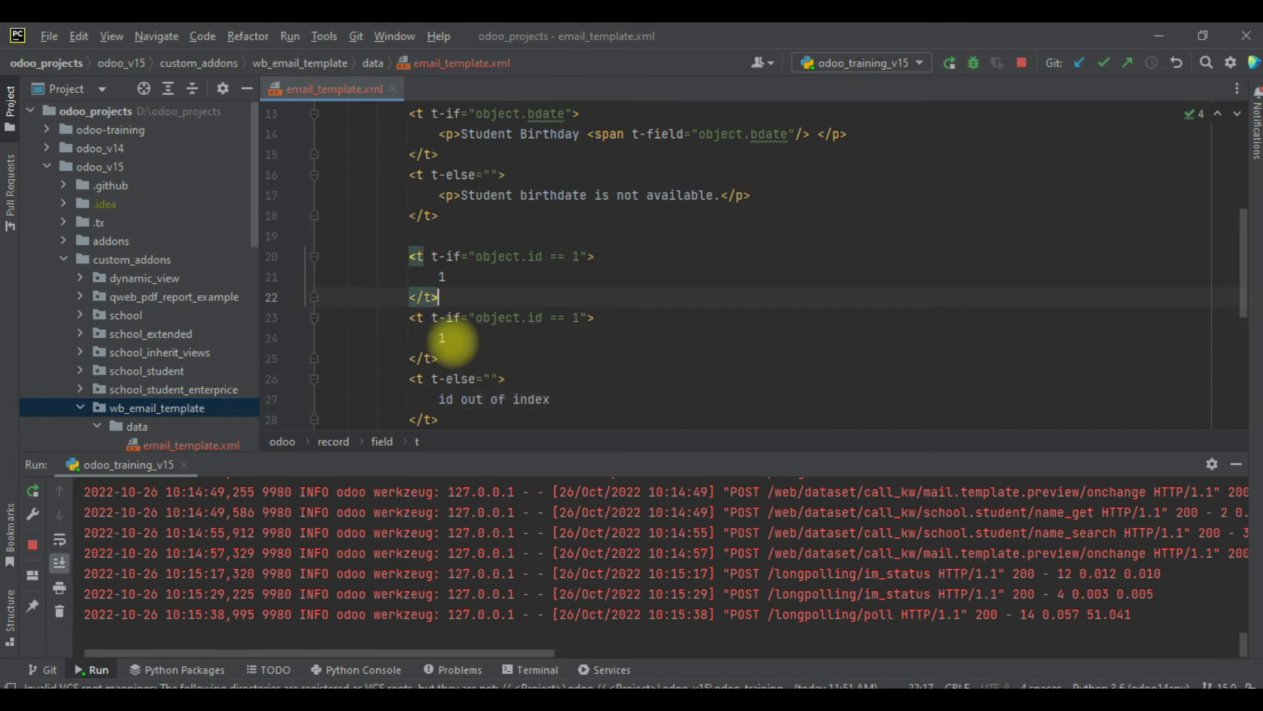
# - Add <p>1</p> and a t-elif printing object.id for ids [2,3,4,5]
pyautogui.write('<p1')
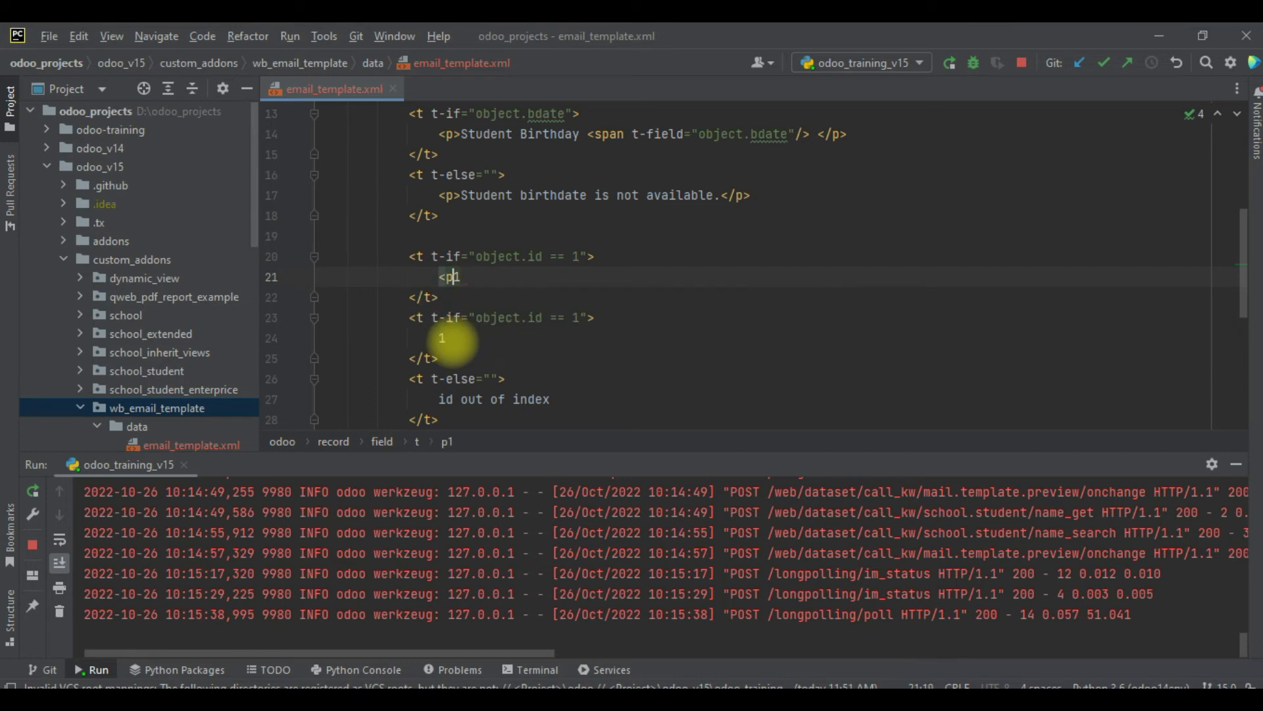
pyautogui.write('></p>1')
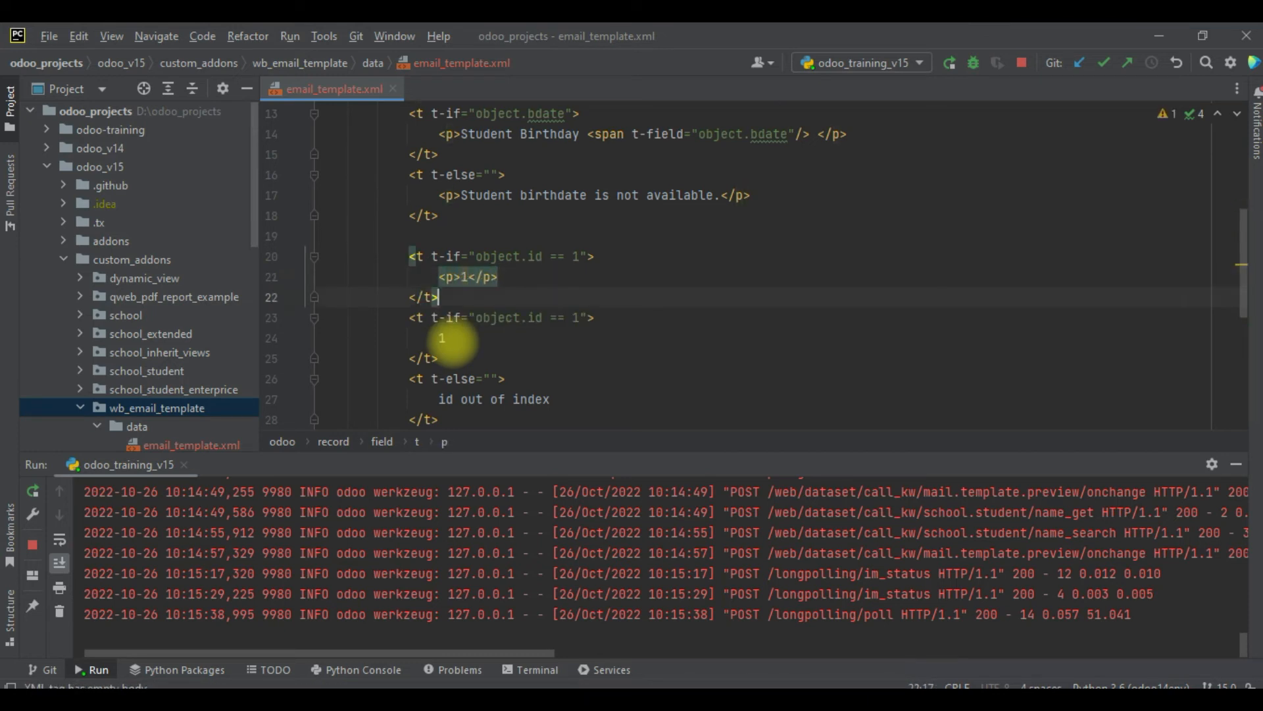
pyautogui.write('<p')
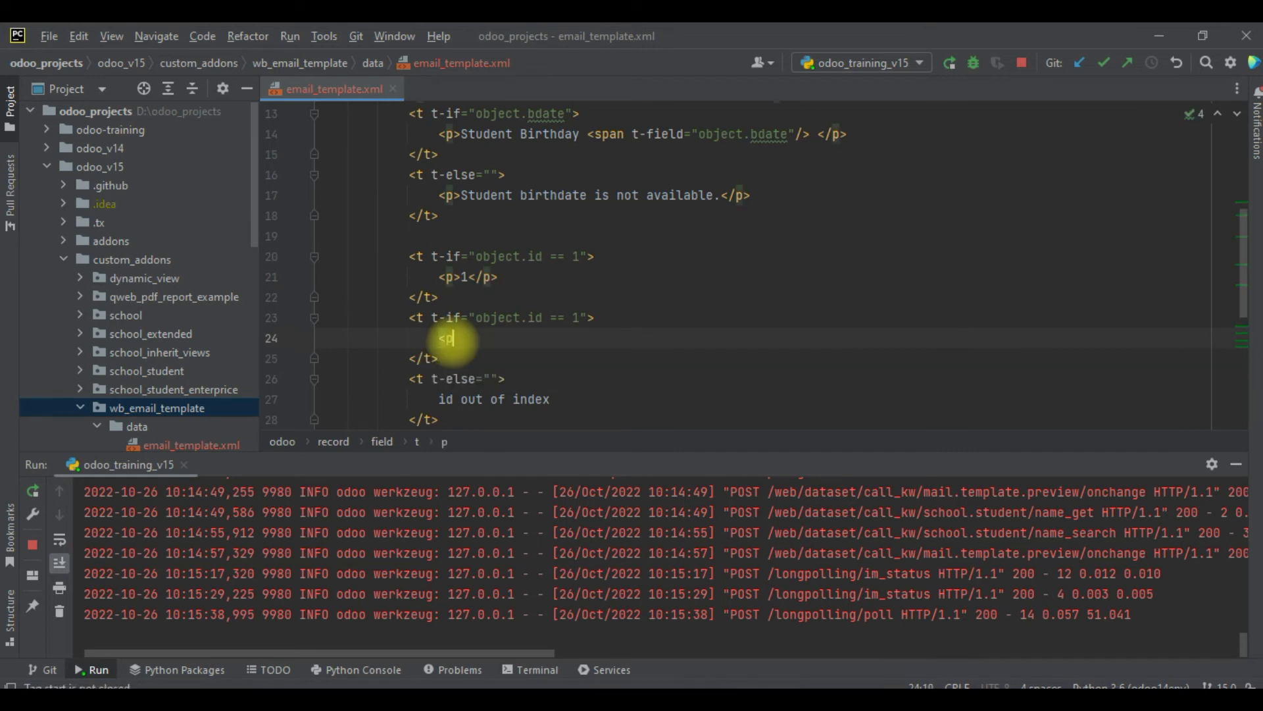
pyautogui.write('t-out')
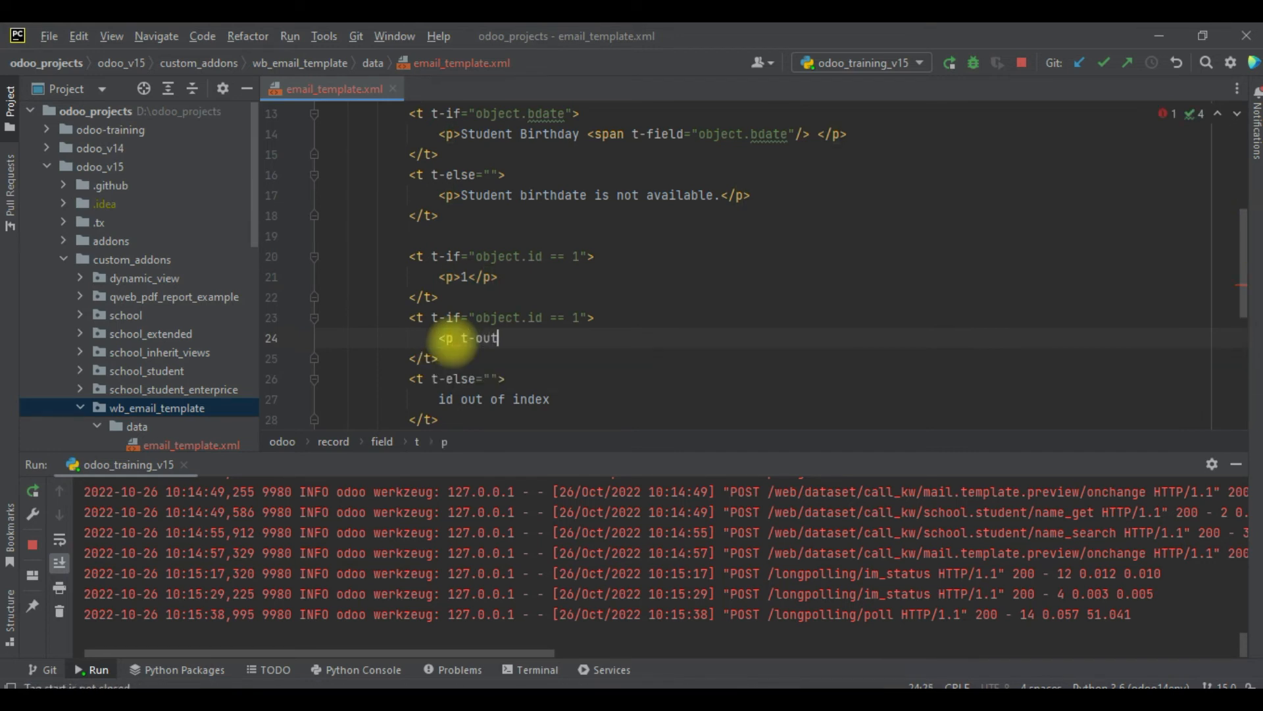
pyautogui.write('="object.id" />')
pyautogui.click(826, 317)
pyautogui.write('in')
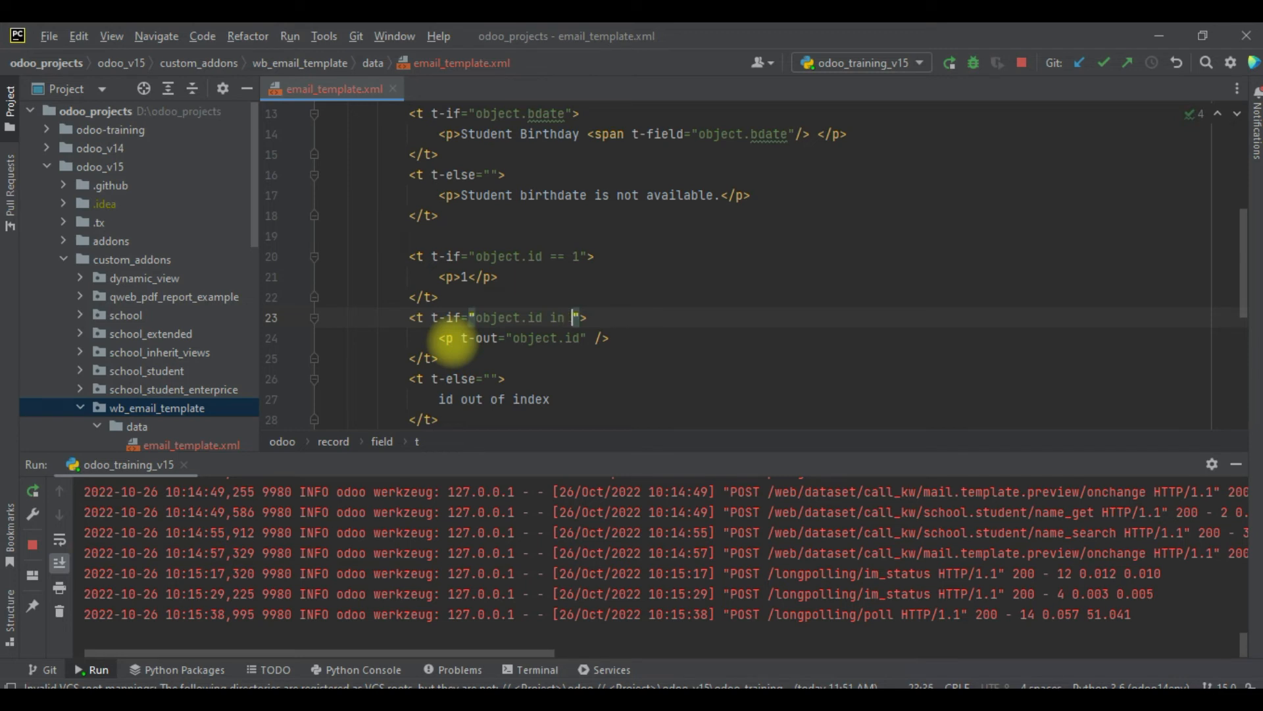
pyautogui.write('[2,3,4]')
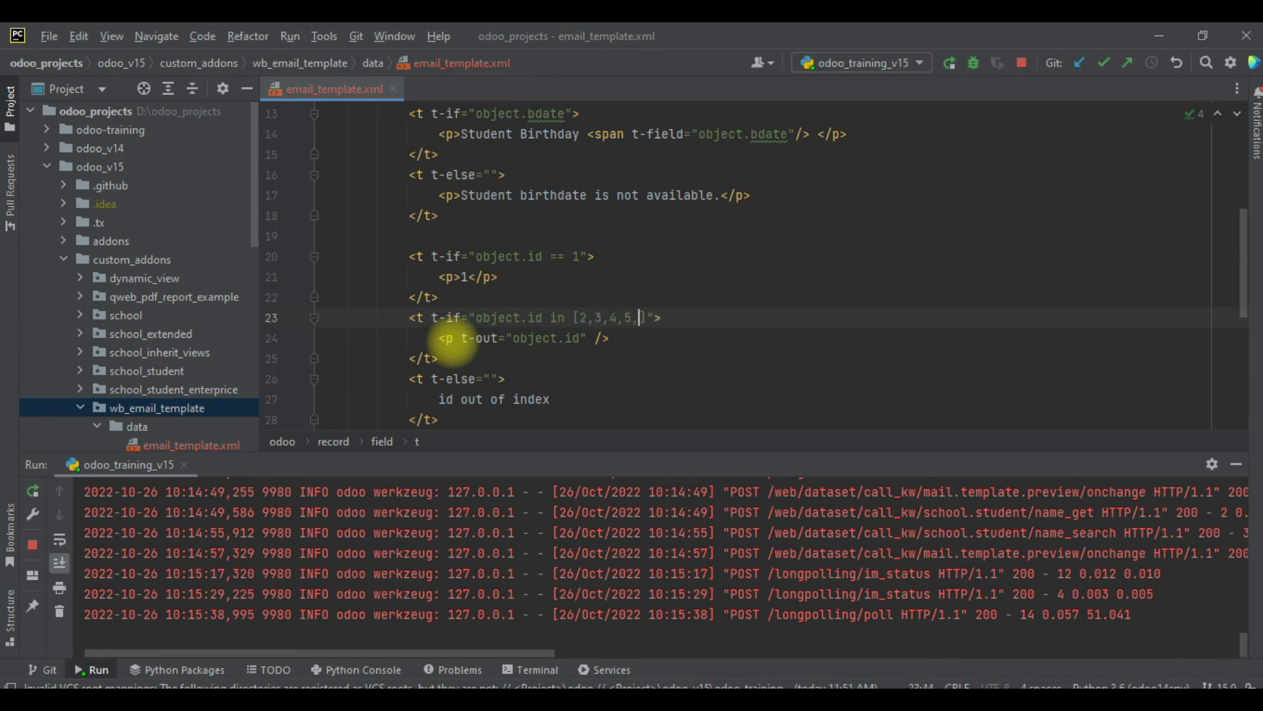
pyautogui.press('Backspace')
pyautogui.write('el')
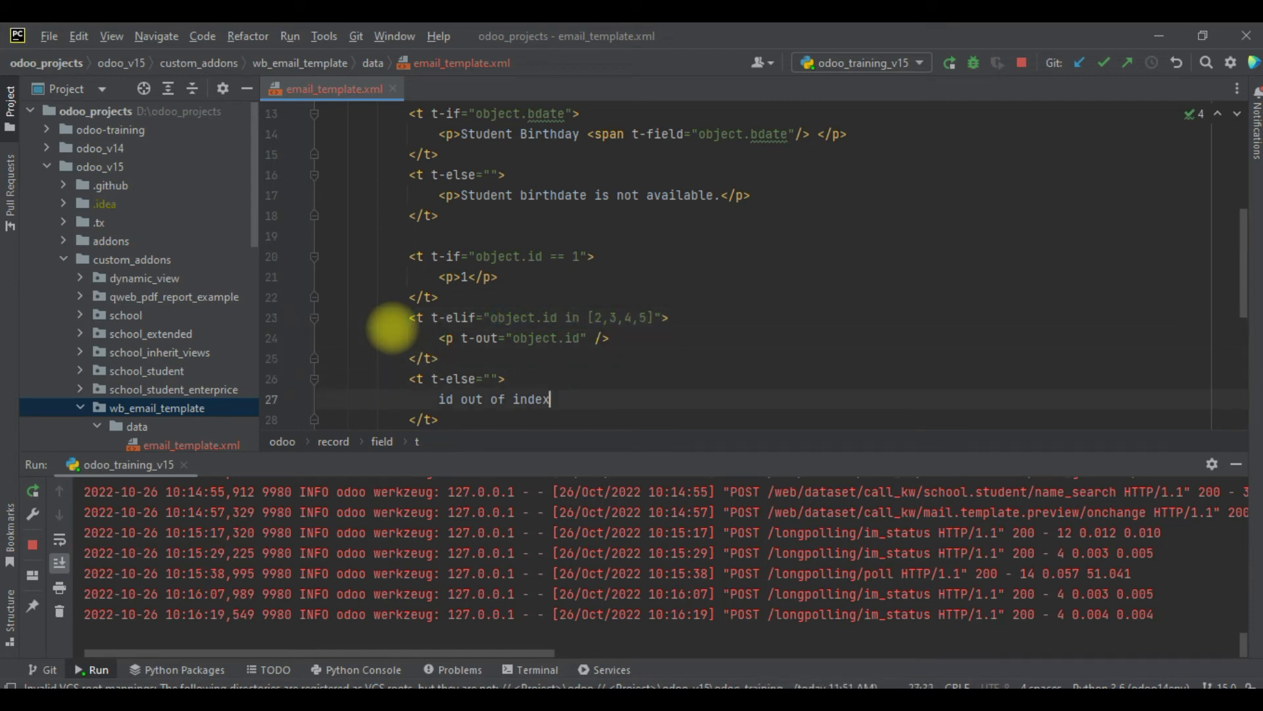
# - Close the 'id out of index' paragraph with </p>, review the branches, and restart Odoo
pyautogui.click(437, 399)
pyautogui.write('<p>')
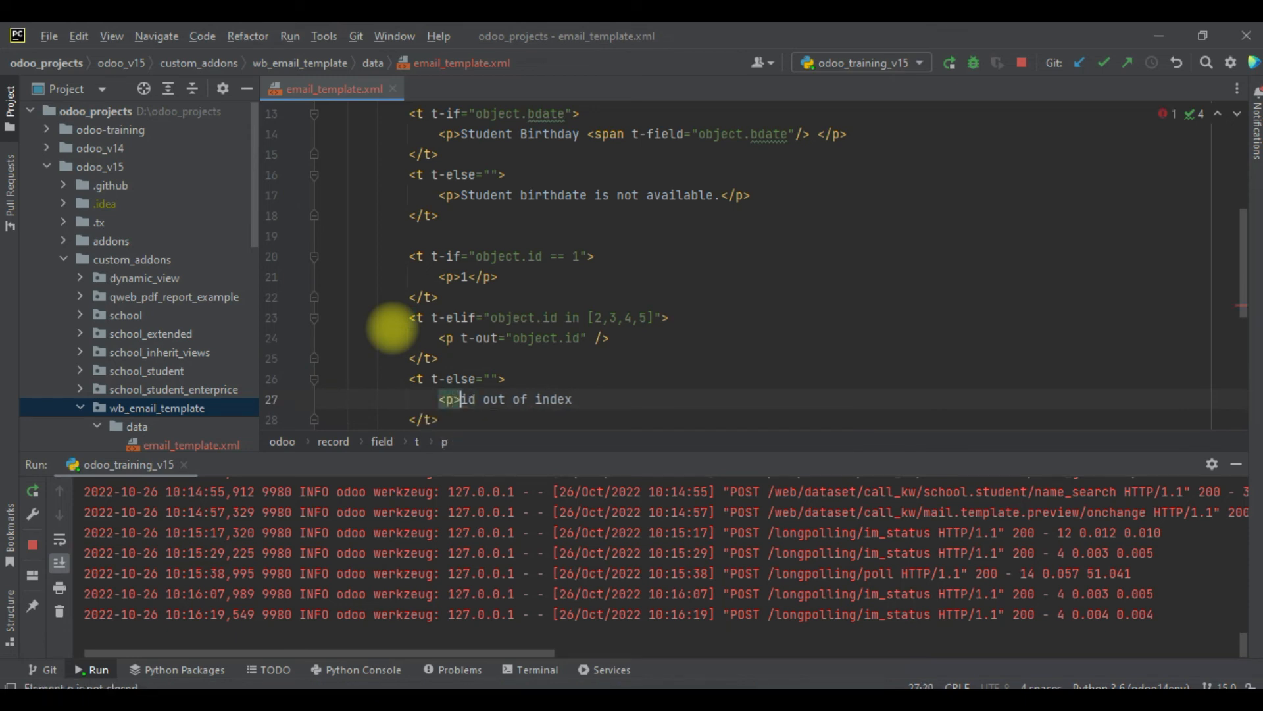
pyautogui.write('</p>')
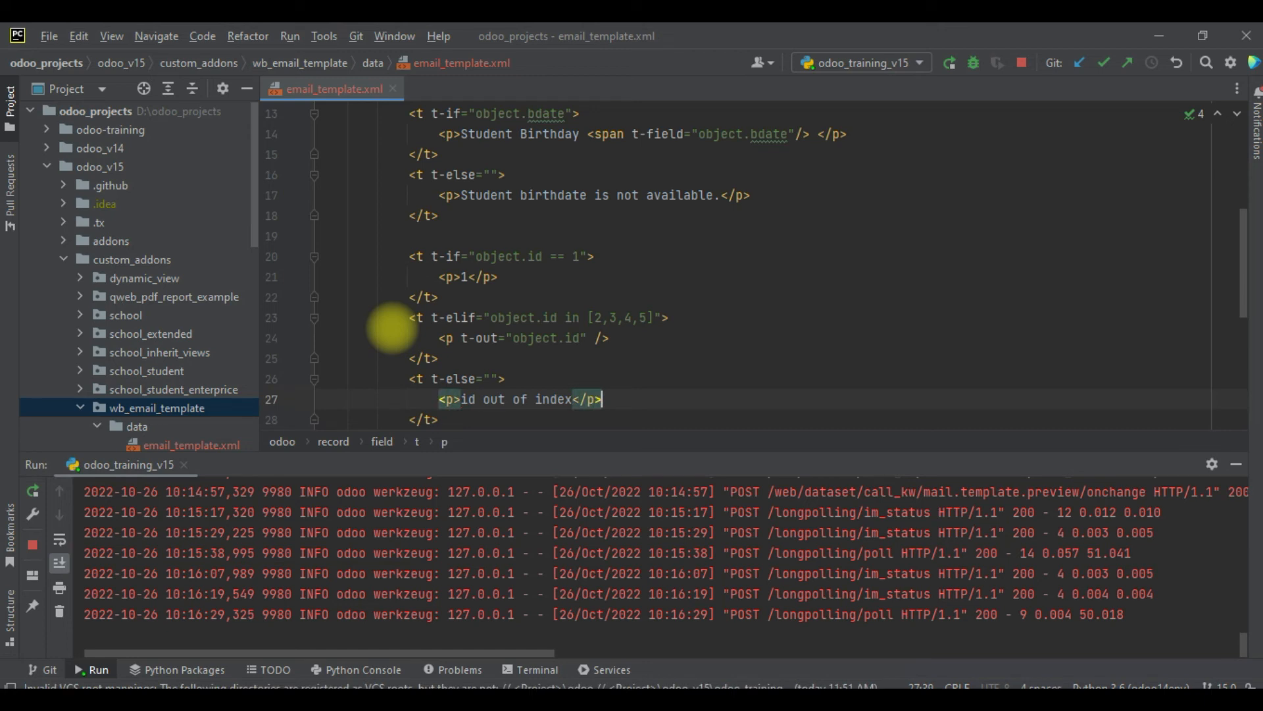
pyautogui.moveTo(509, 262)
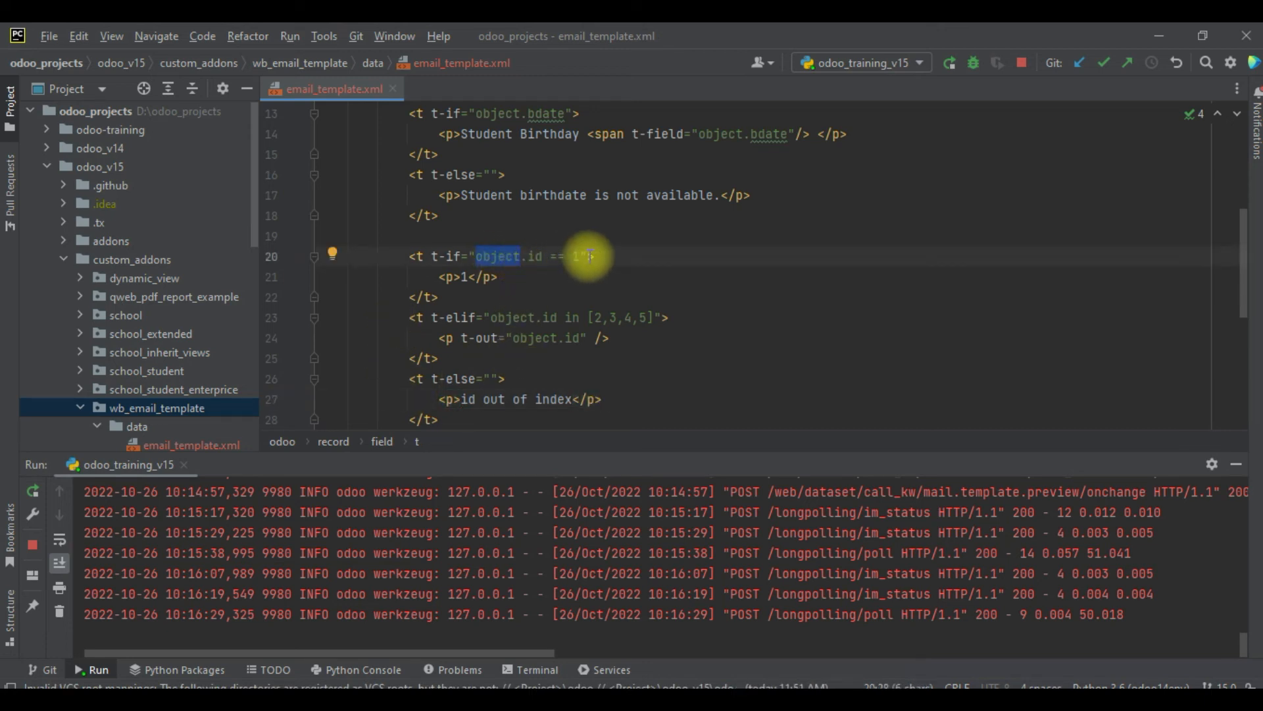
pyautogui.click(467, 276)
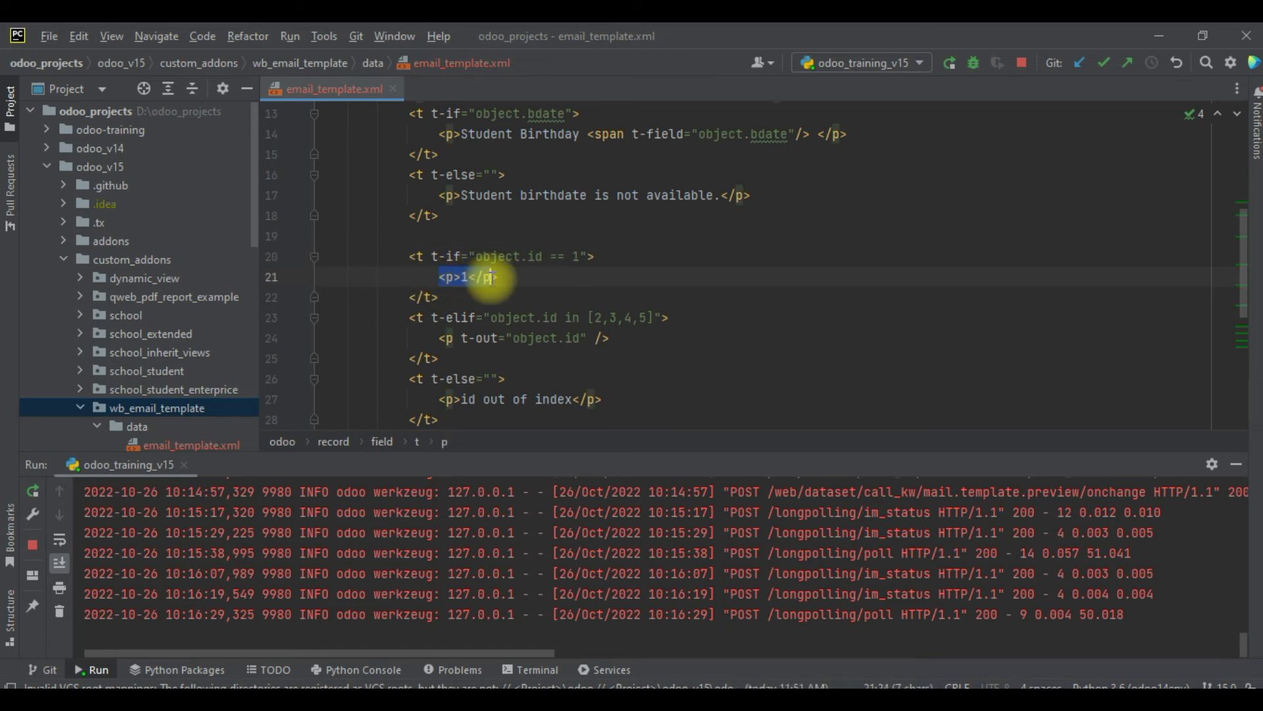
pyautogui.click(511, 317)
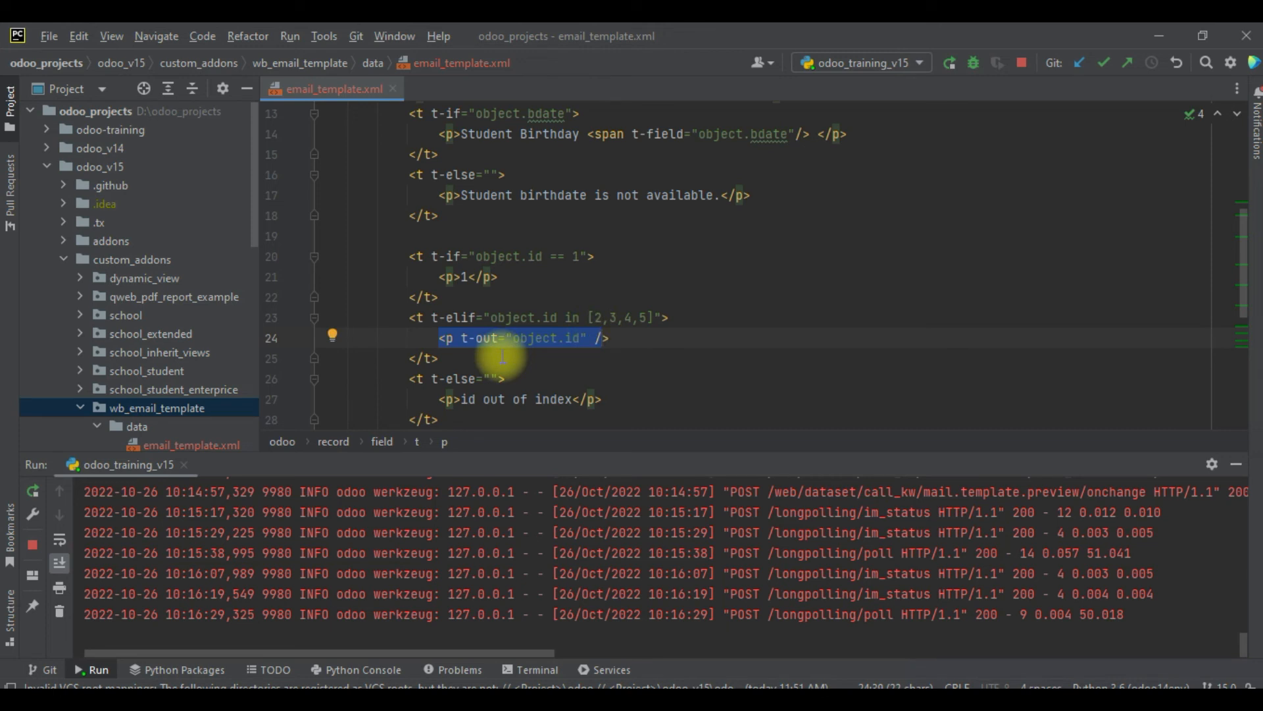
pyautogui.moveTo(496, 379)
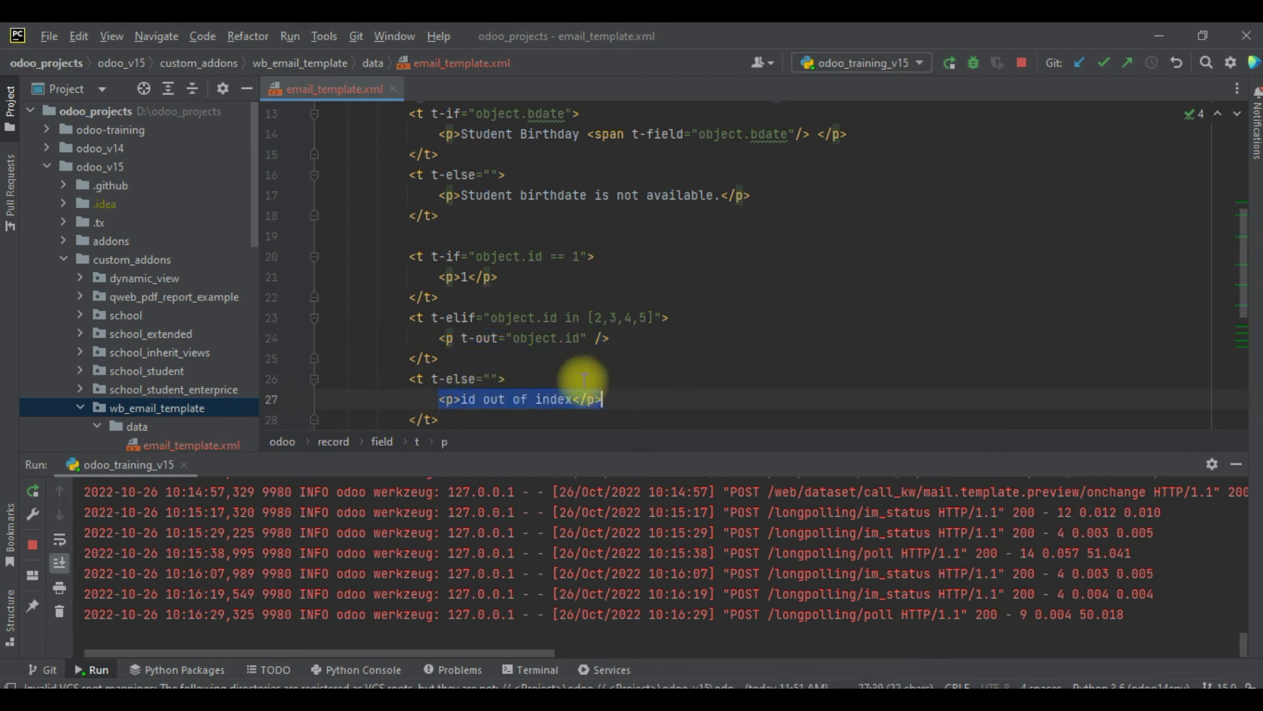
pyautogui.click(1022, 63)
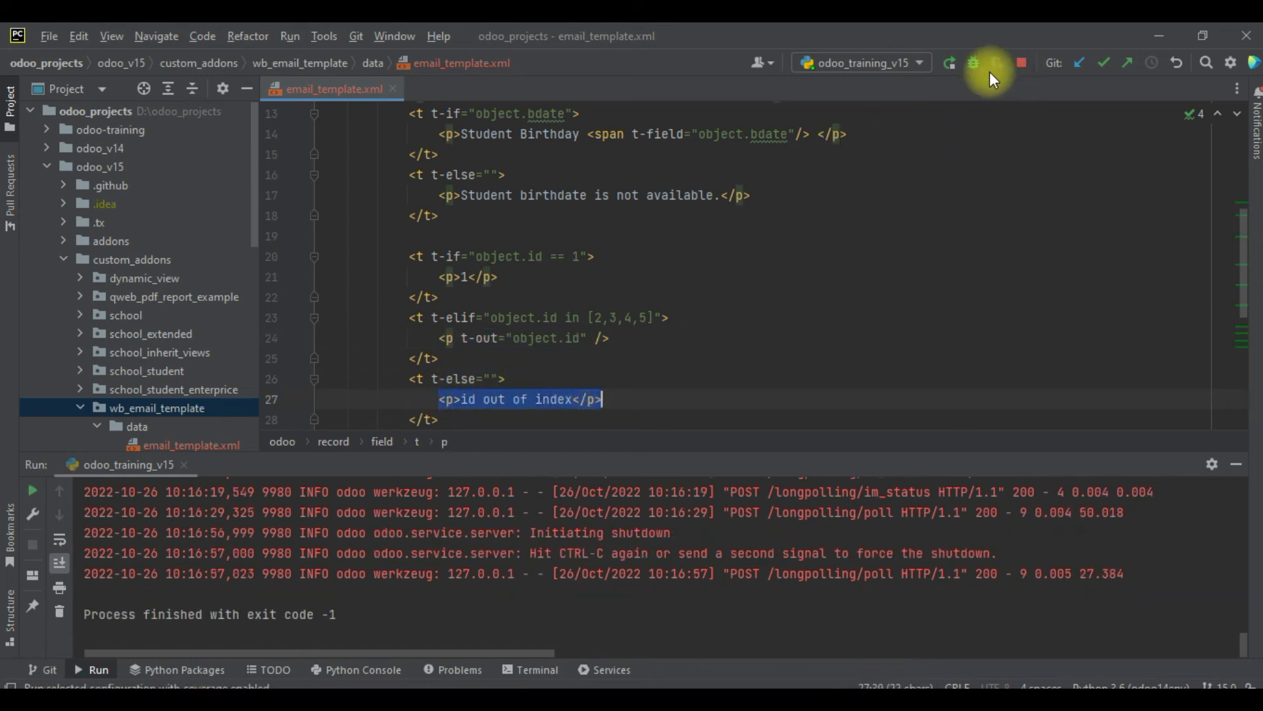
pyautogui.click(948, 63)
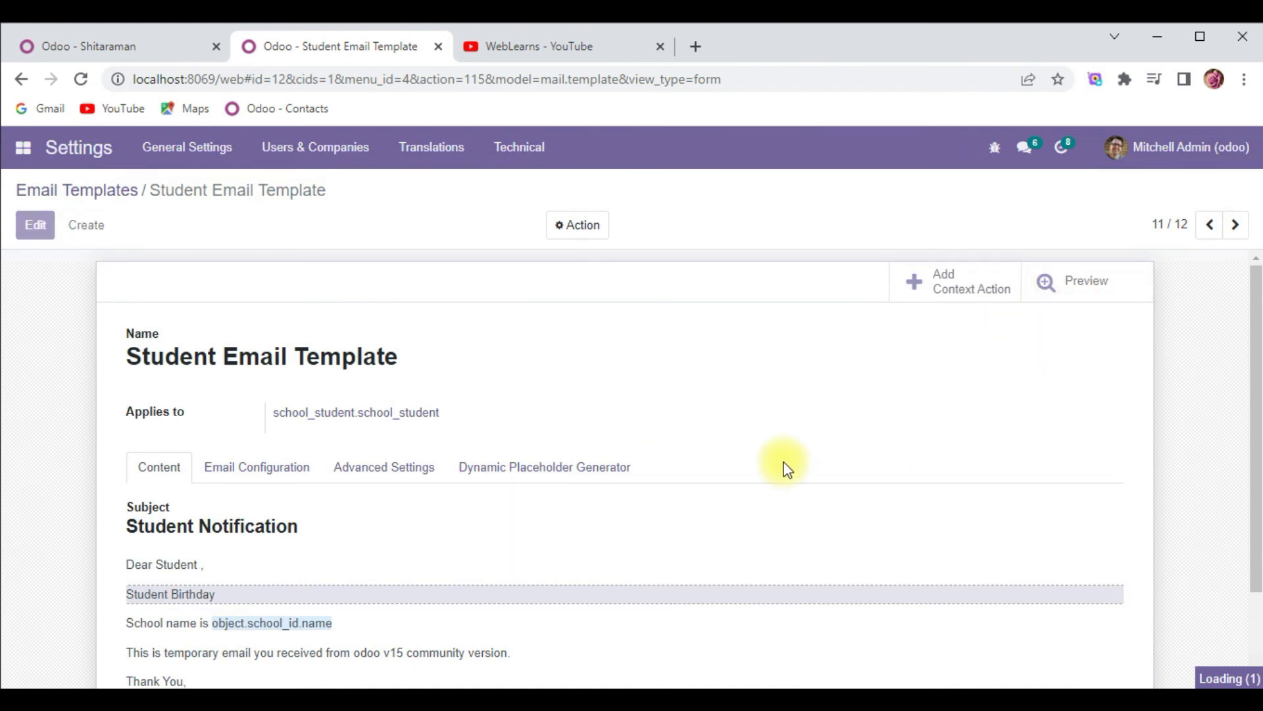
# - Preview the emails for Shitaraman, Ramu and Chanakya, whose email shows 'id out of index'
pyautogui.click(1084, 280)
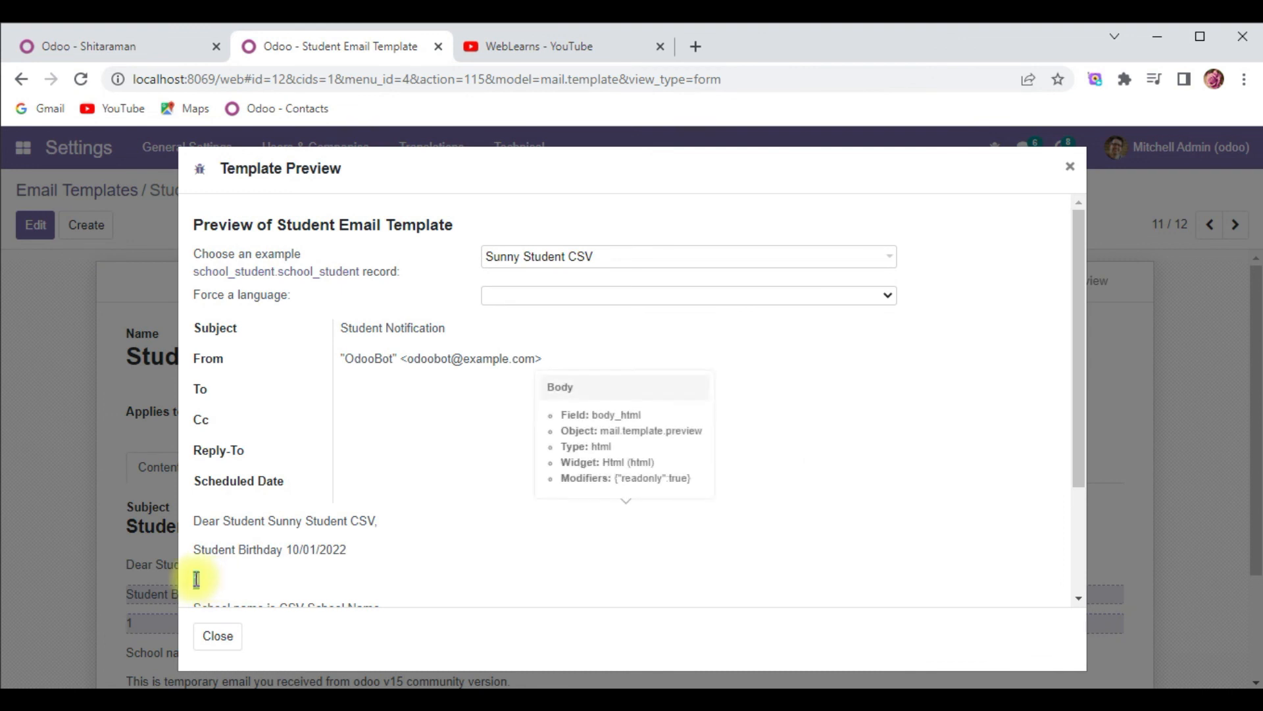
pyautogui.click(687, 256)
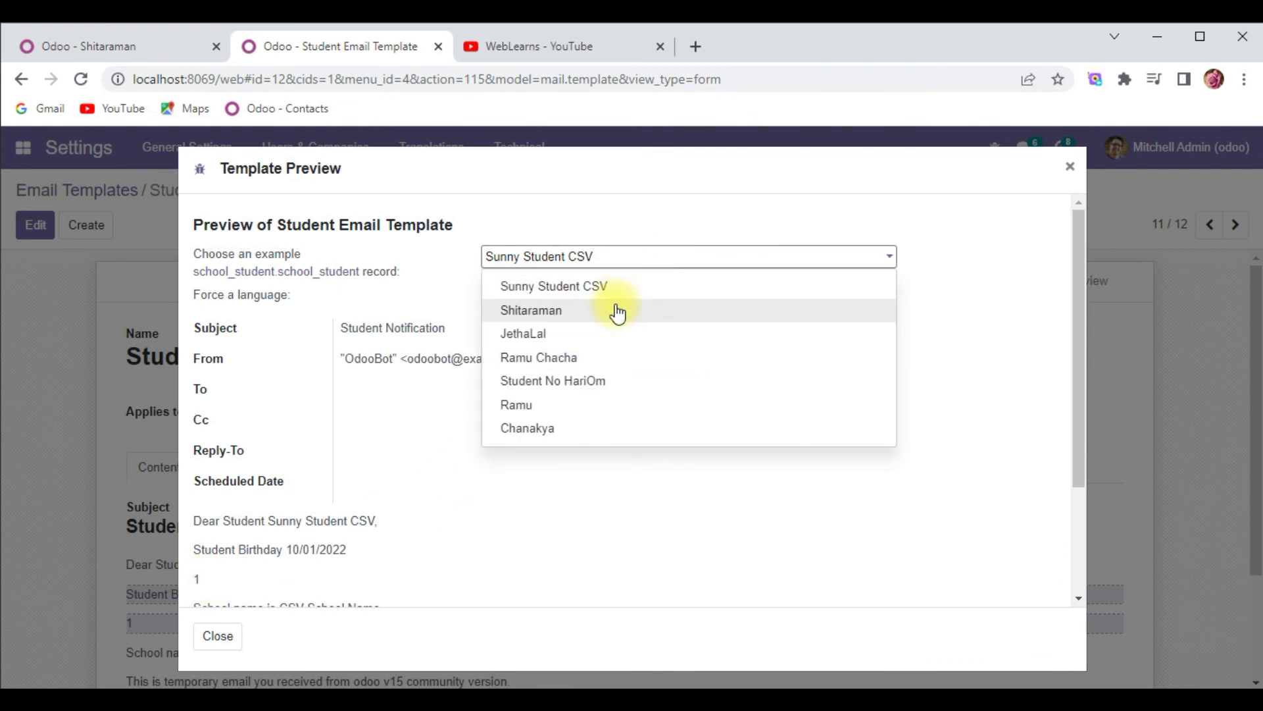
pyautogui.click(531, 310)
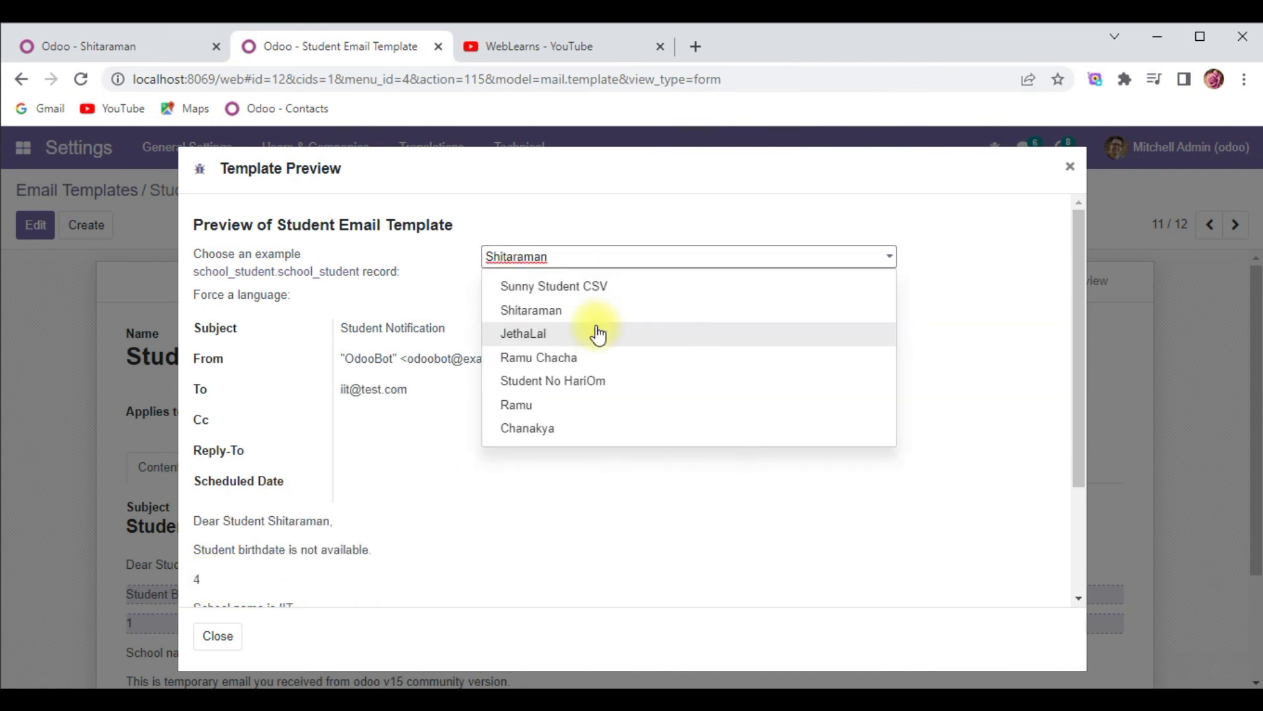
pyautogui.click(515, 403)
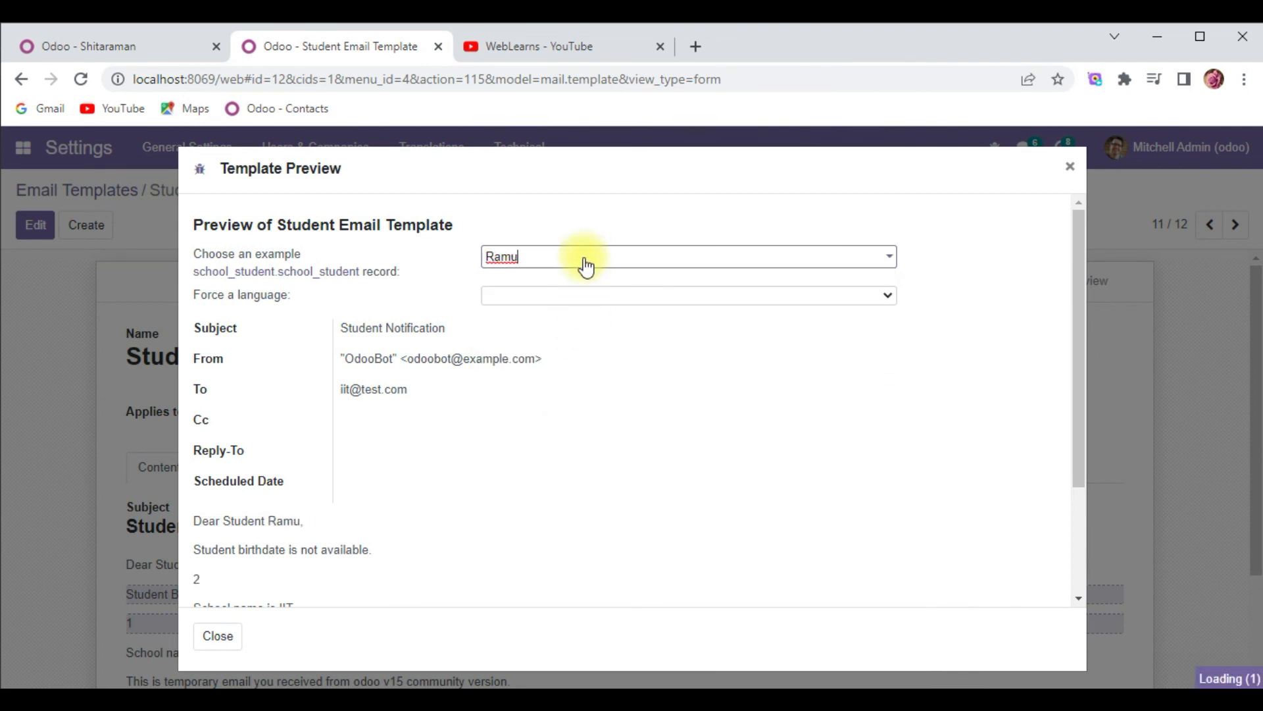
pyautogui.moveTo(566, 335)
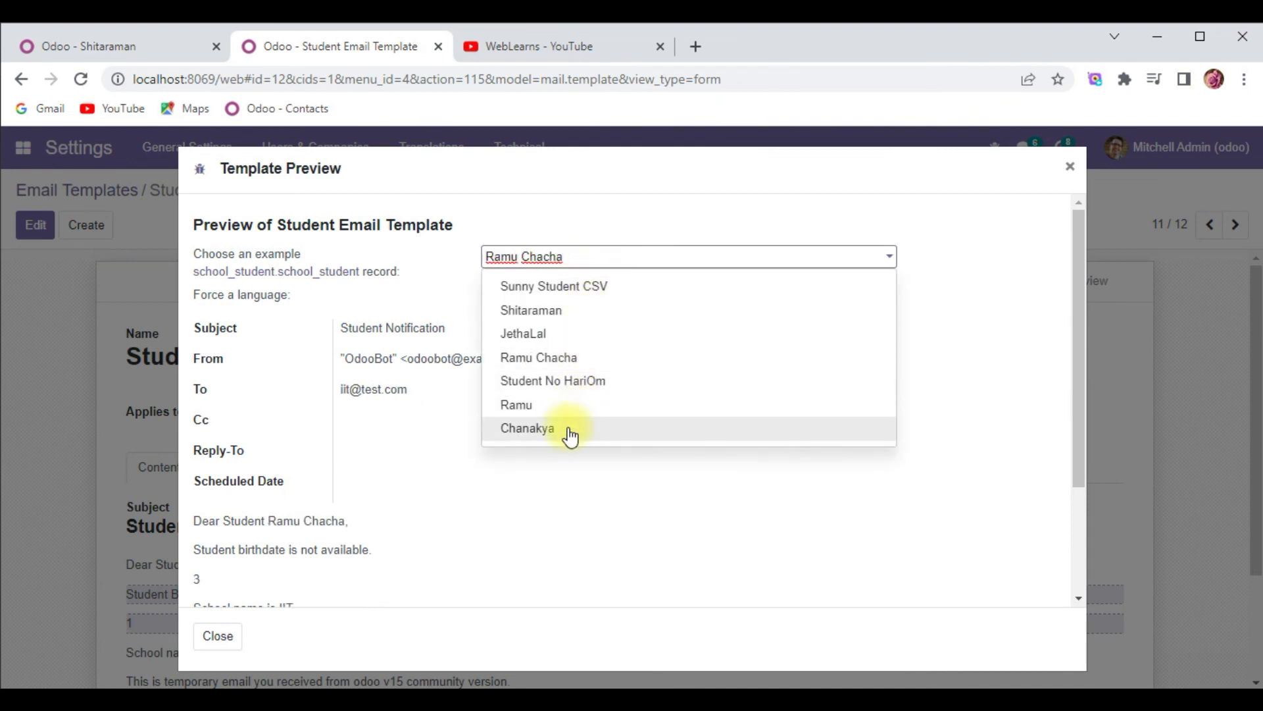
pyautogui.click(527, 428)
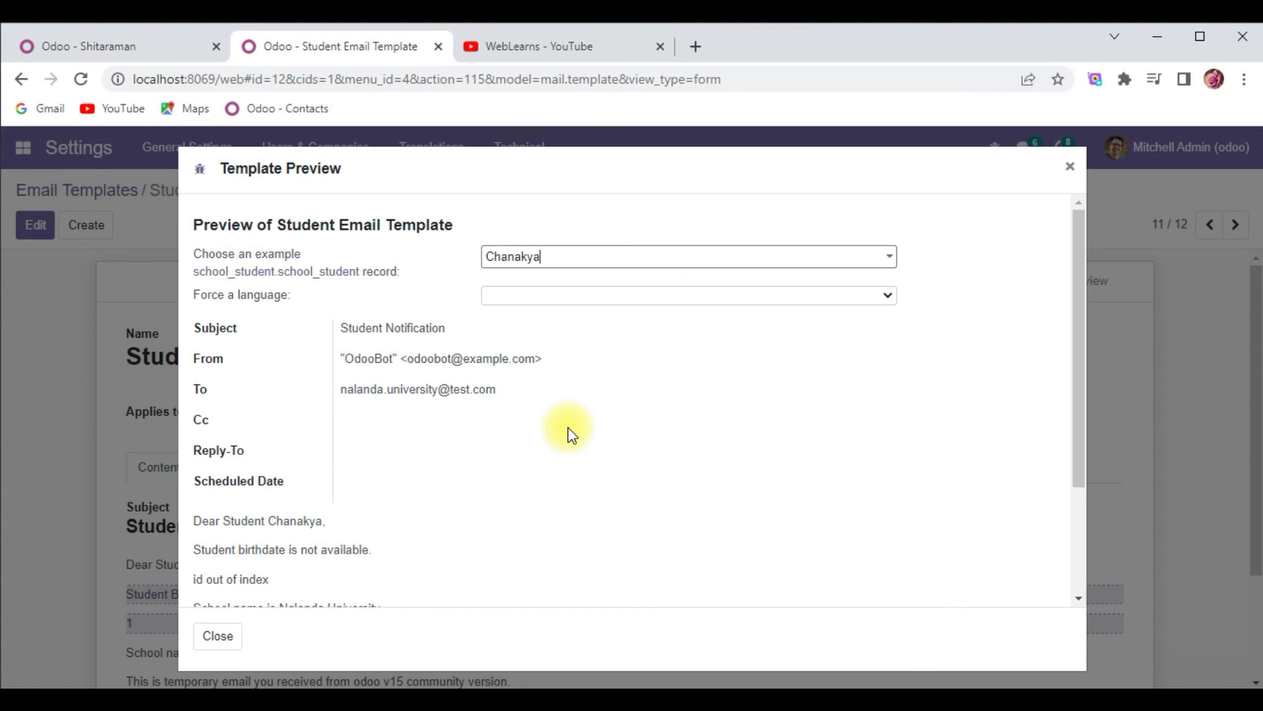
pyautogui.scroll(-3)
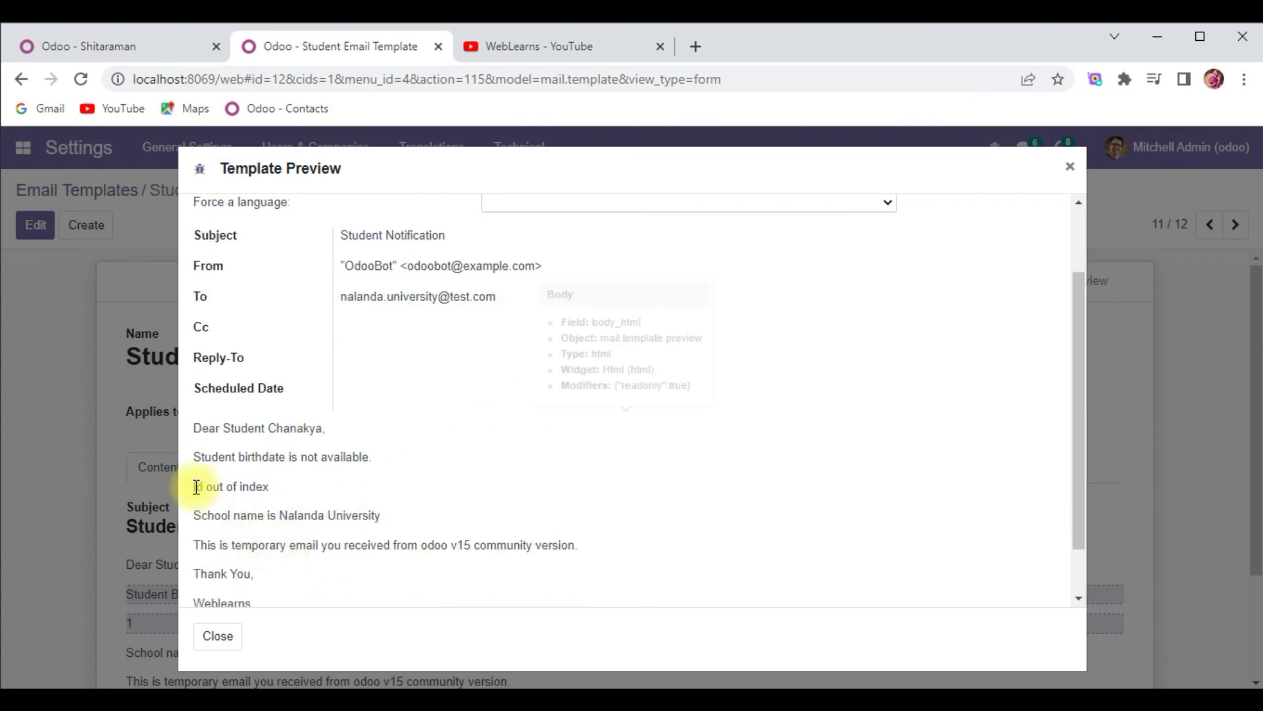
pyautogui.doubleClick(231, 485)
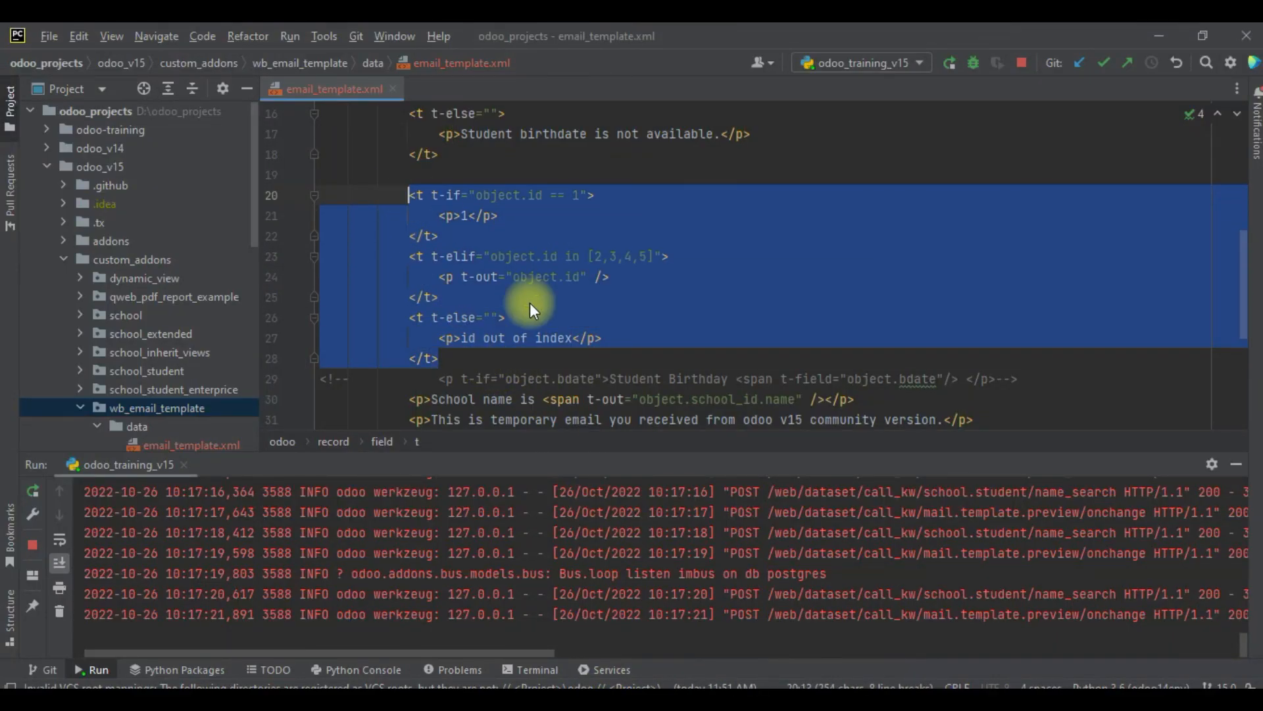
# - Scroll through the id-based t-if/t-elif/t-else block in email_template.xml
pyautogui.scroll(3)
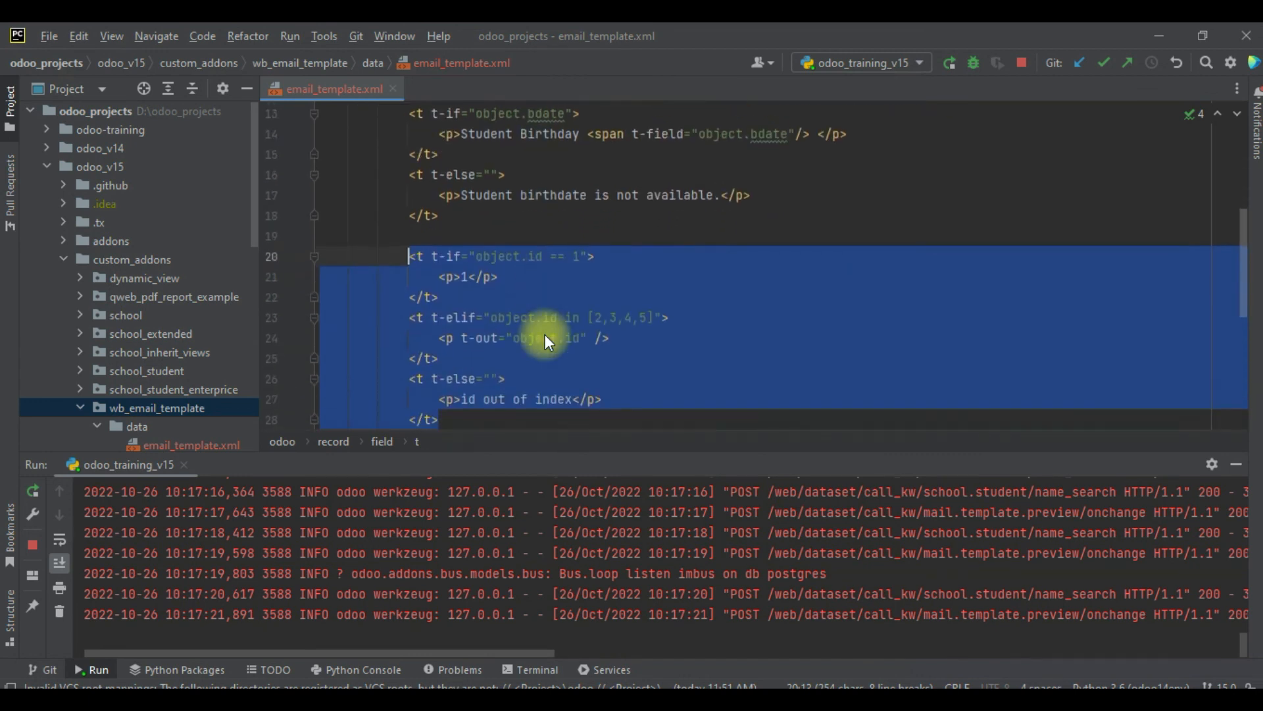
pyautogui.scroll(-3)
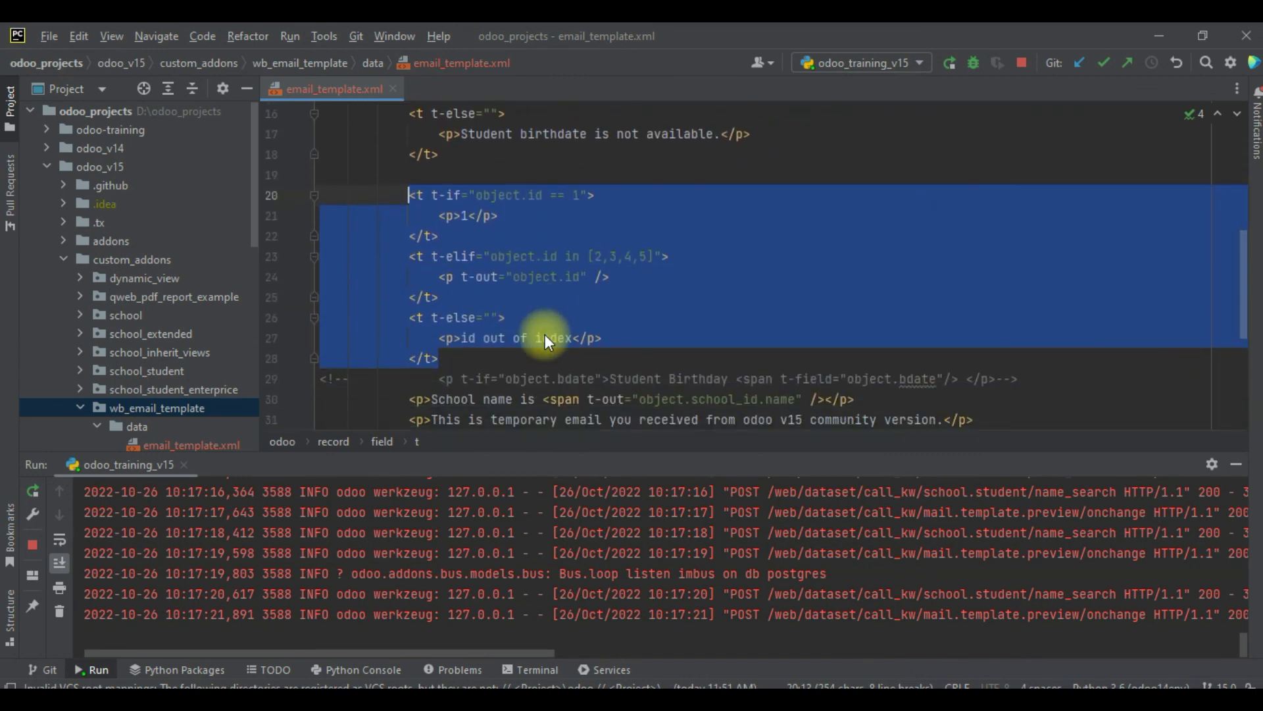